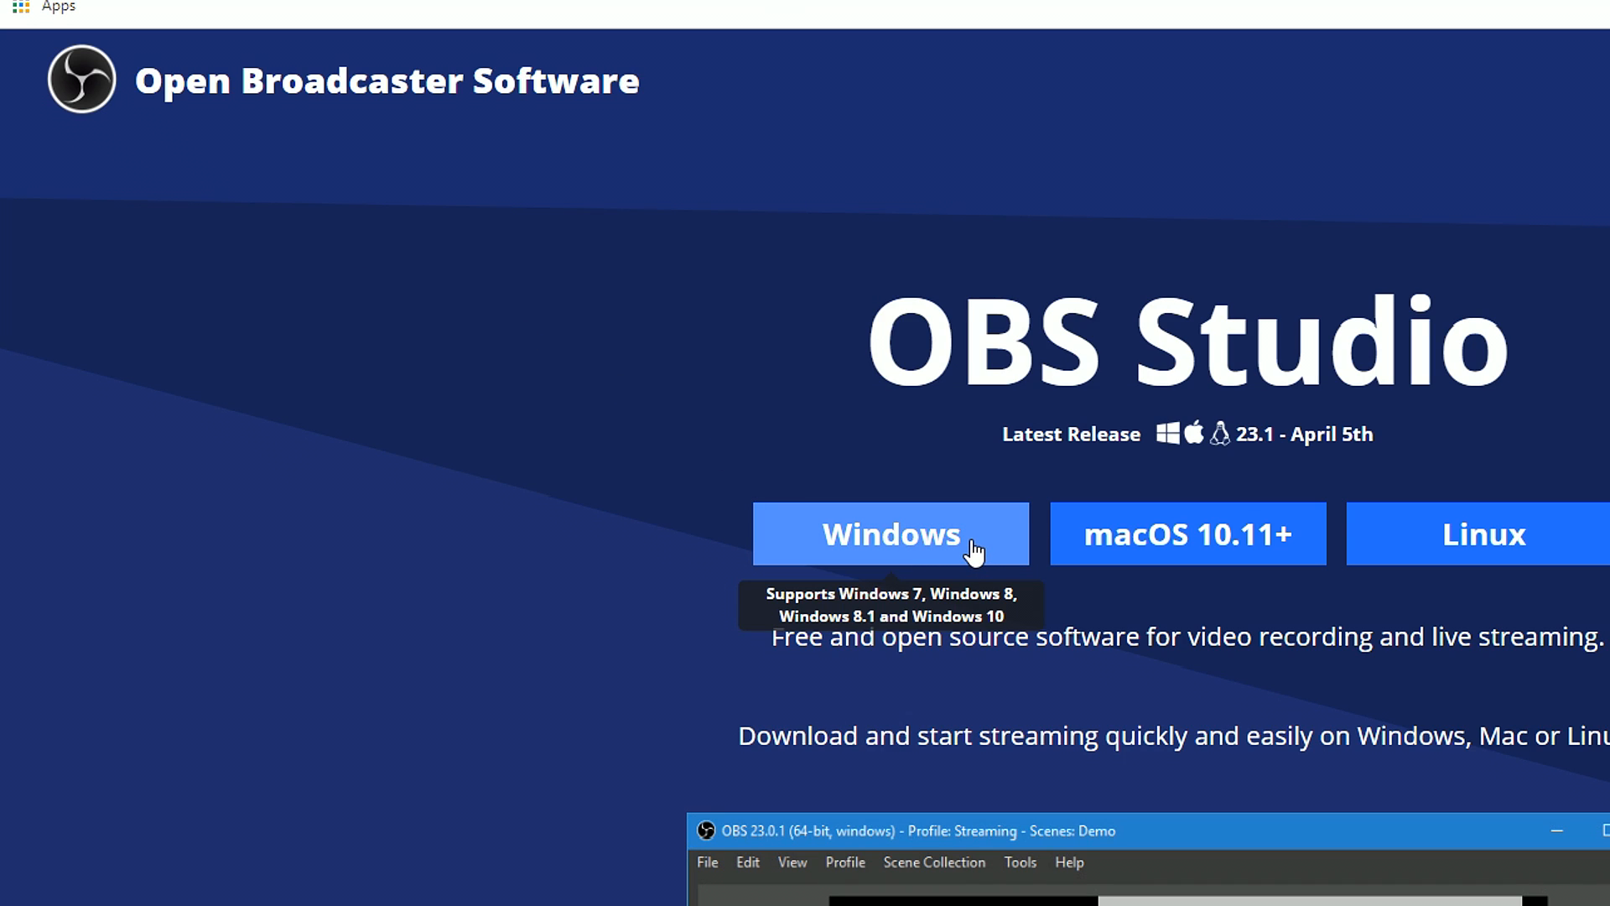
# Step: Download the OBS Studio 23.1 Windows installer in Chrome, launch it and approve User Account Control
pyautogui.click(889, 534)
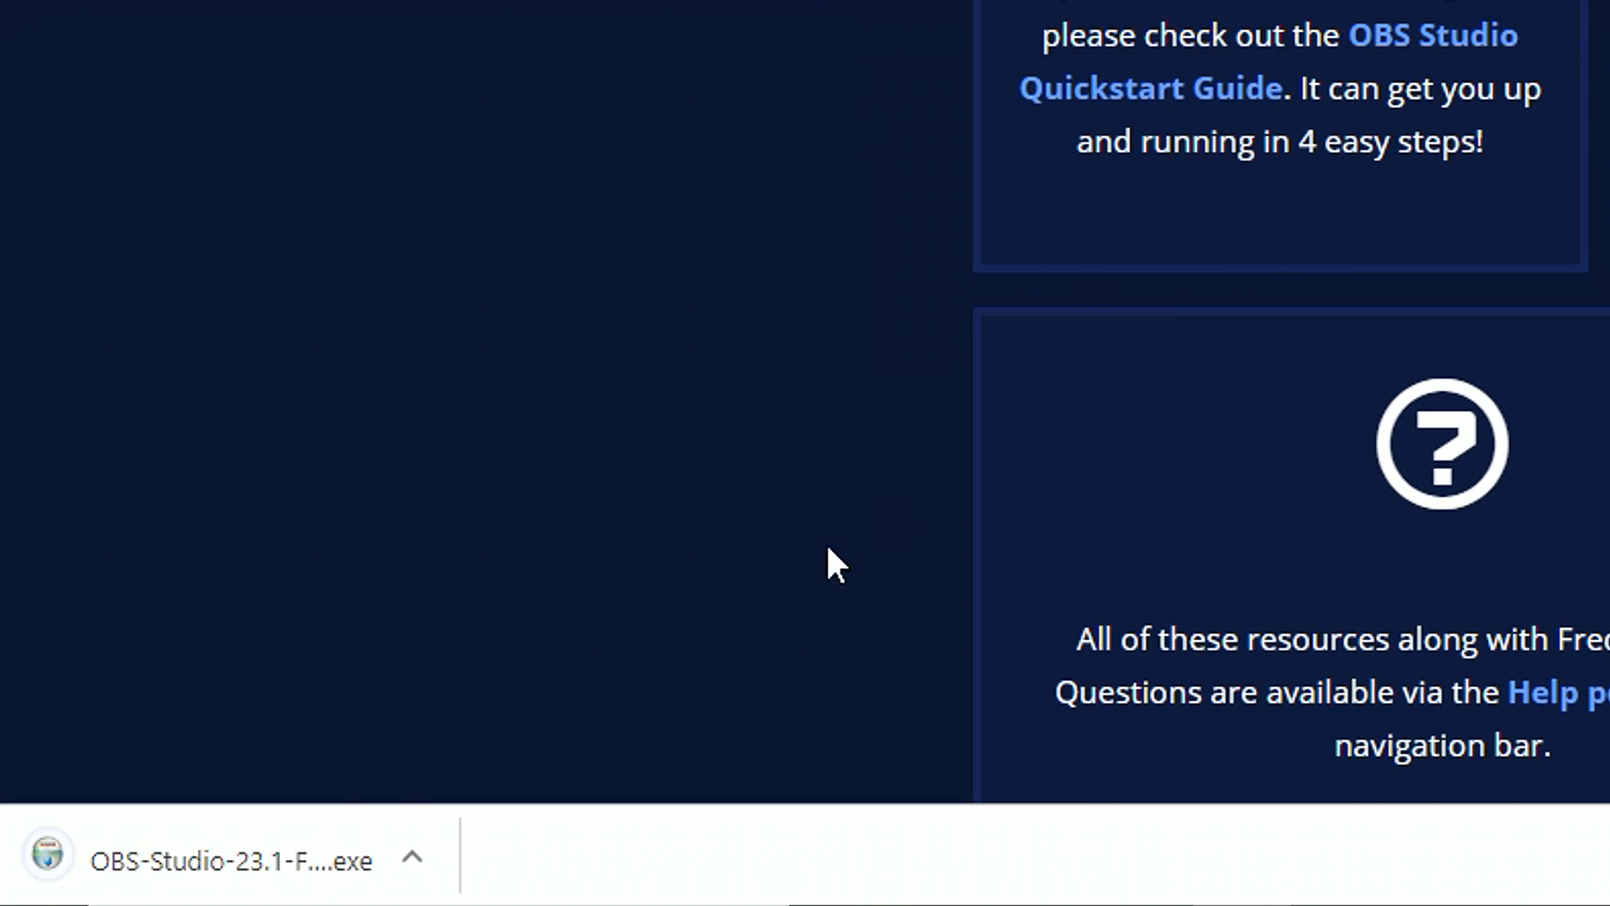
pyautogui.click(232, 861)
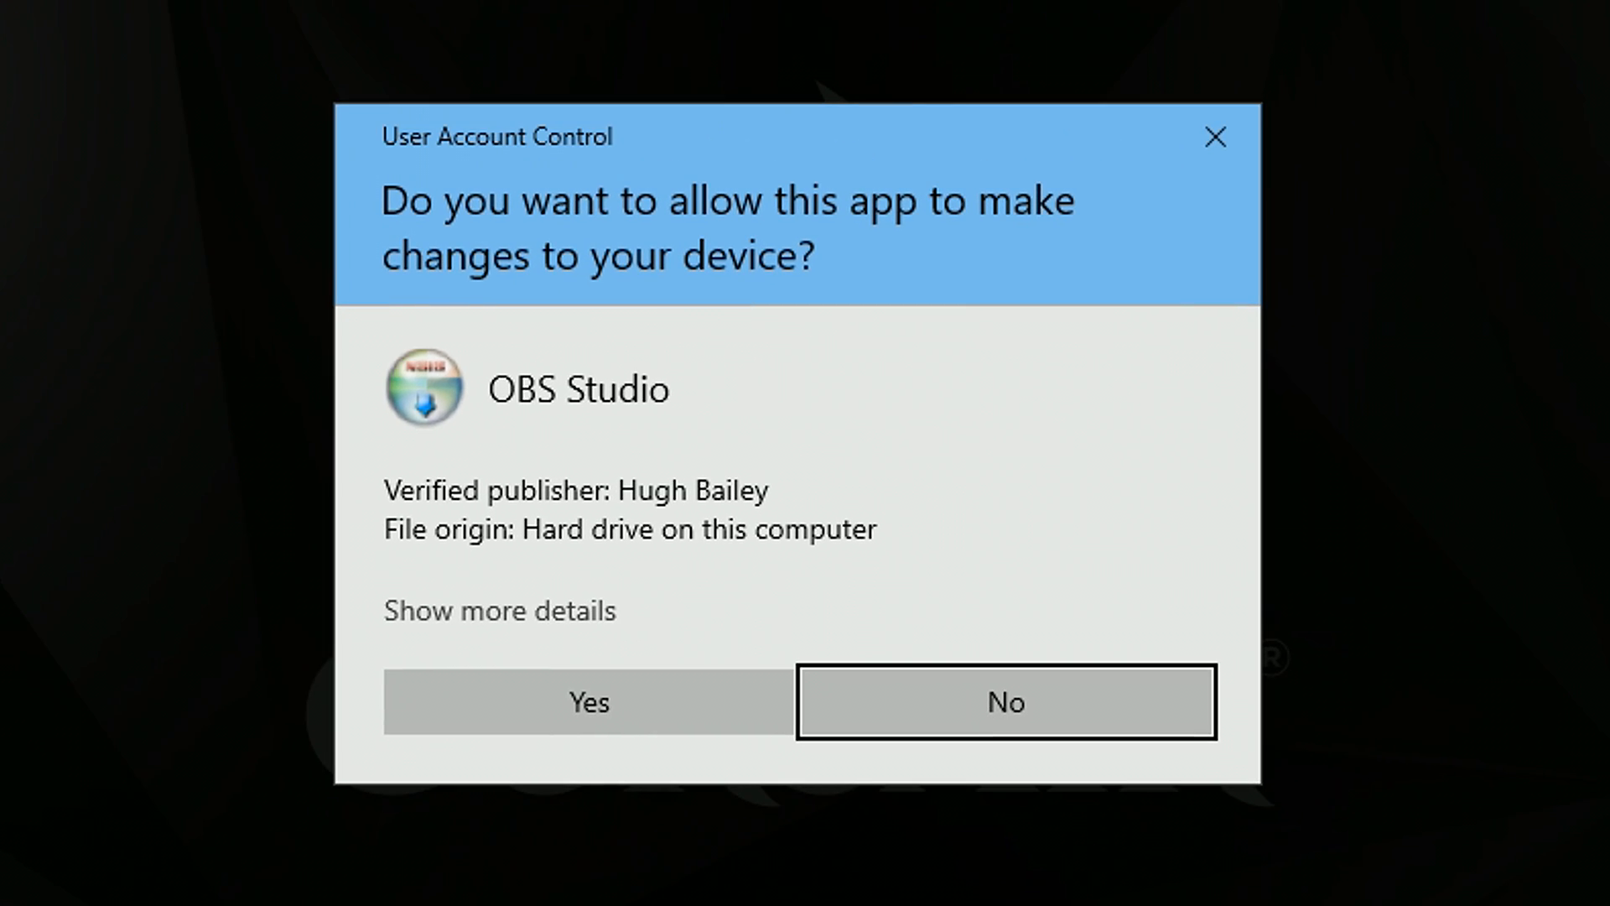
pyautogui.click(586, 702)
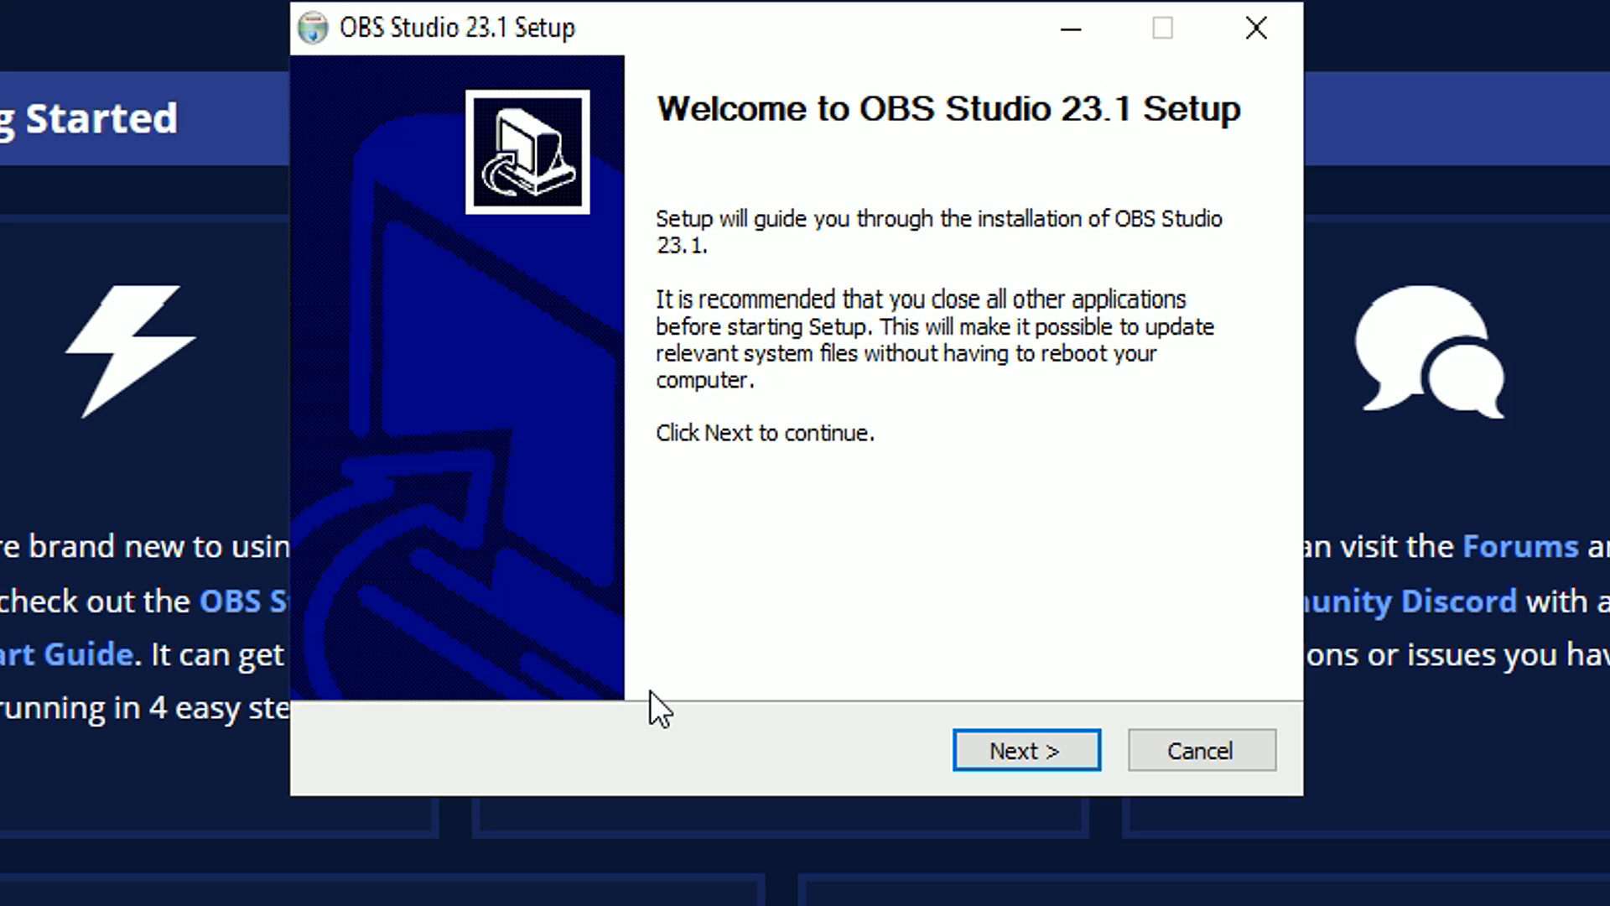
pyautogui.moveTo(770, 731)
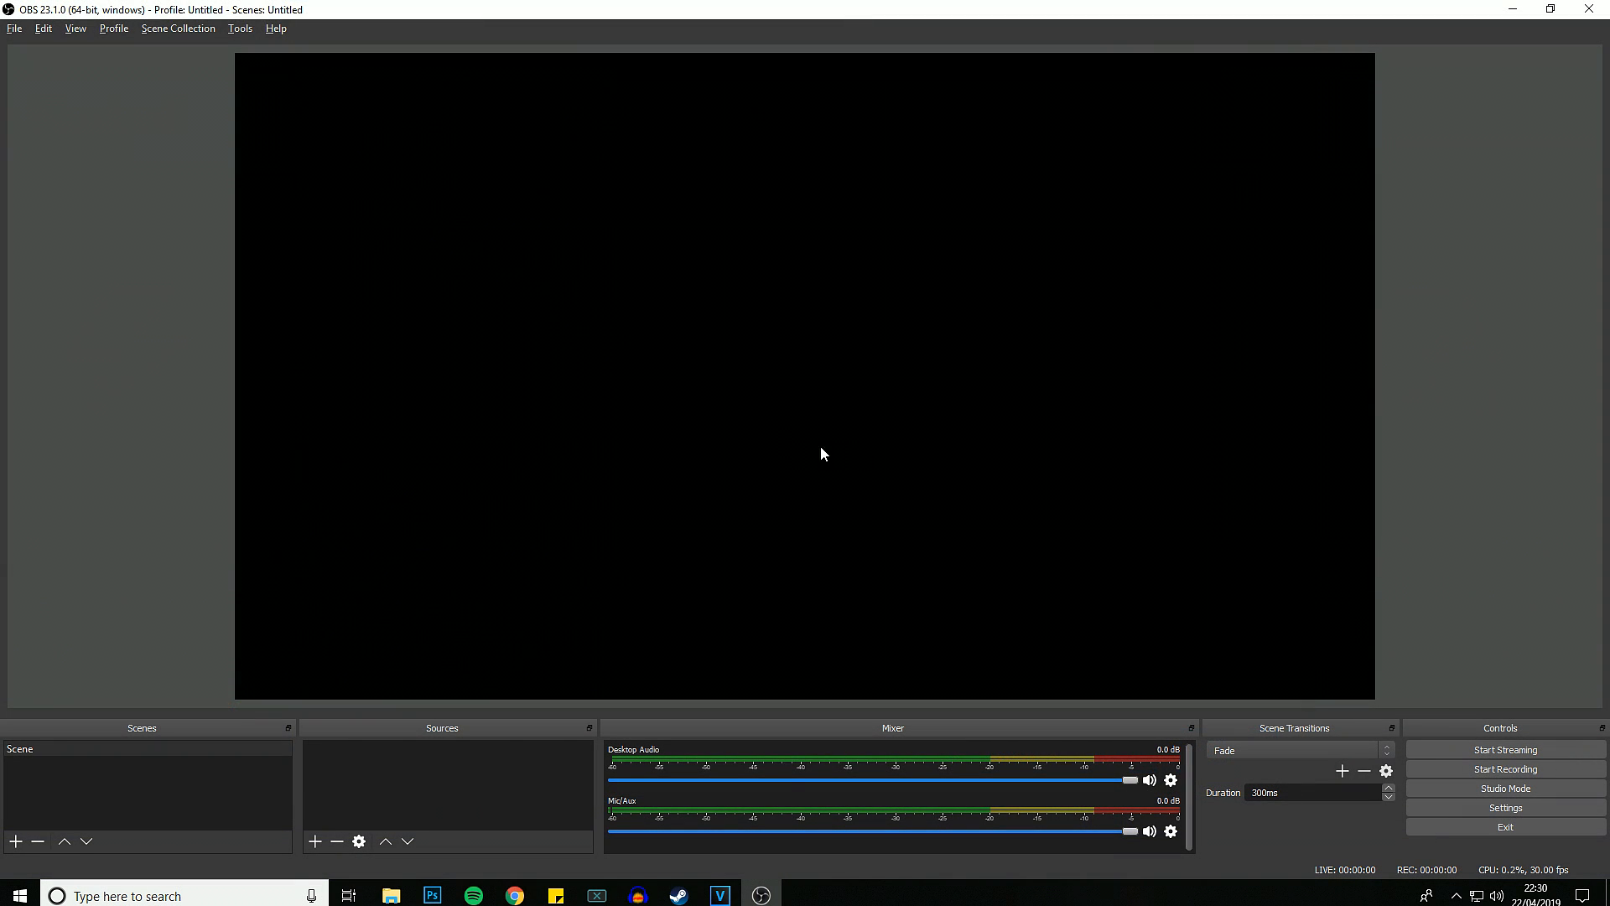
# Step: Open OBS Settings from the File menu and go from the Stream page to Output
pyautogui.click(15, 28)
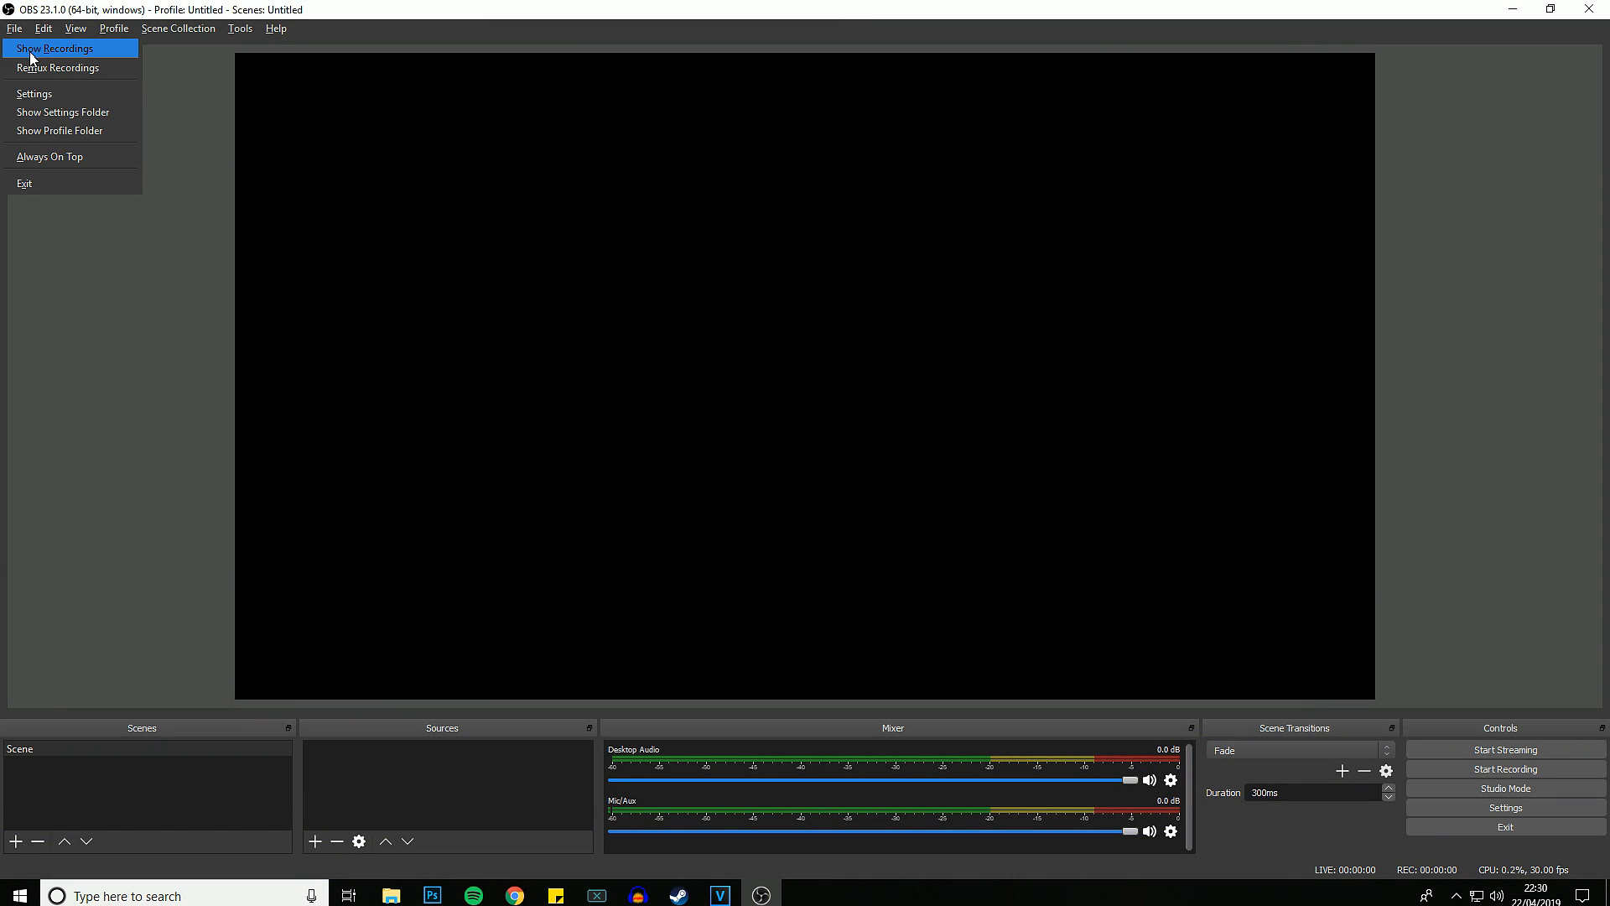
pyautogui.click(33, 93)
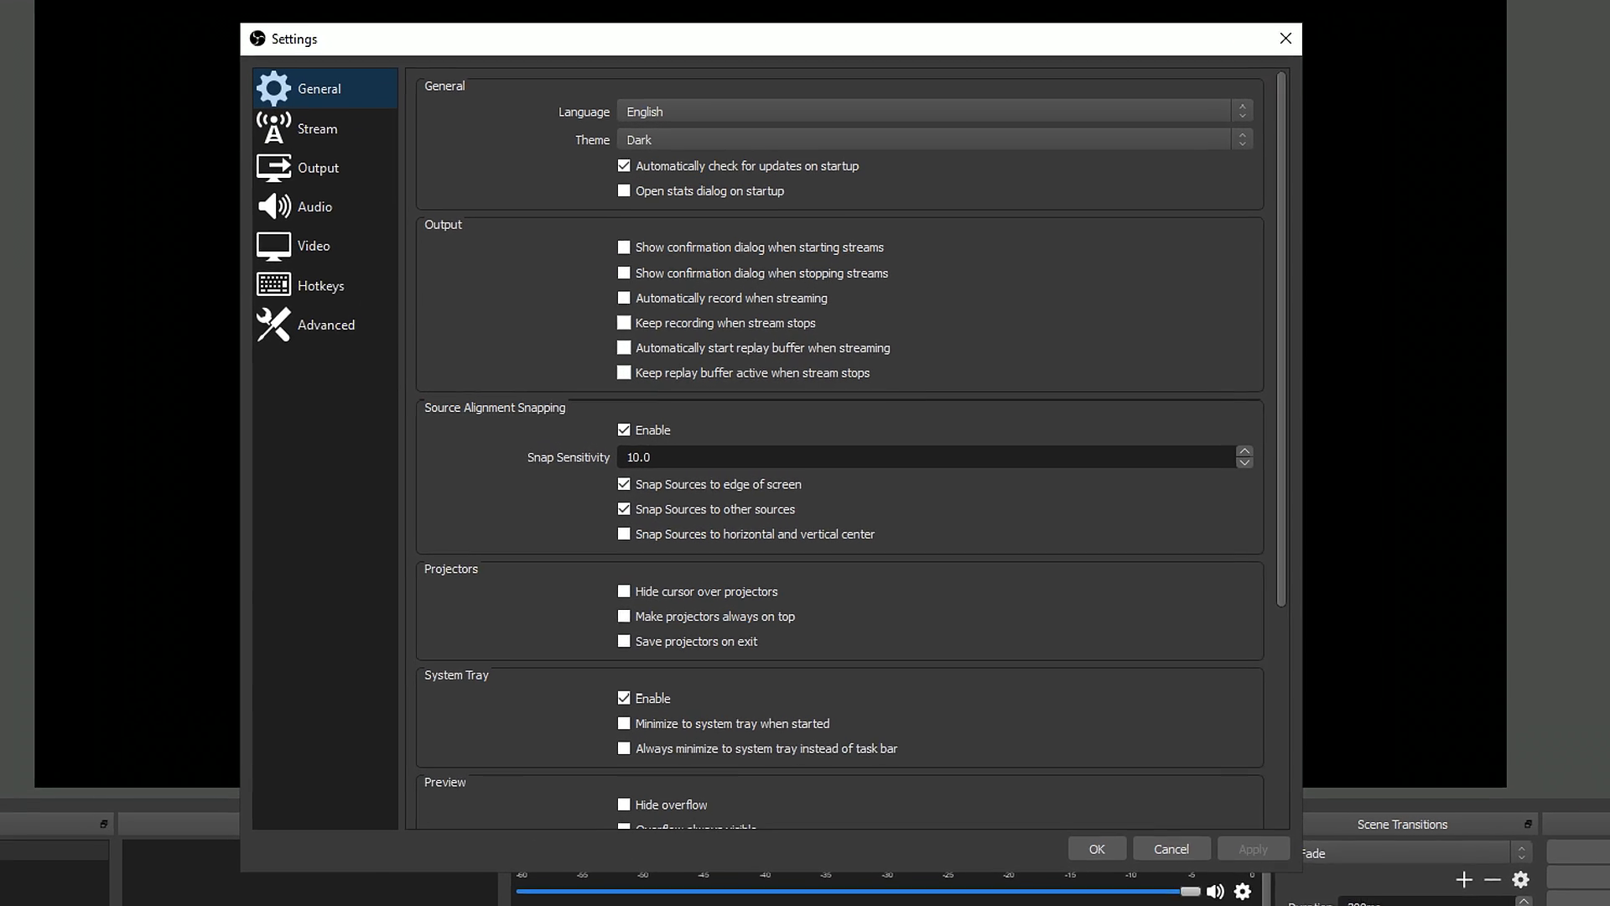
pyautogui.click(316, 128)
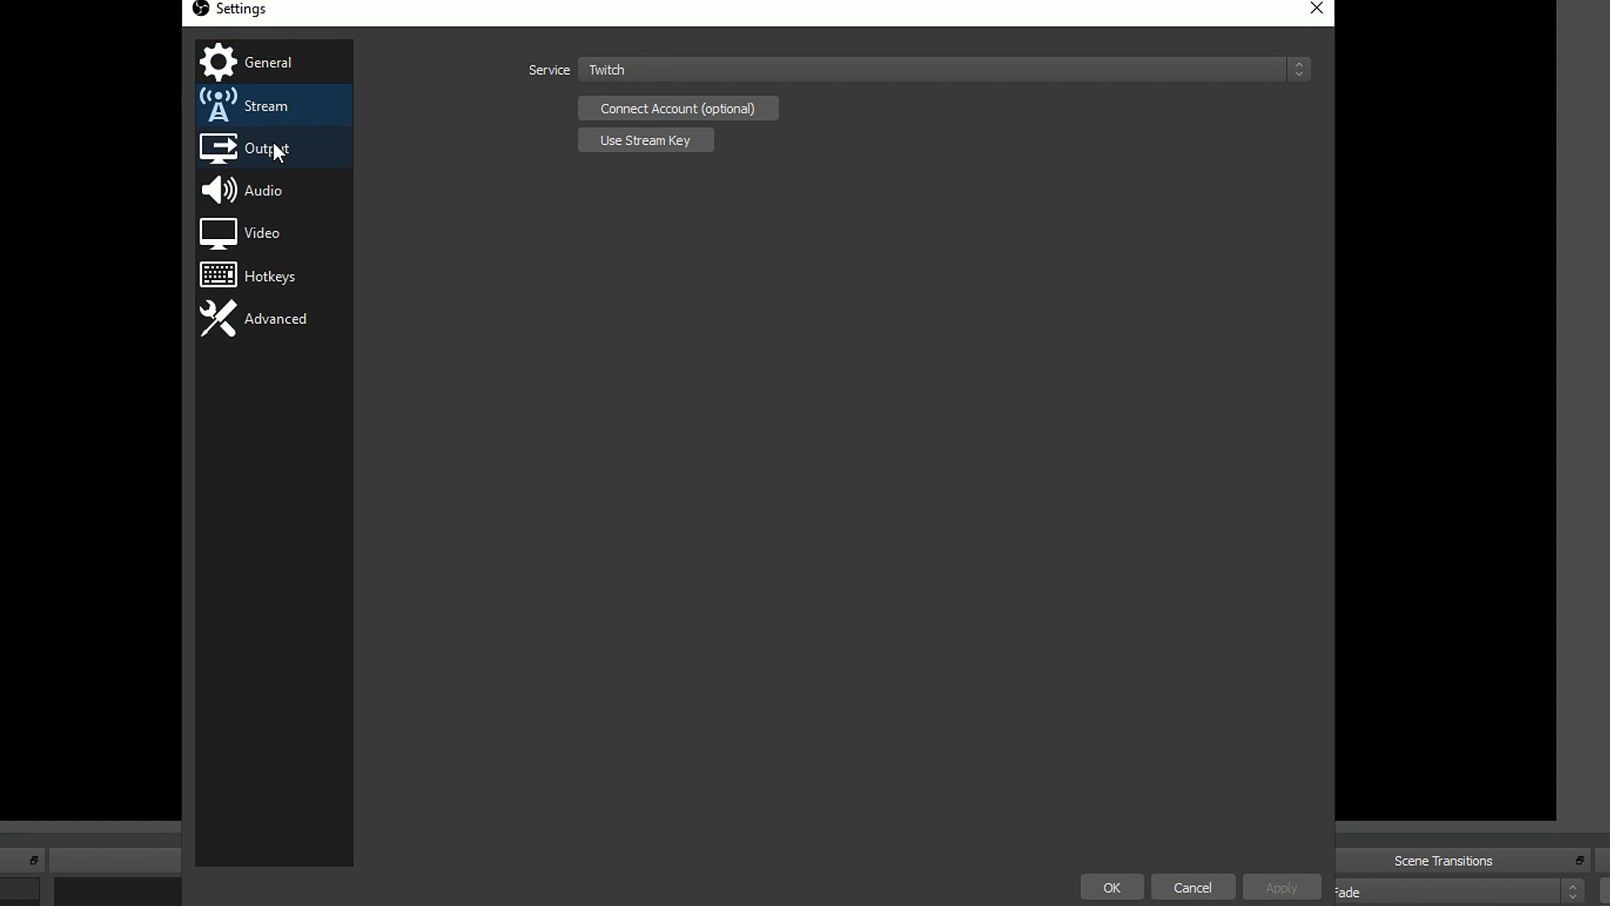
pyautogui.click(266, 148)
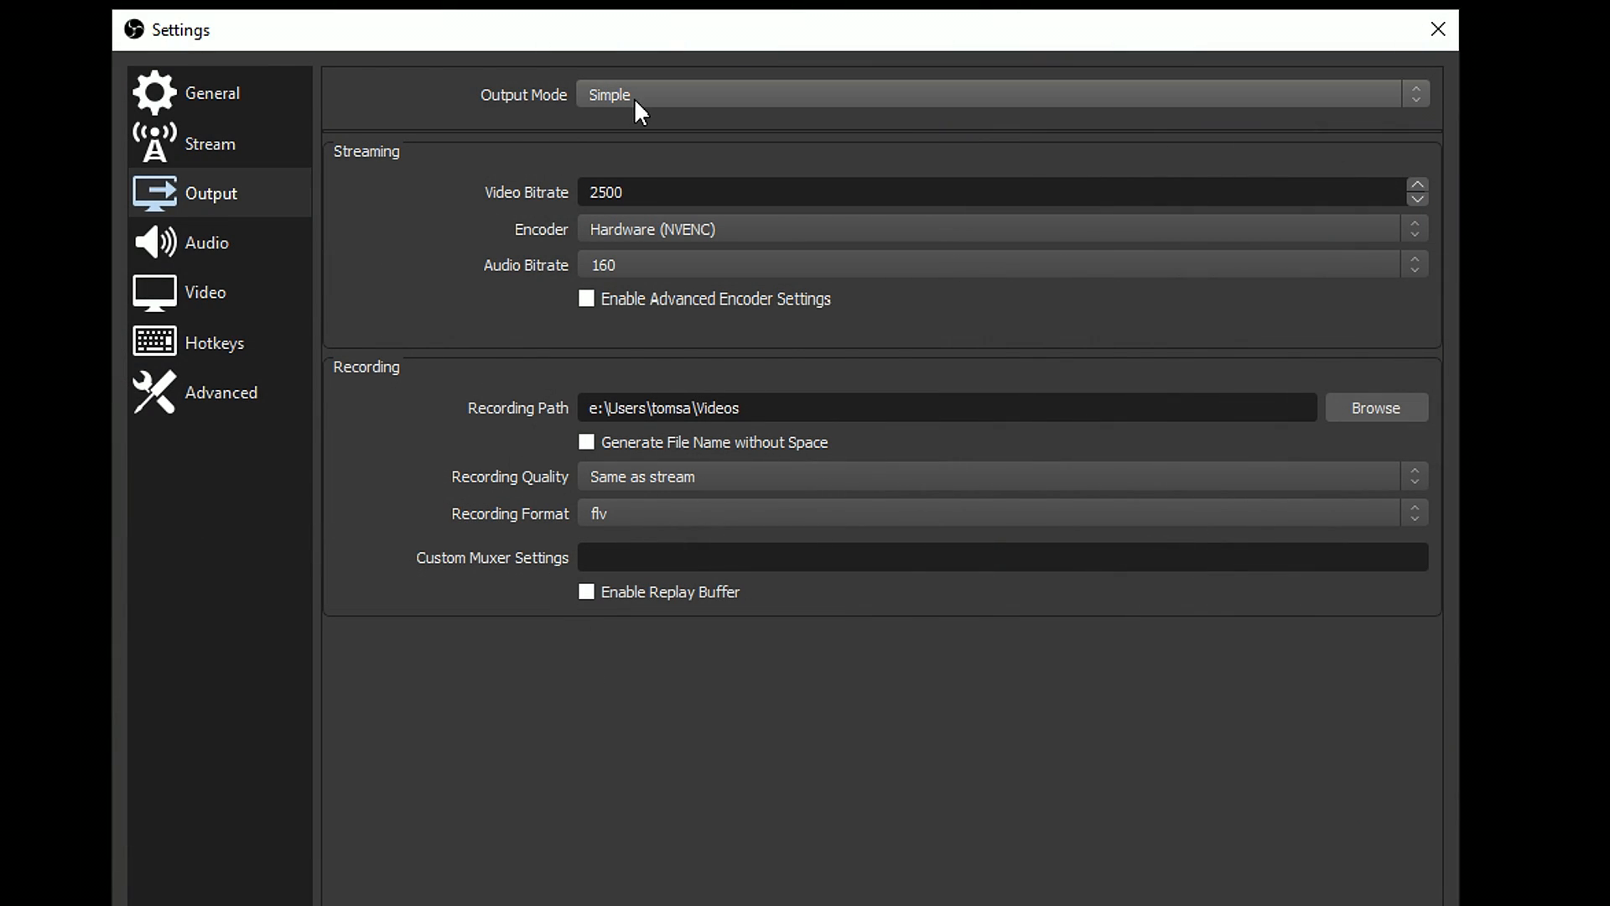
# Step: Switch Output Mode to Advanced, keeping the NVENC H.264 (new) encoder and CBR rate control
pyautogui.click(997, 94)
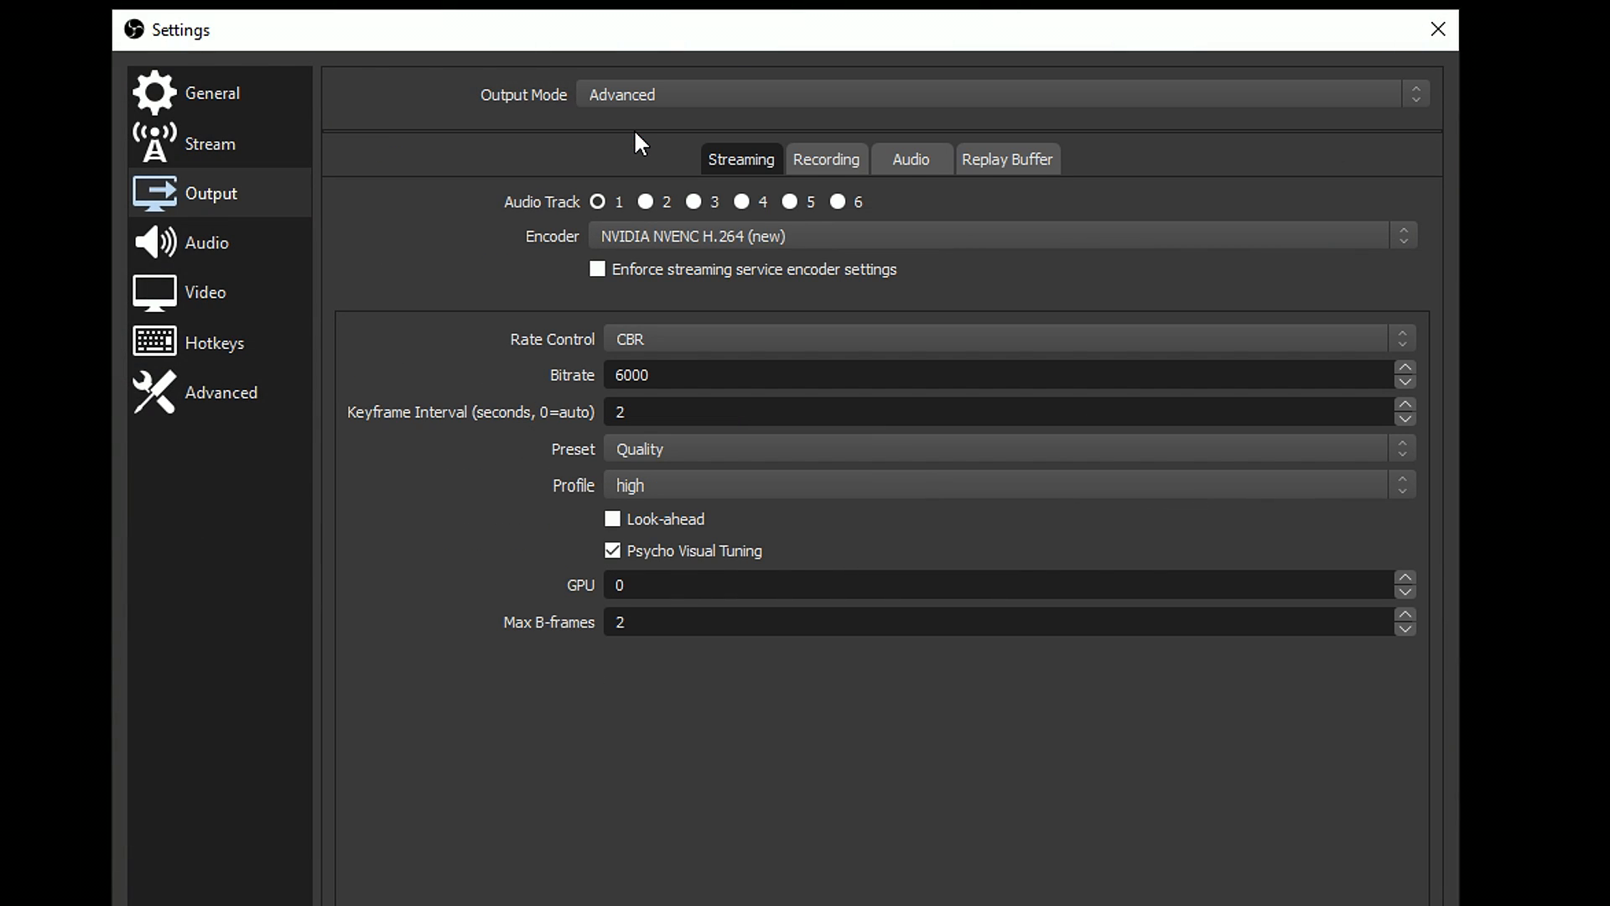
pyautogui.click(1001, 235)
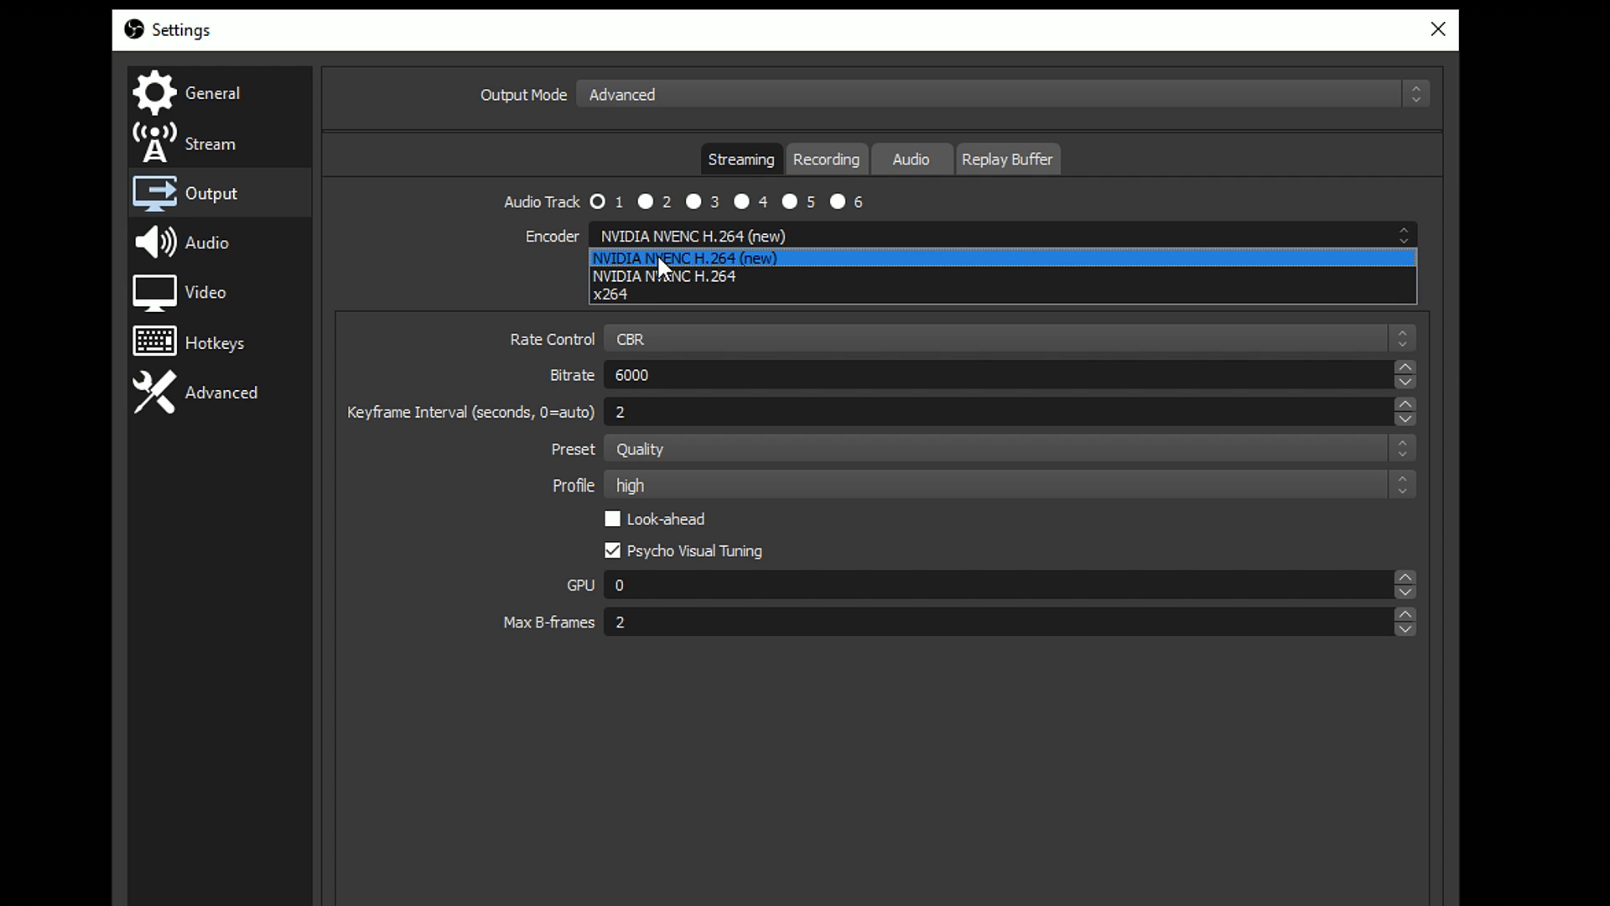
pyautogui.click(683, 258)
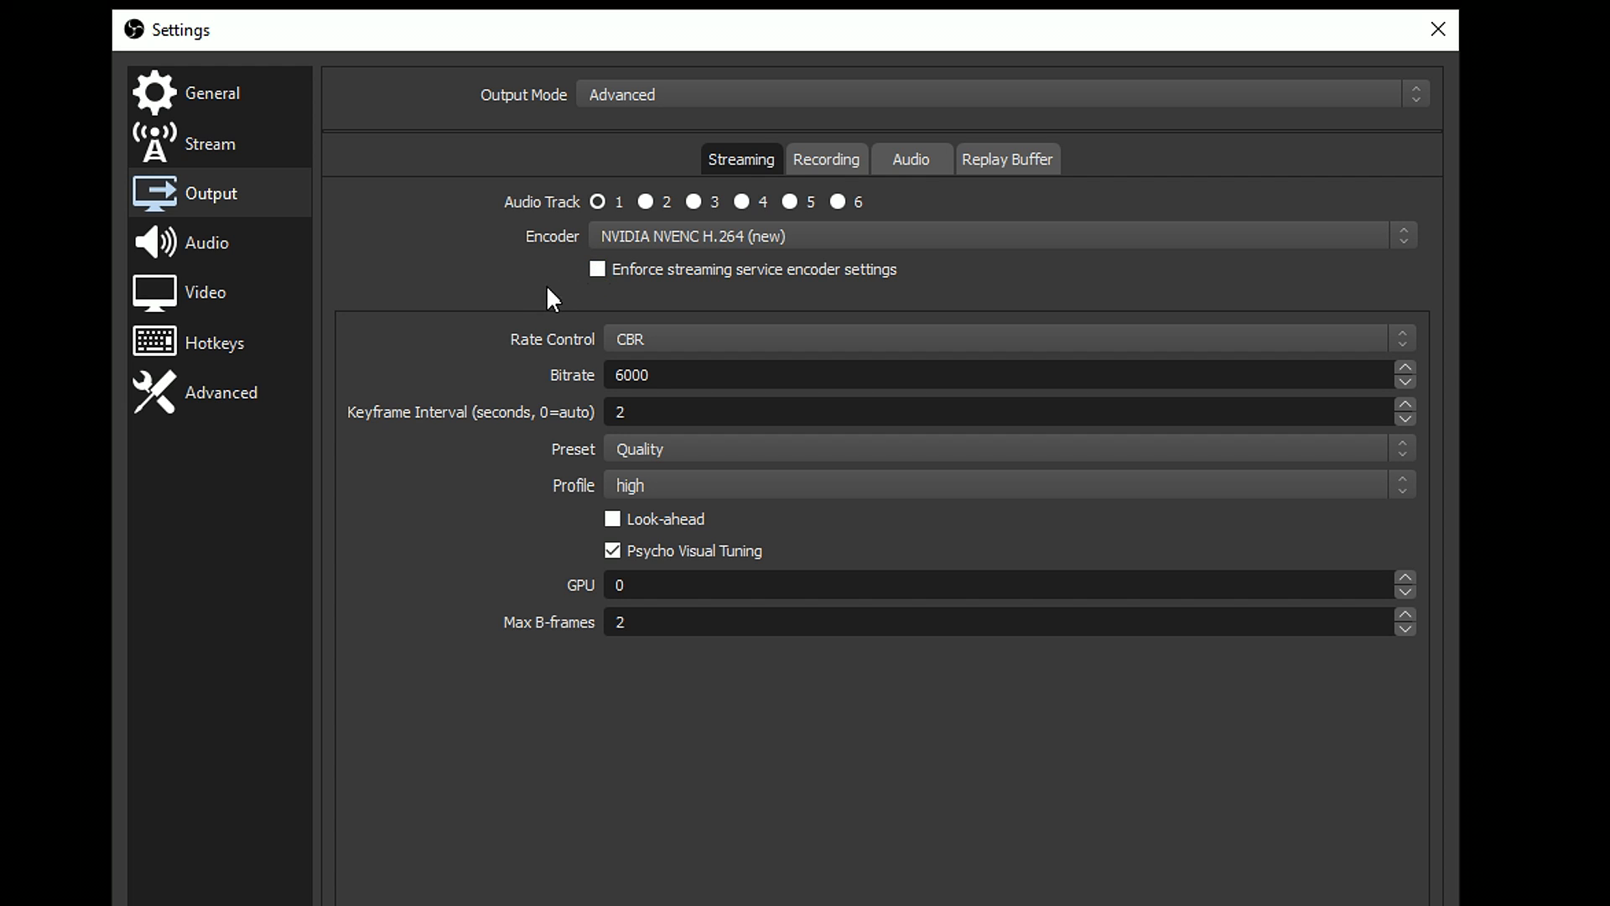
pyautogui.click(1012, 338)
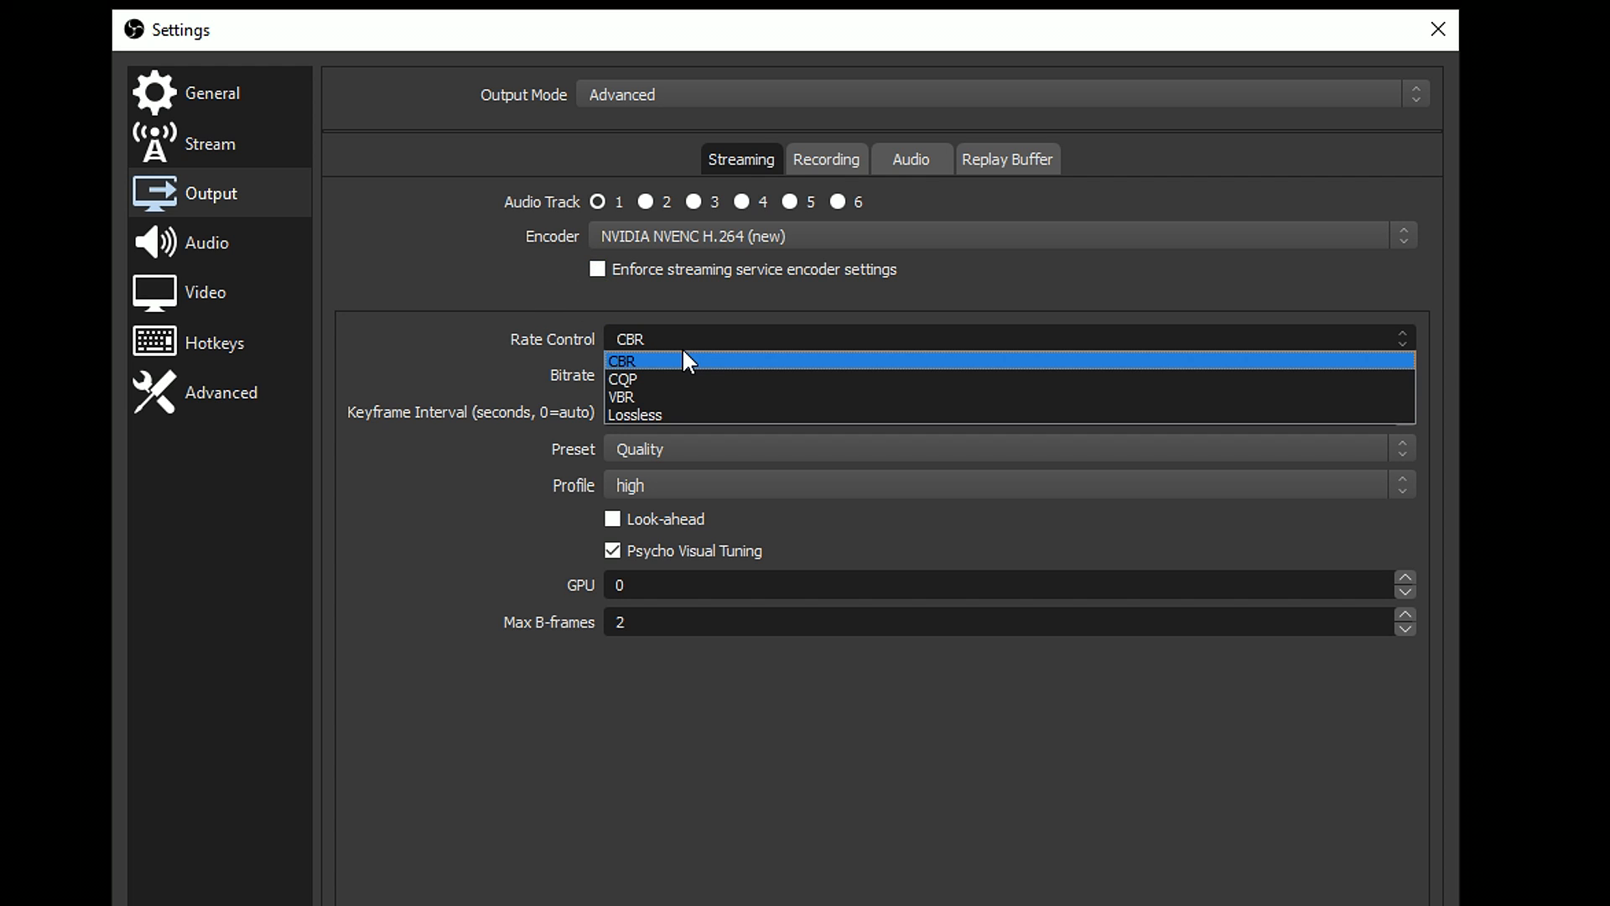
pyautogui.moveTo(646, 375)
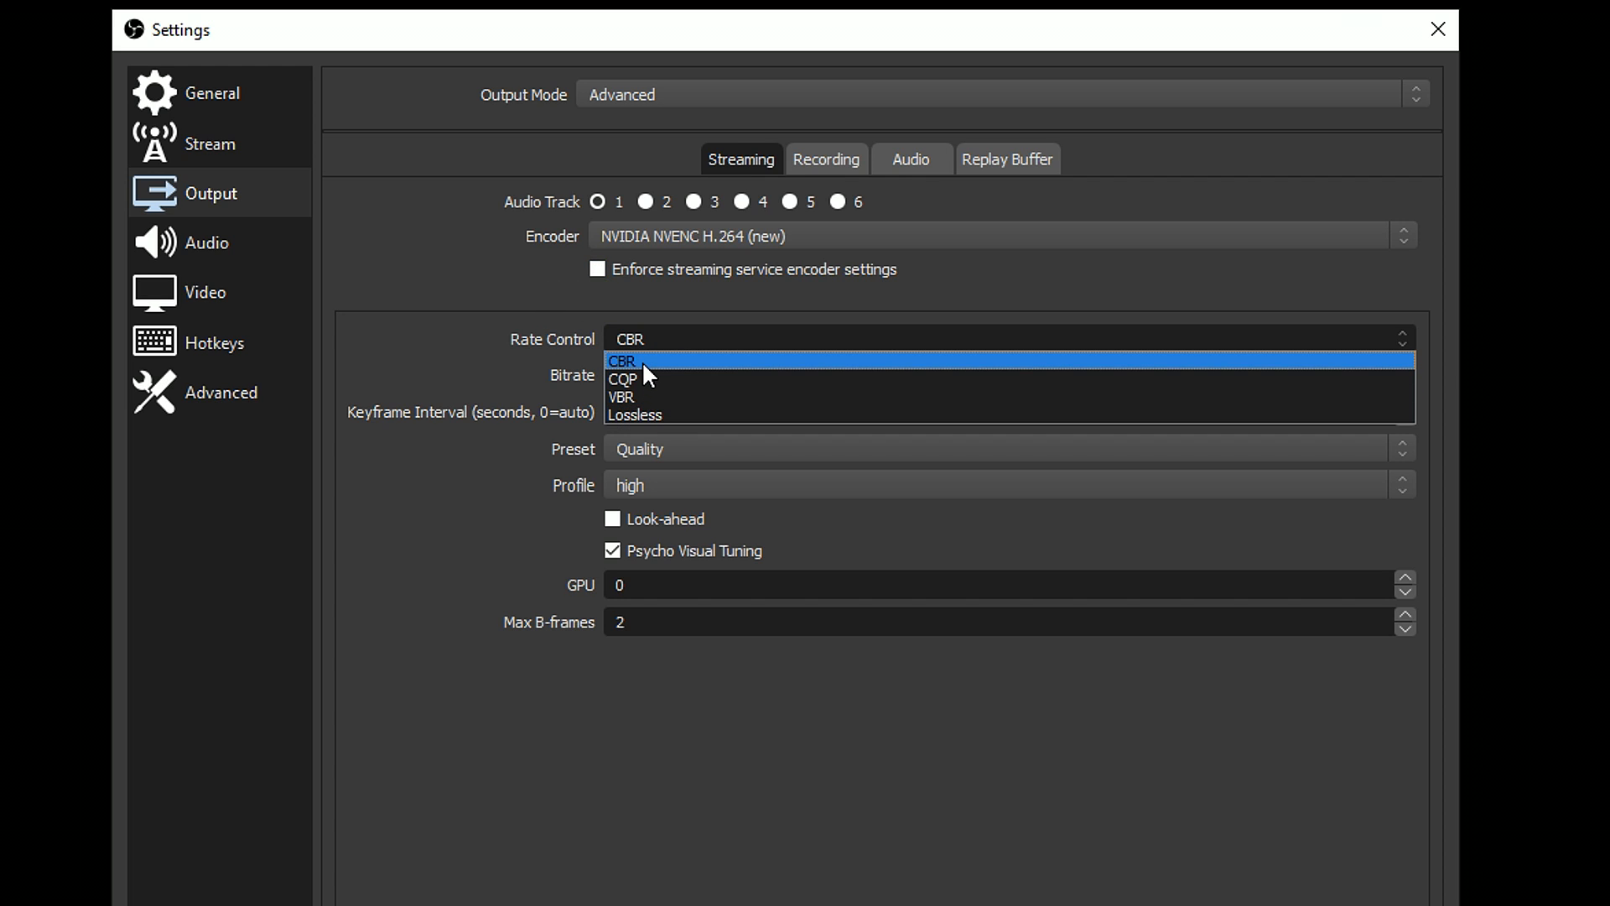
pyautogui.click(630, 361)
pyautogui.write('6000')
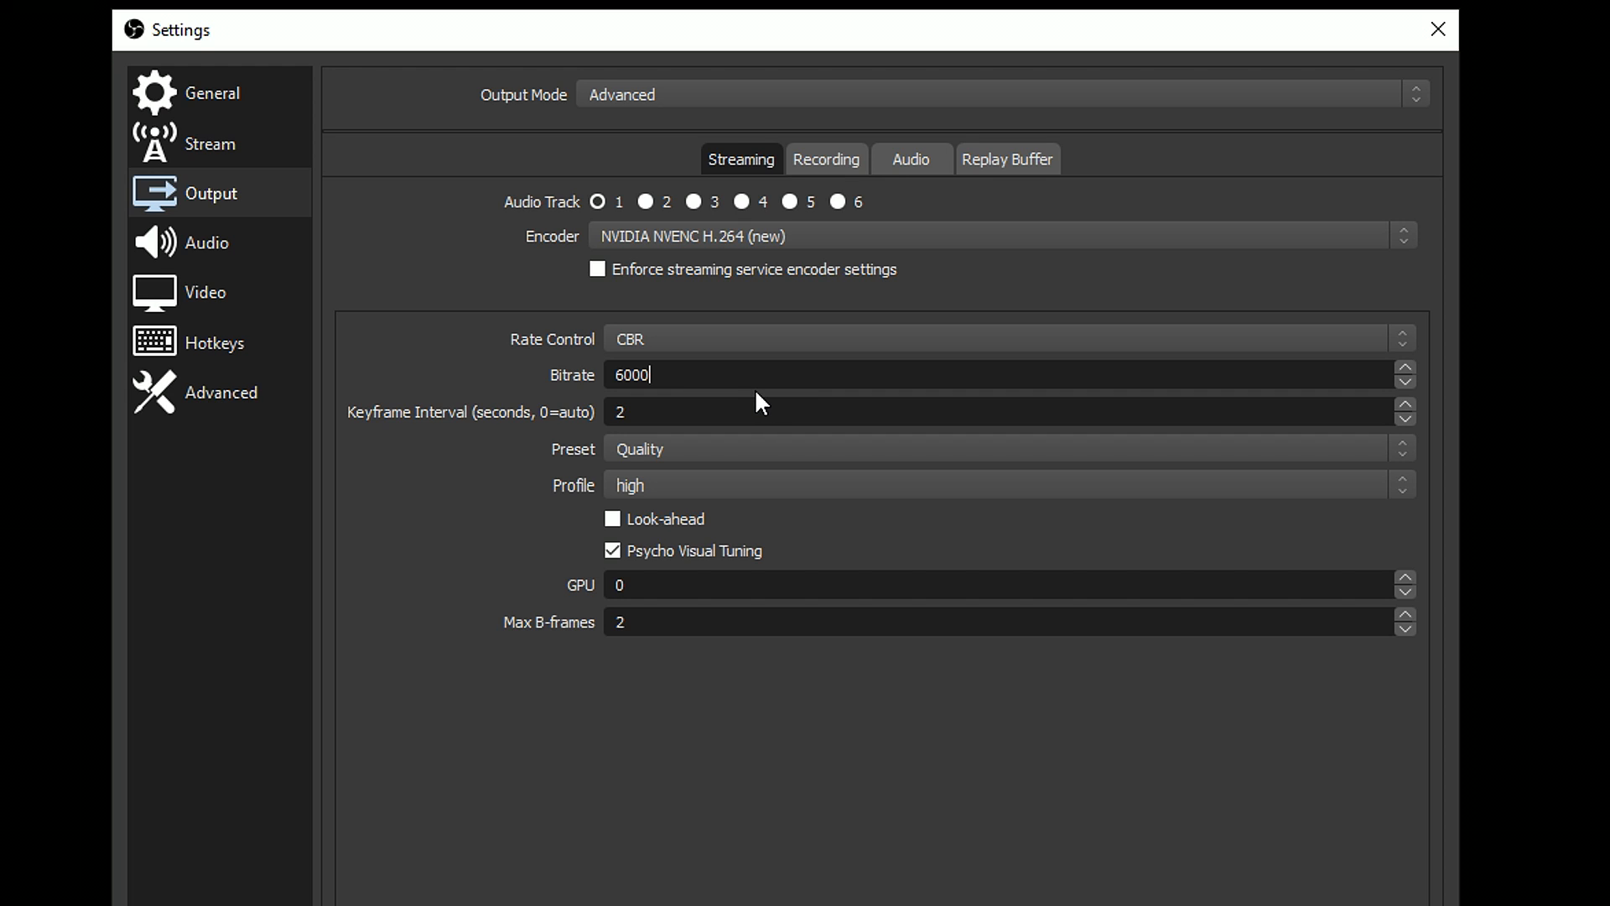
pyautogui.moveTo(745, 411)
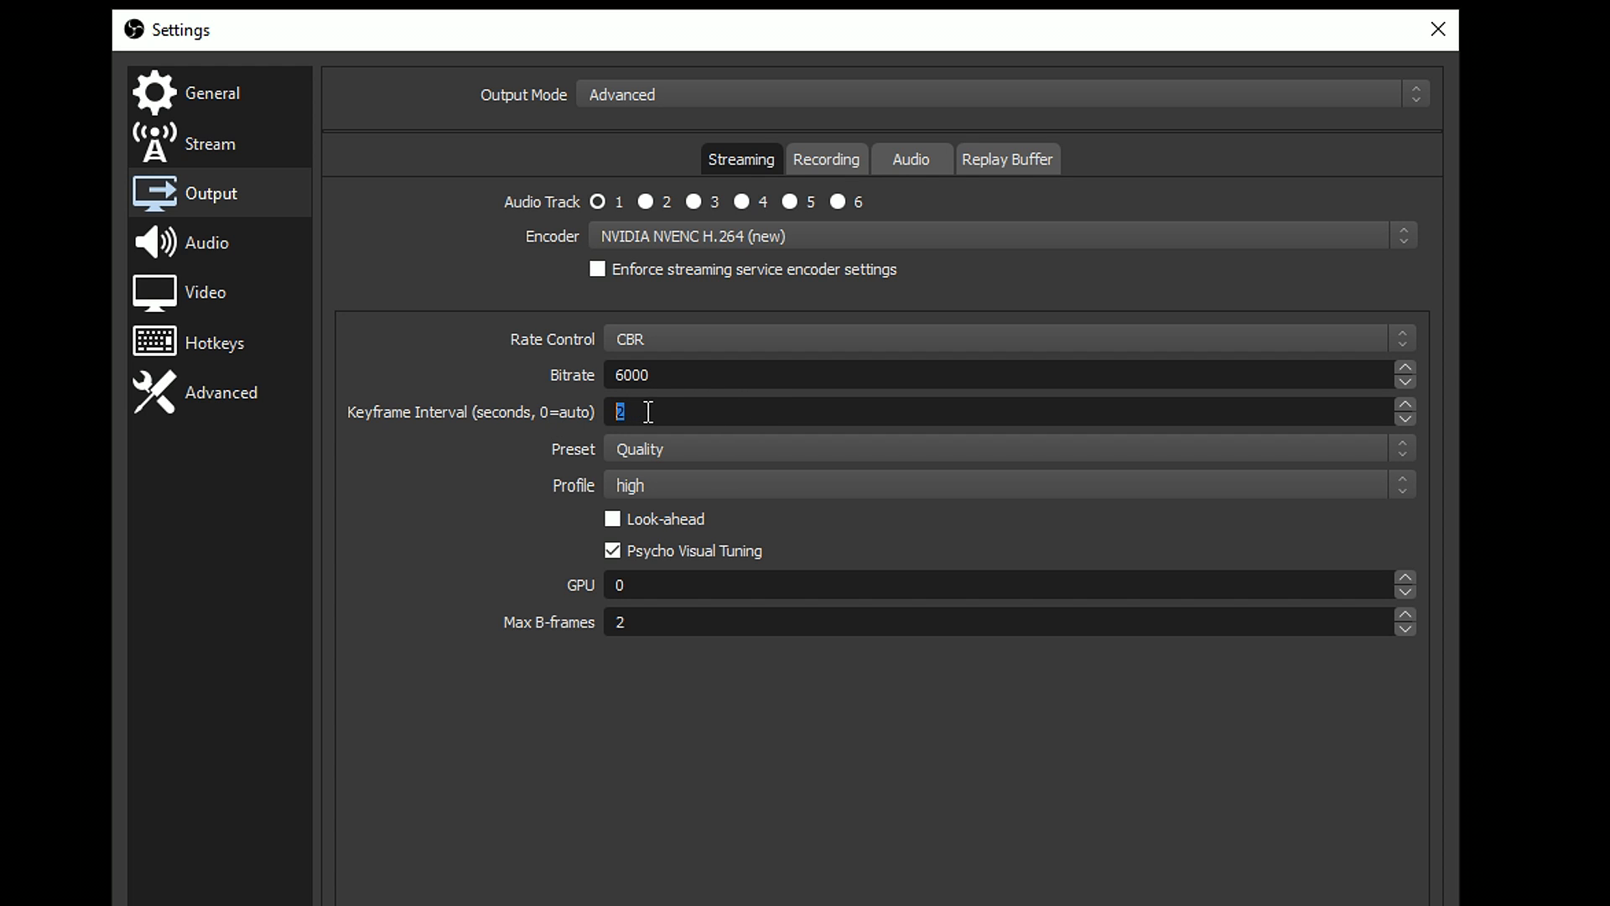
# Step: Enter a keyframe interval of 2, pick the Max Quality preset, and adjust profile and look-ahead
pyautogui.write('0')
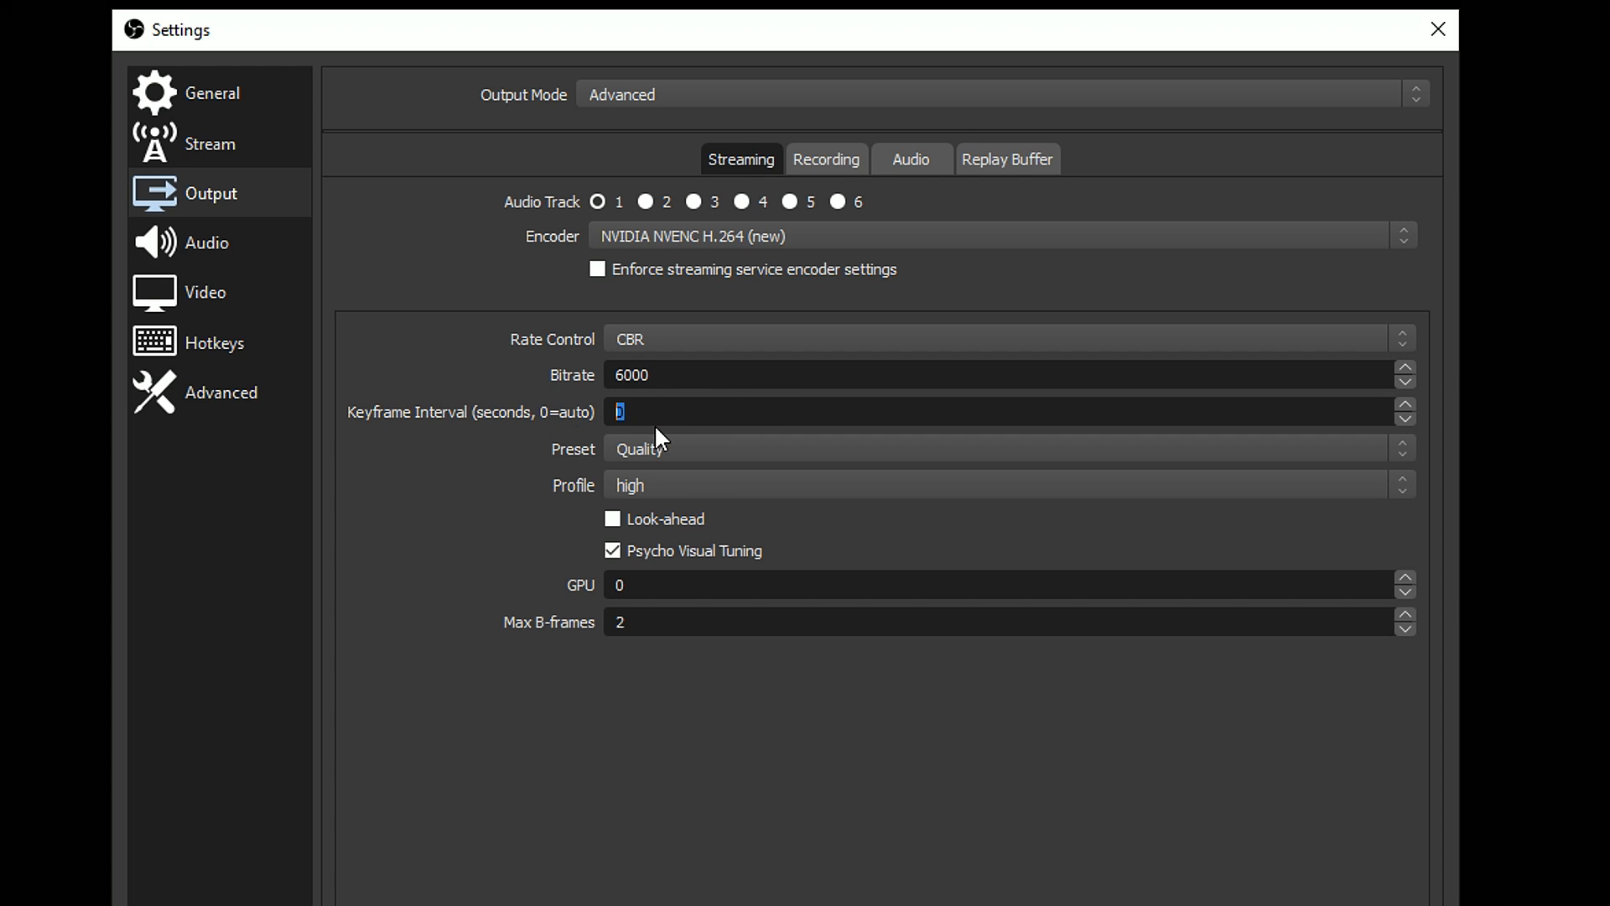
pyautogui.write('2')
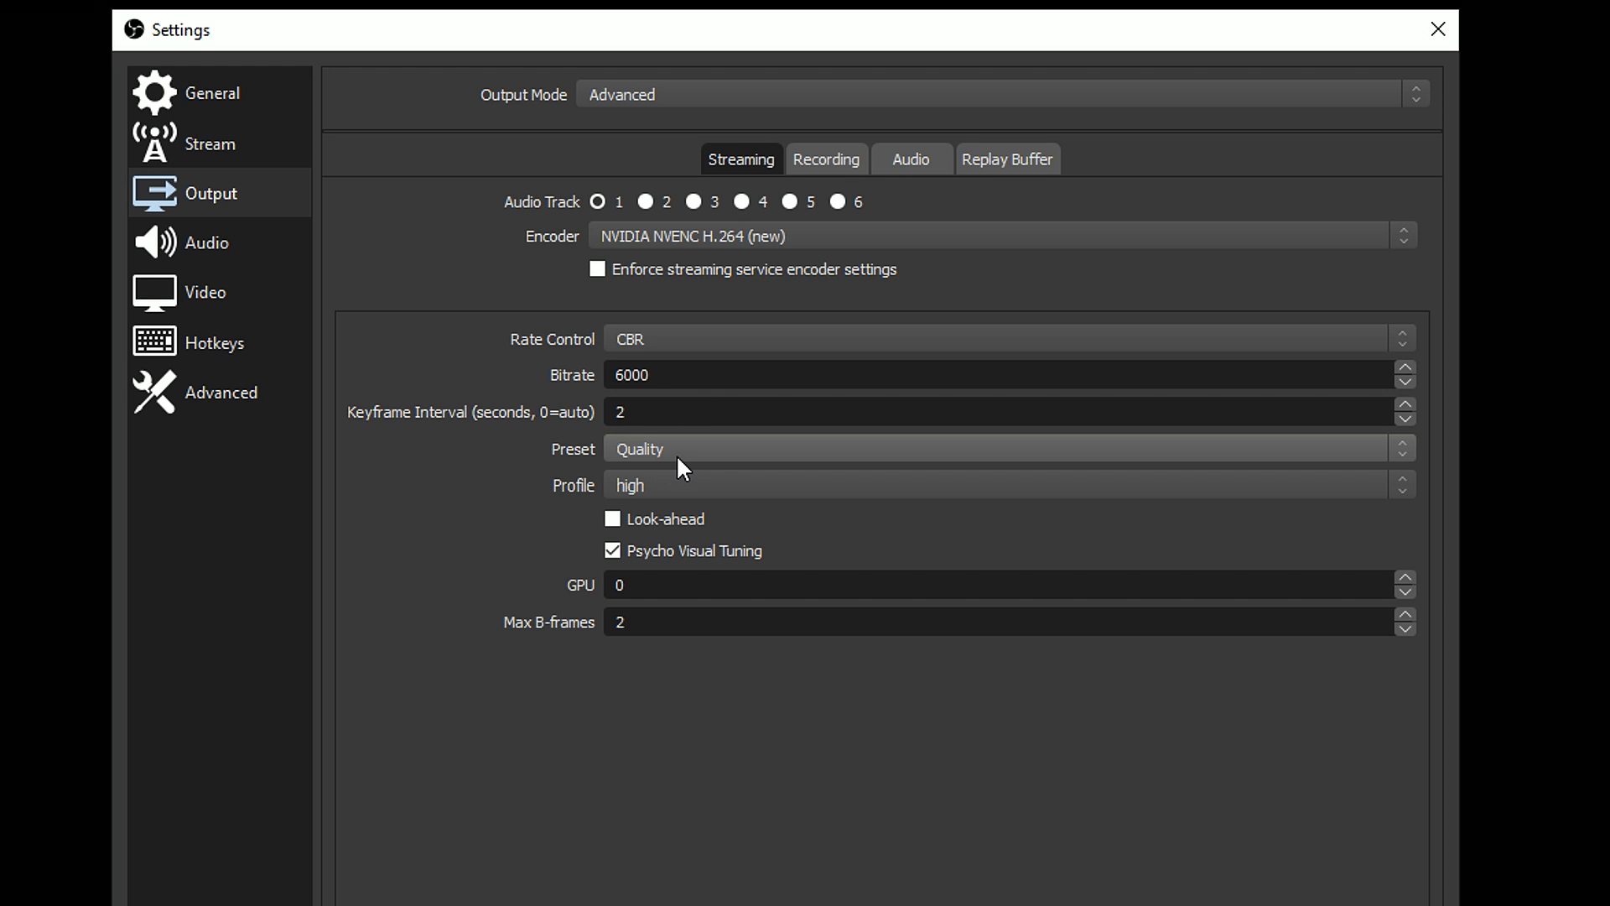
pyautogui.moveTo(677, 463)
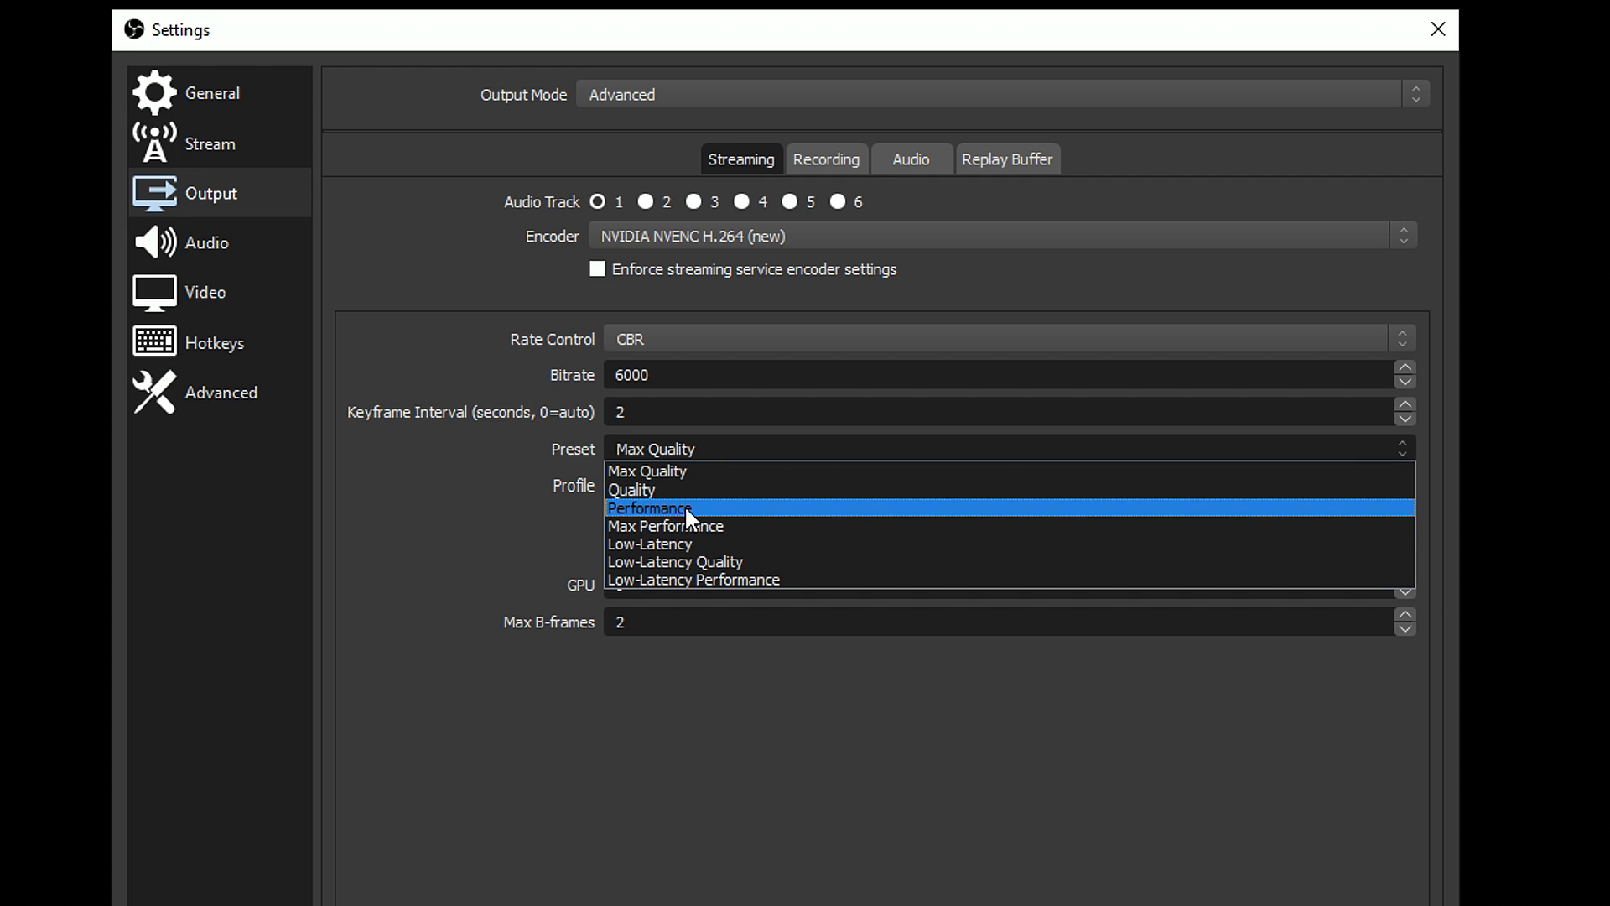
pyautogui.click(664, 526)
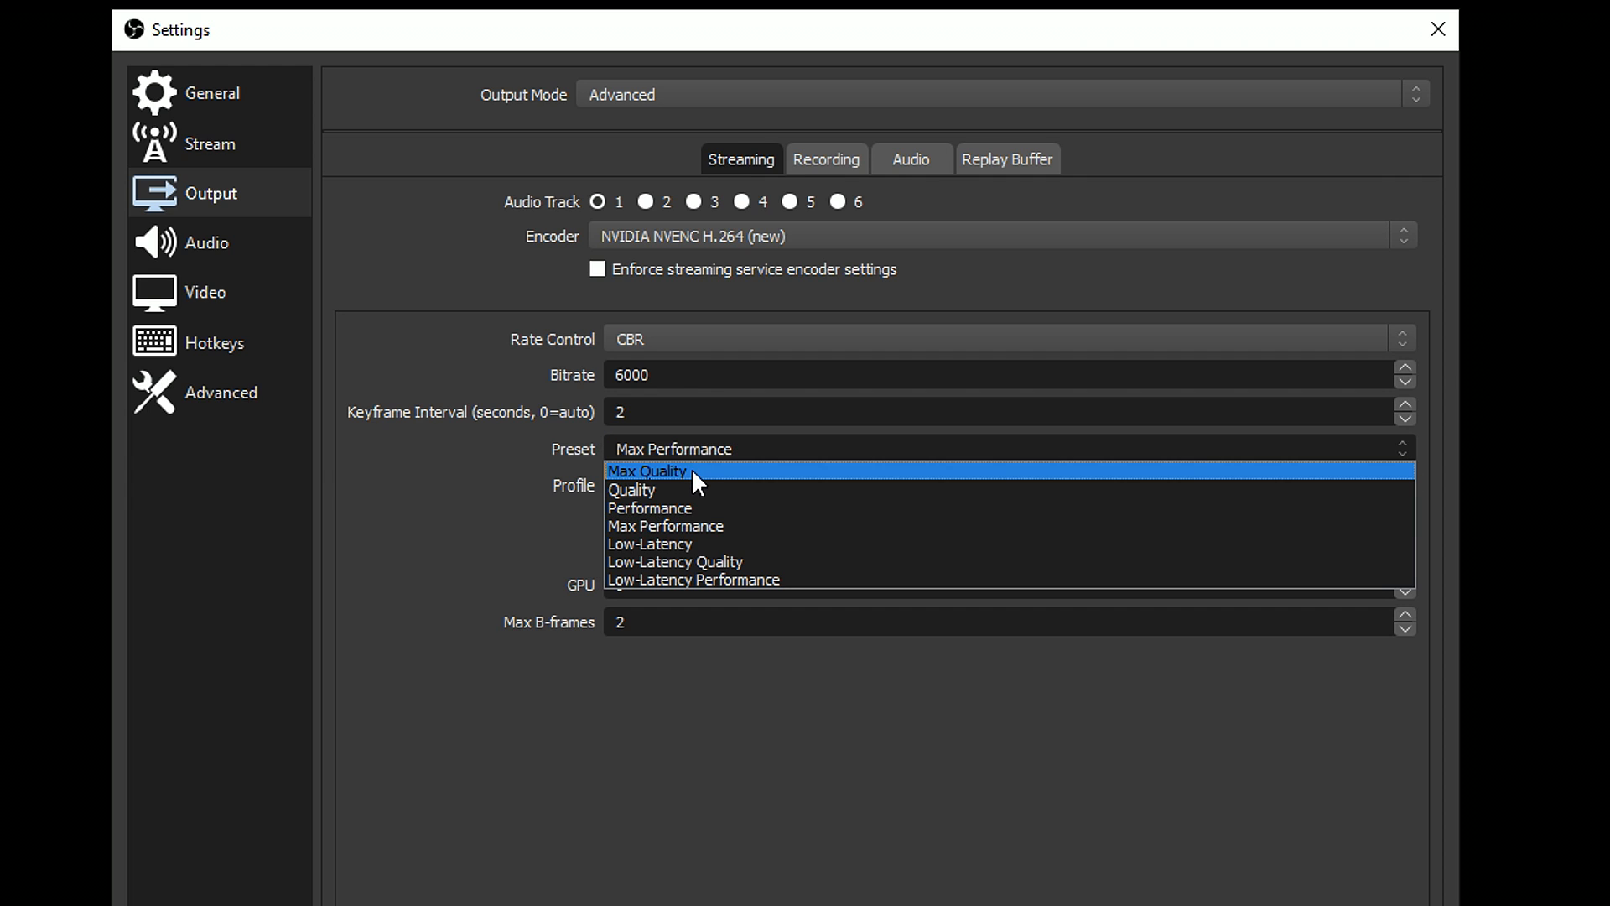
pyautogui.click(649, 470)
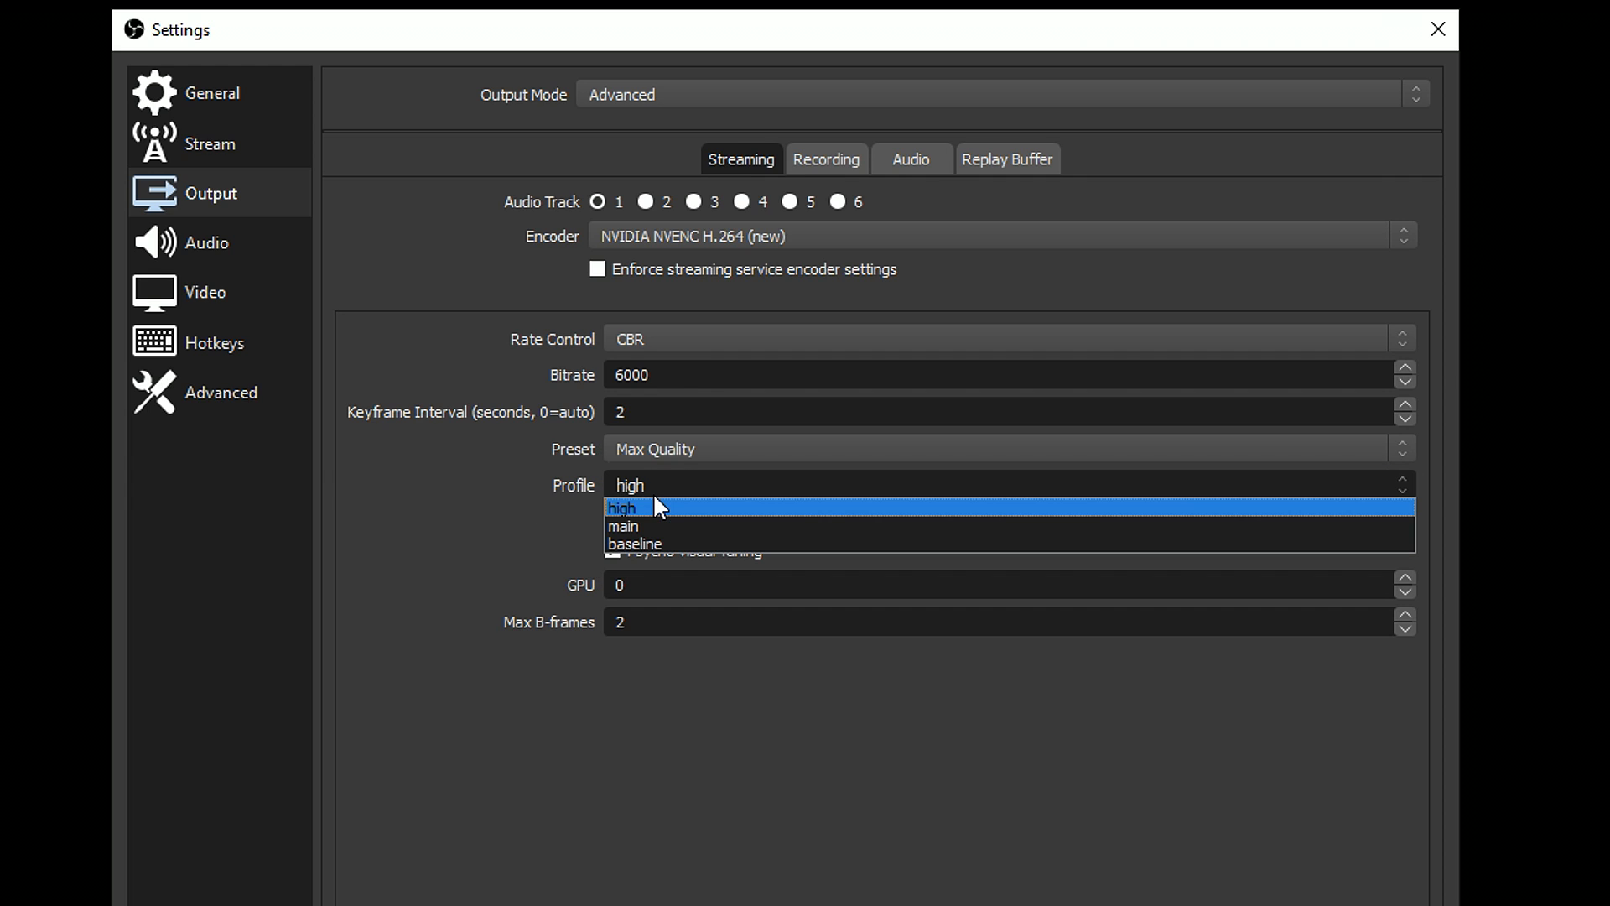
pyautogui.click(622, 508)
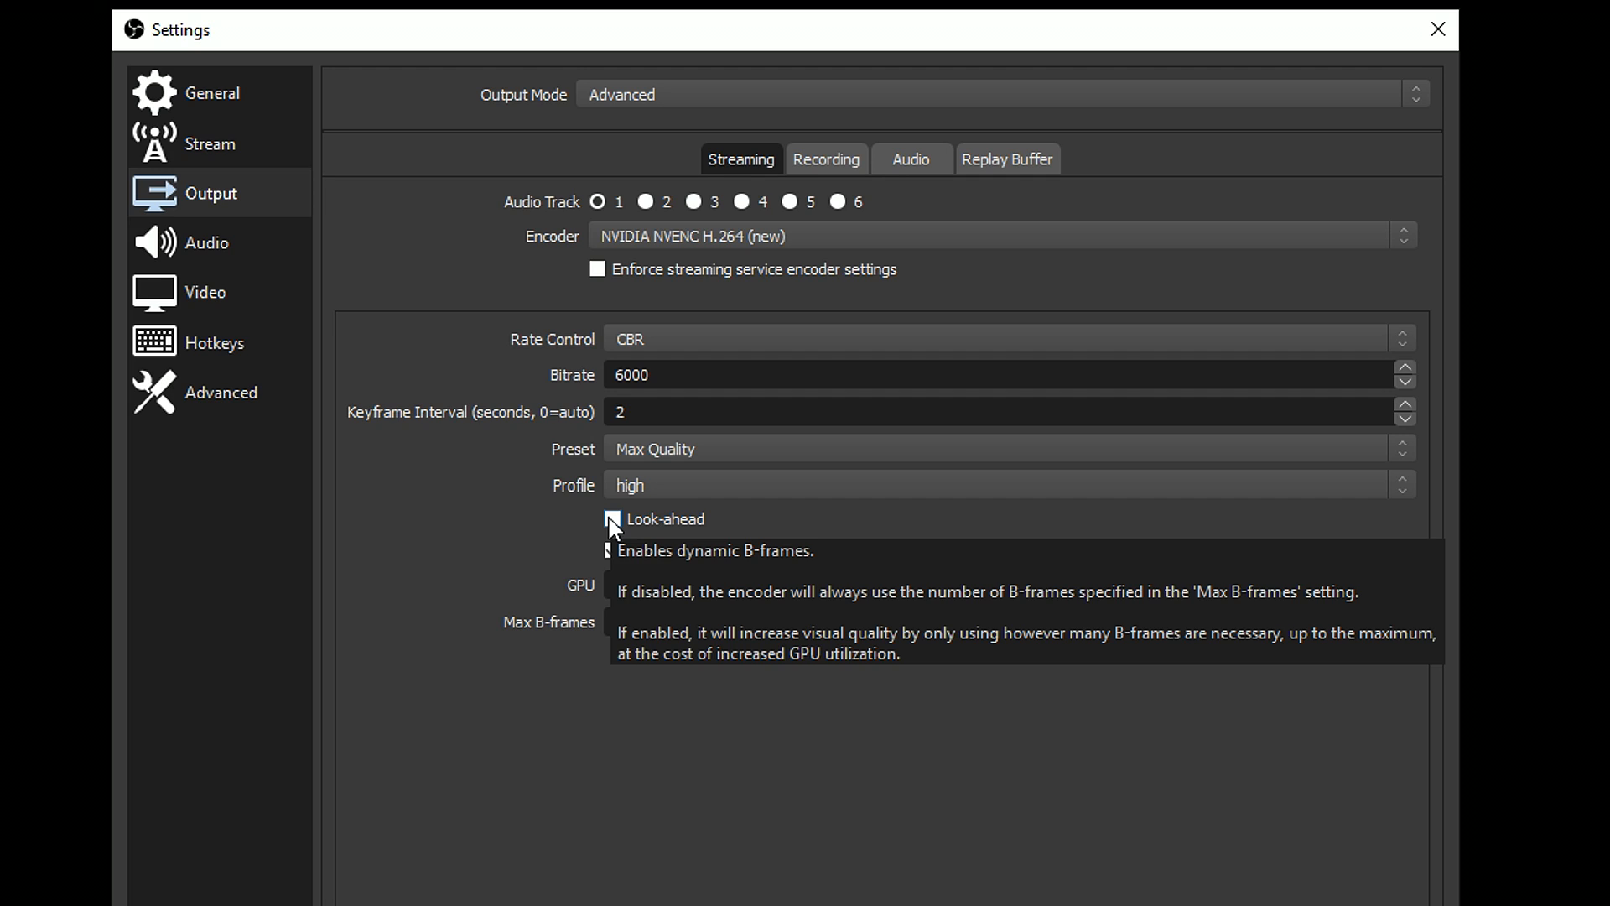
pyautogui.click(613, 551)
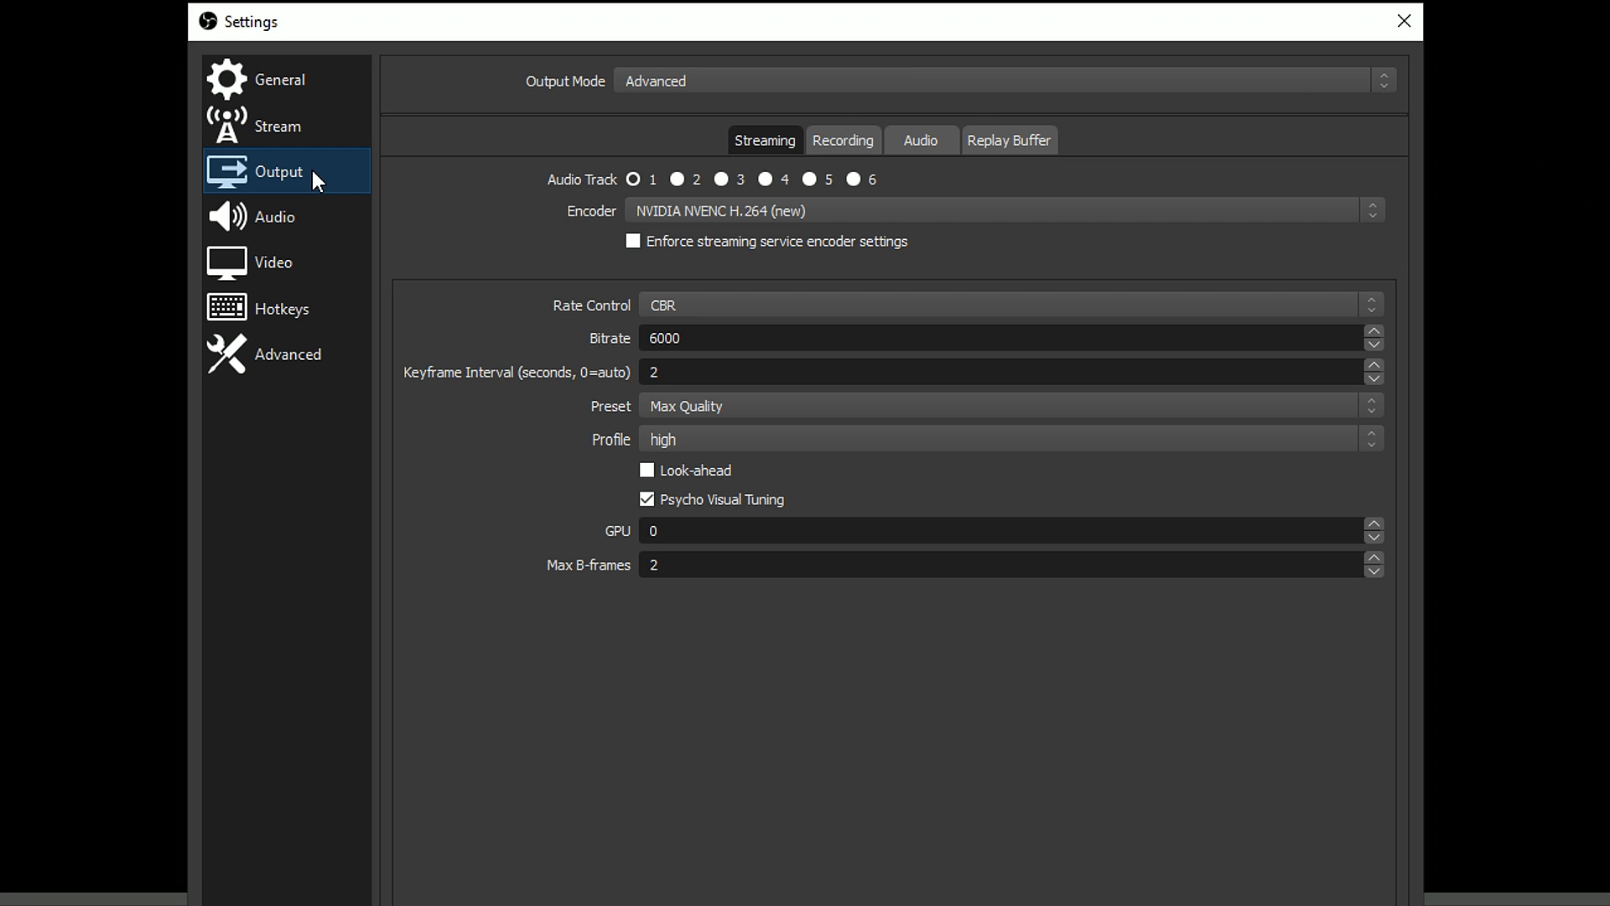
pyautogui.moveTo(274, 262)
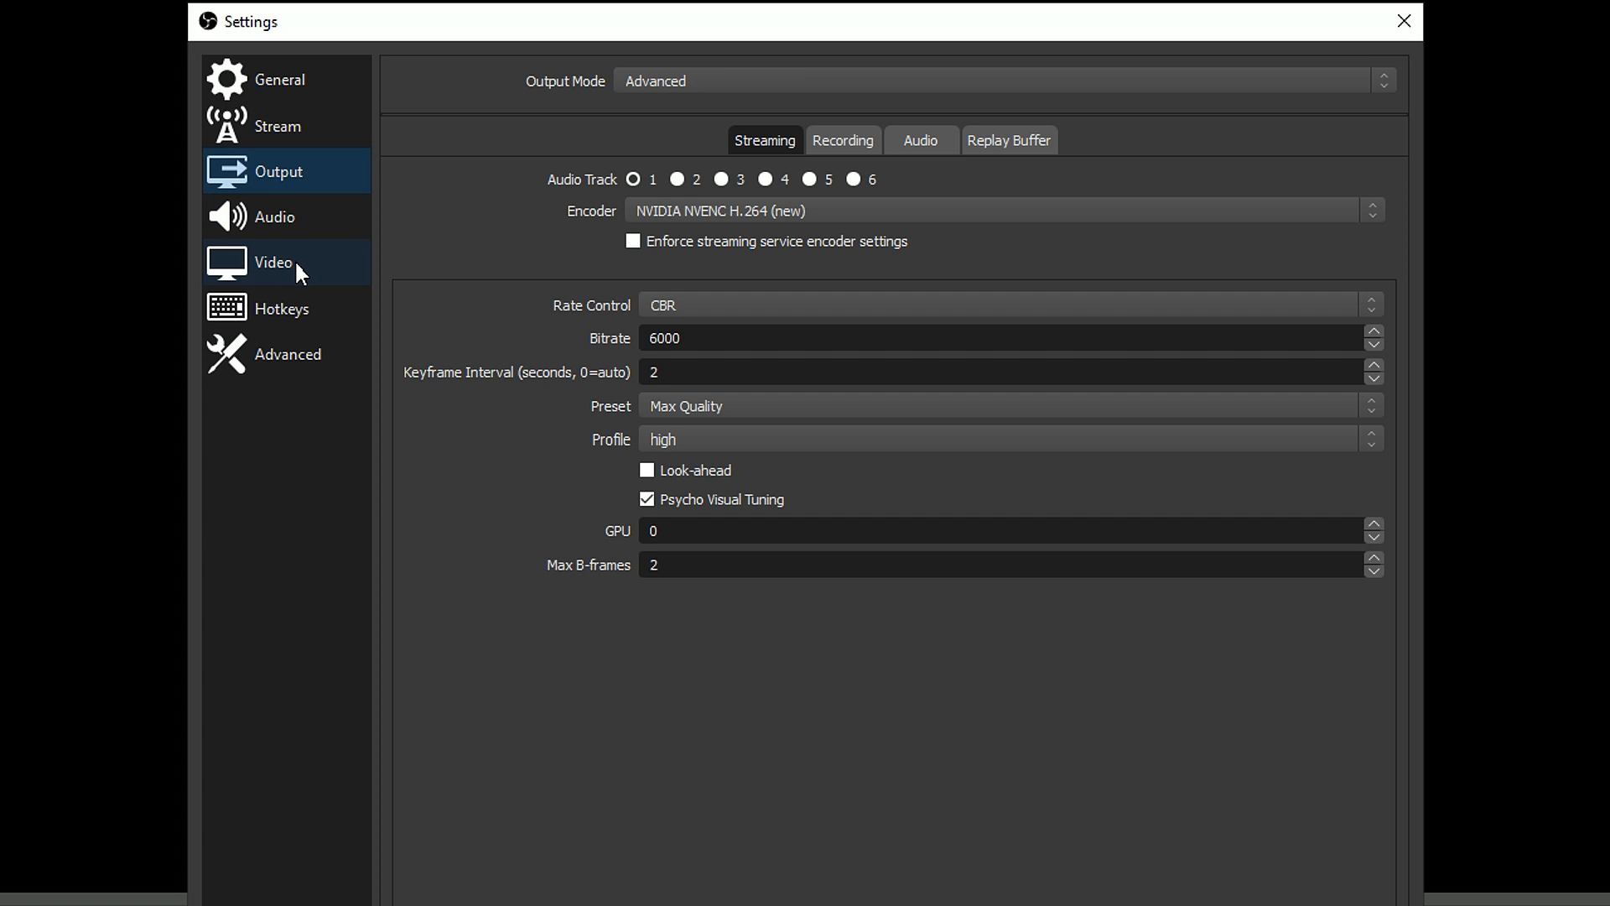
# Step: Show OBS Video settings, then run Google's speed test: 927.4 Mbps down, 554.5 Mbps up
pyautogui.click(274, 261)
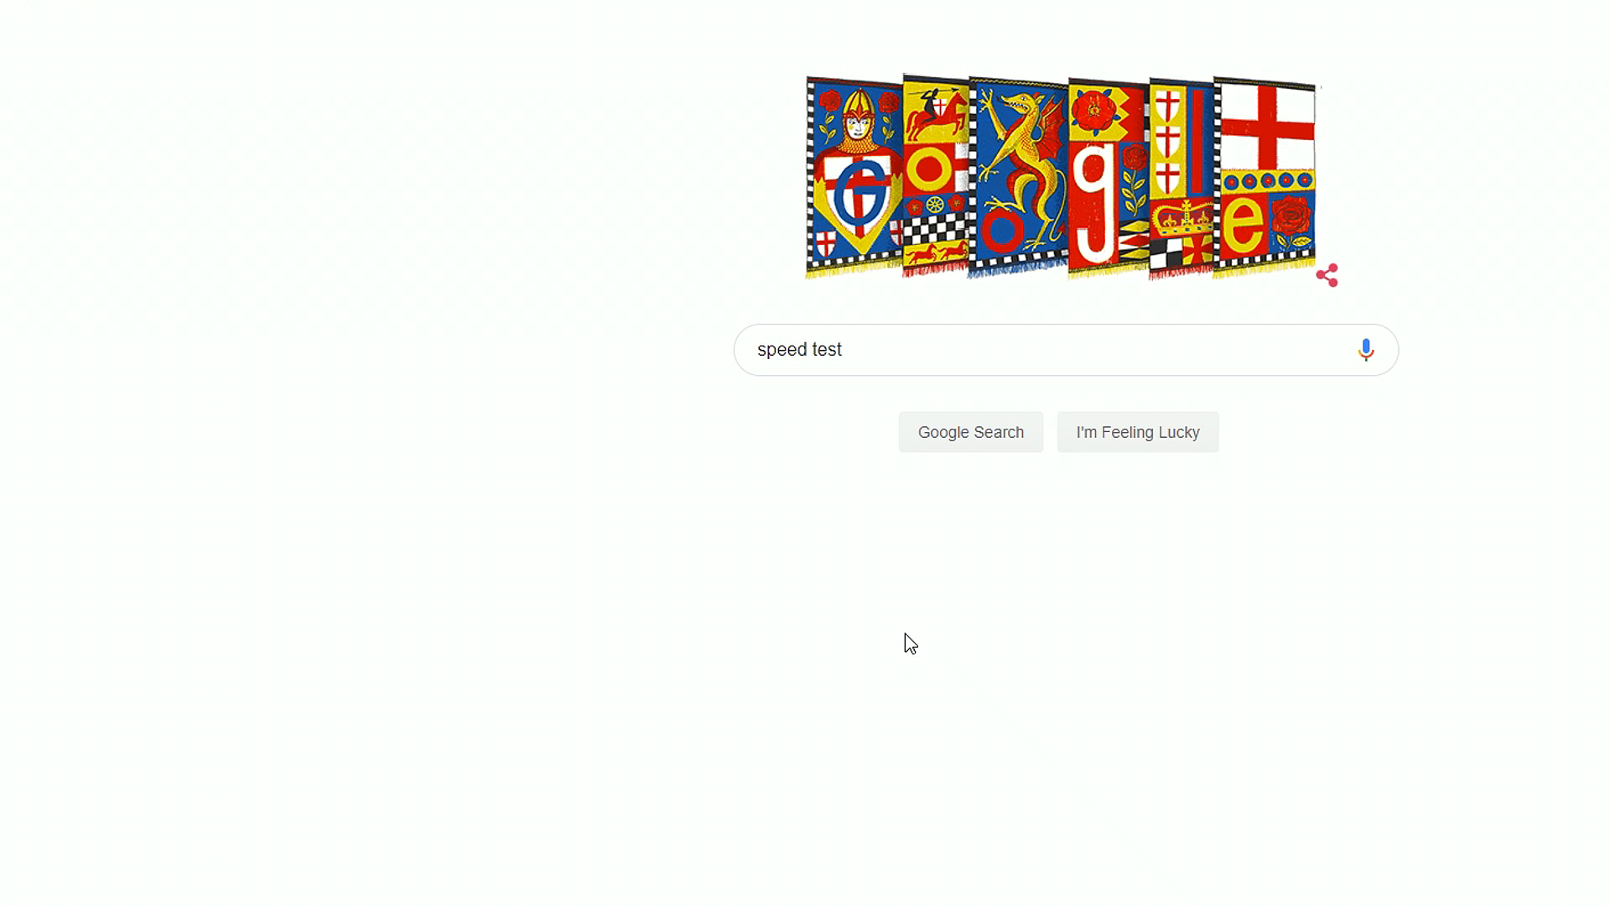
pyautogui.moveTo(819, 396)
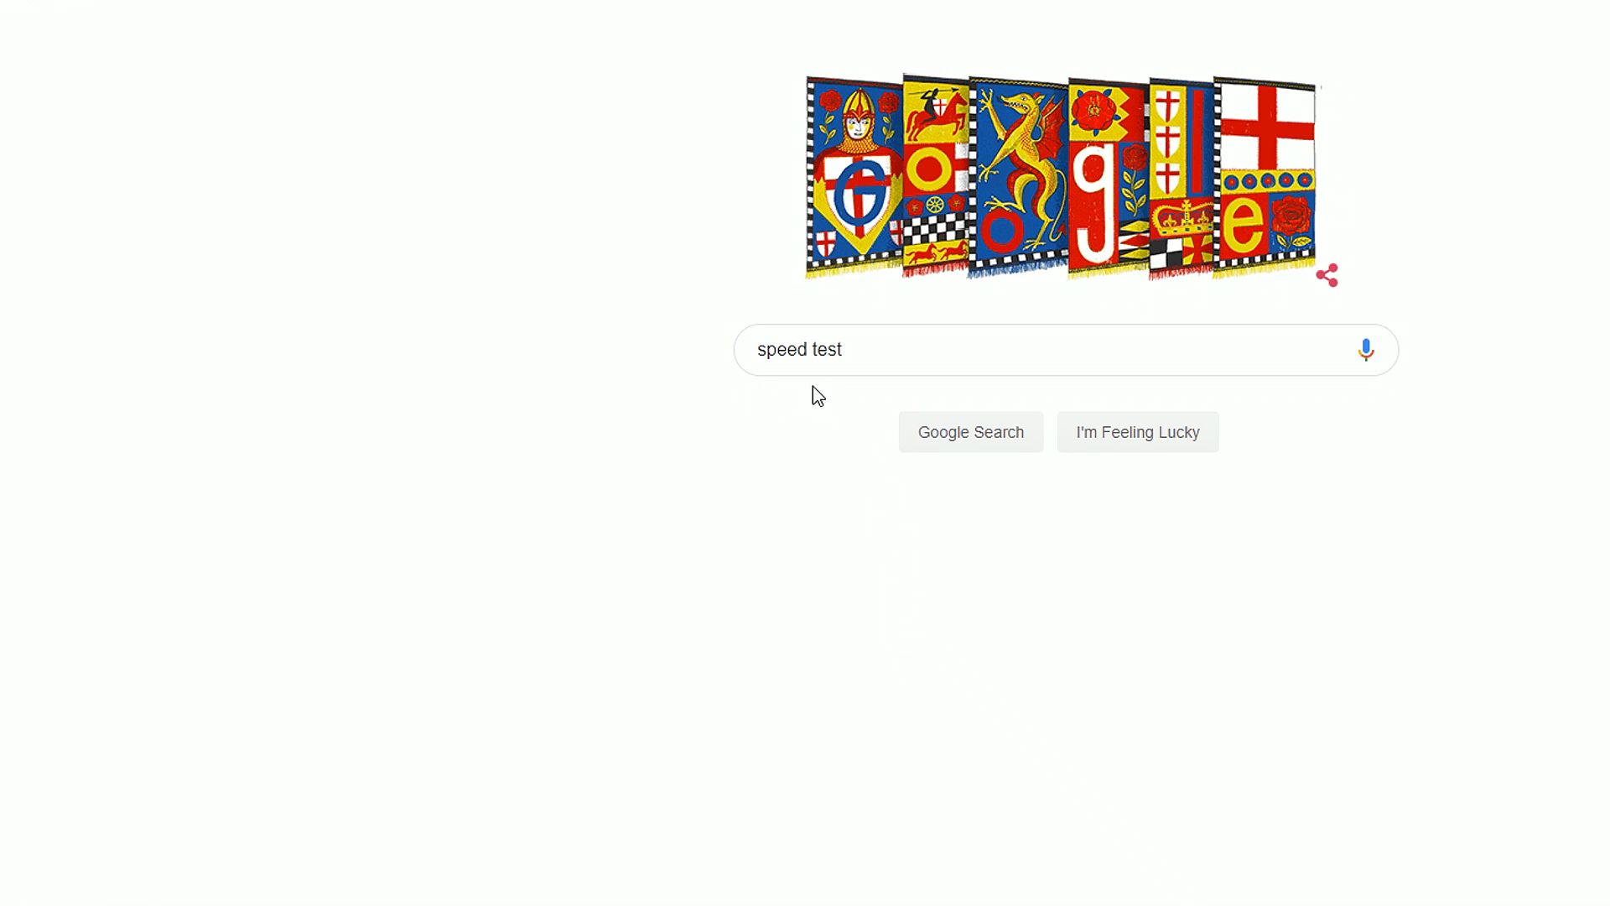
pyautogui.click(969, 431)
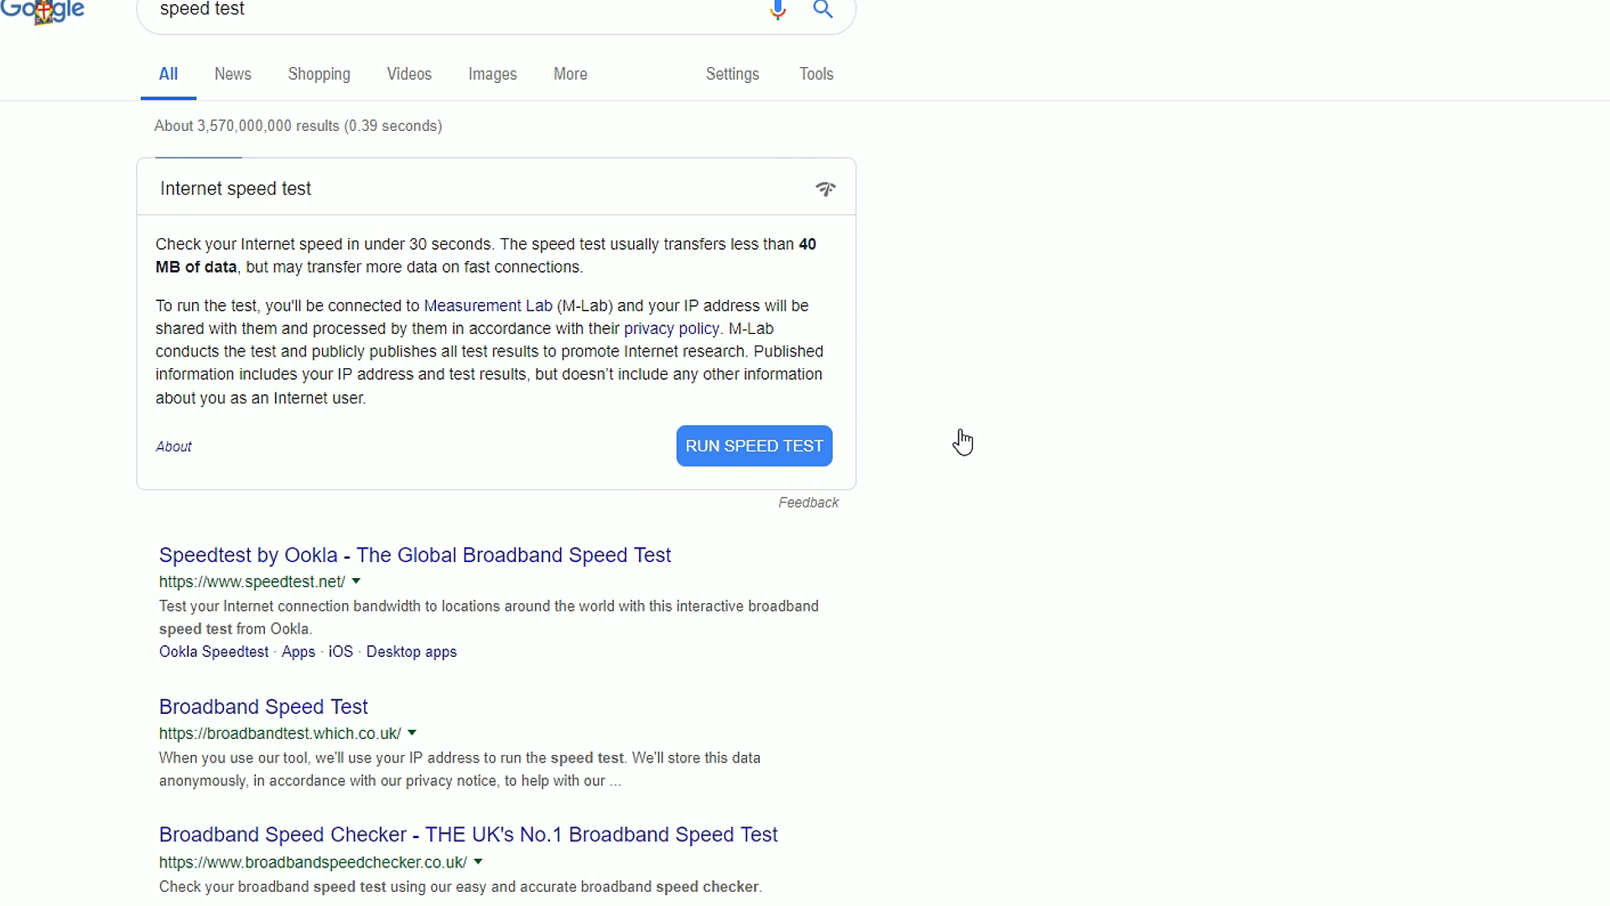
pyautogui.moveTo(751, 454)
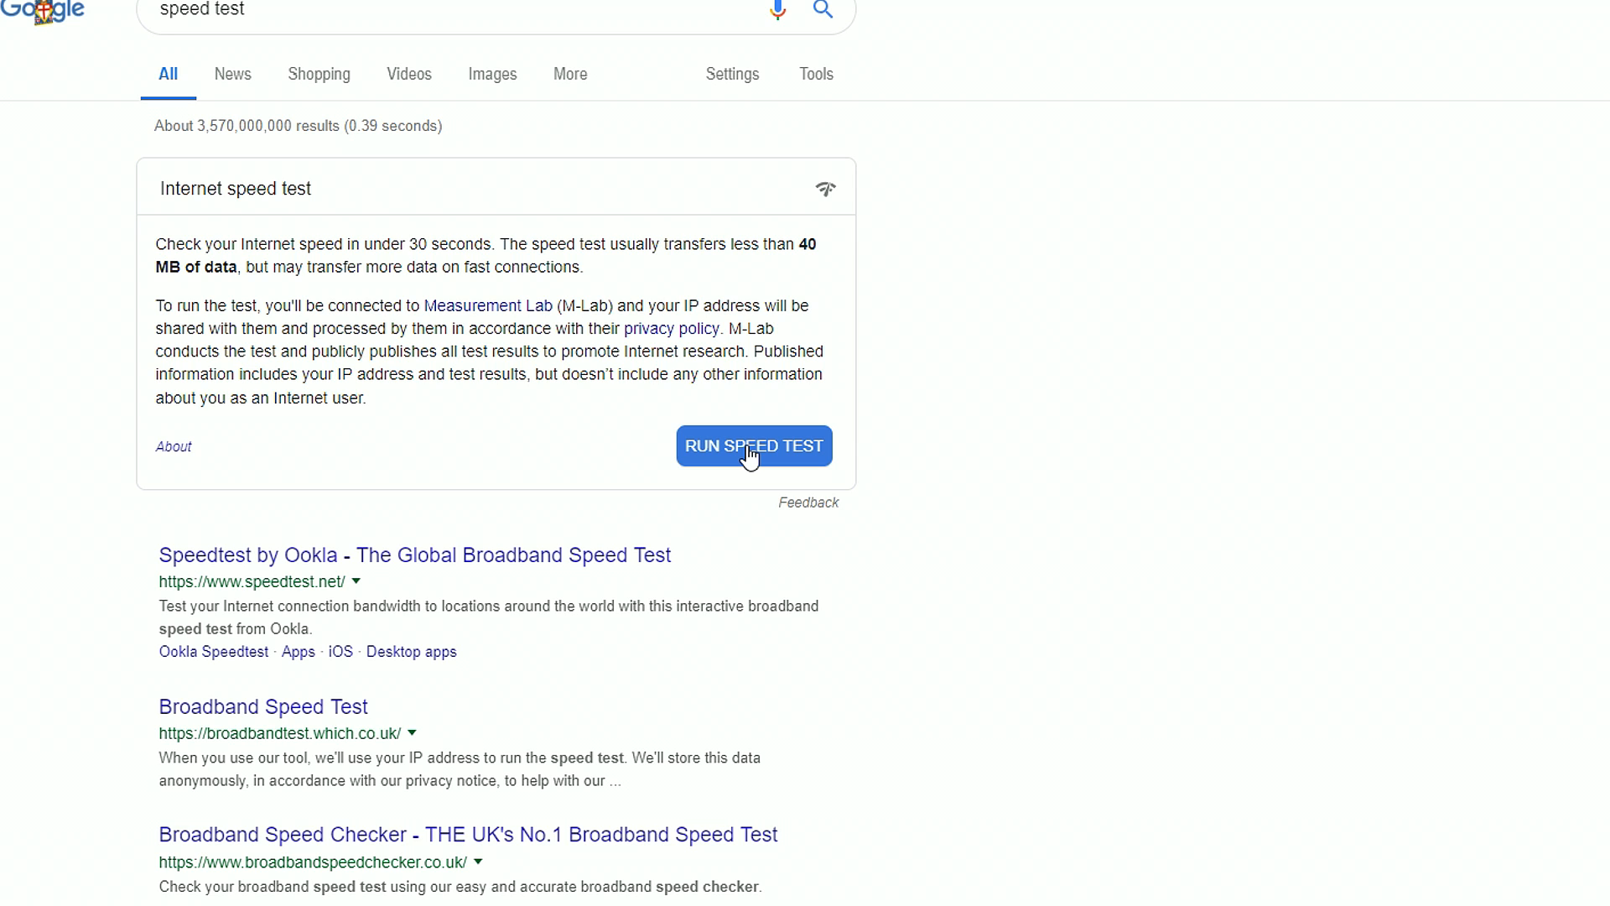
pyautogui.click(753, 446)
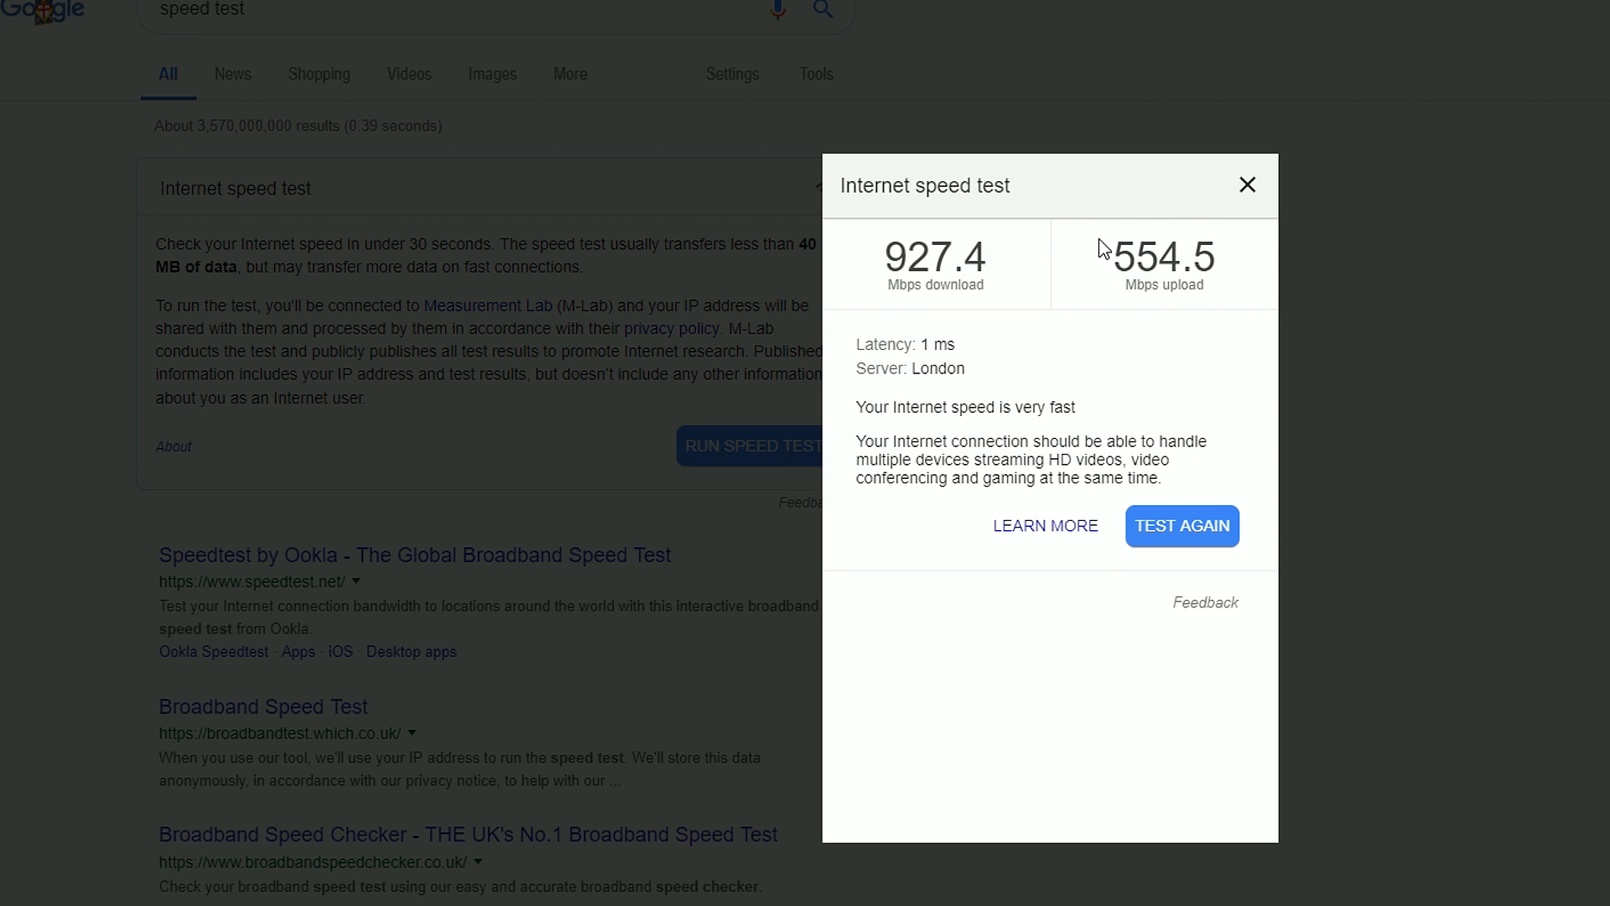
pyautogui.moveTo(1148, 381)
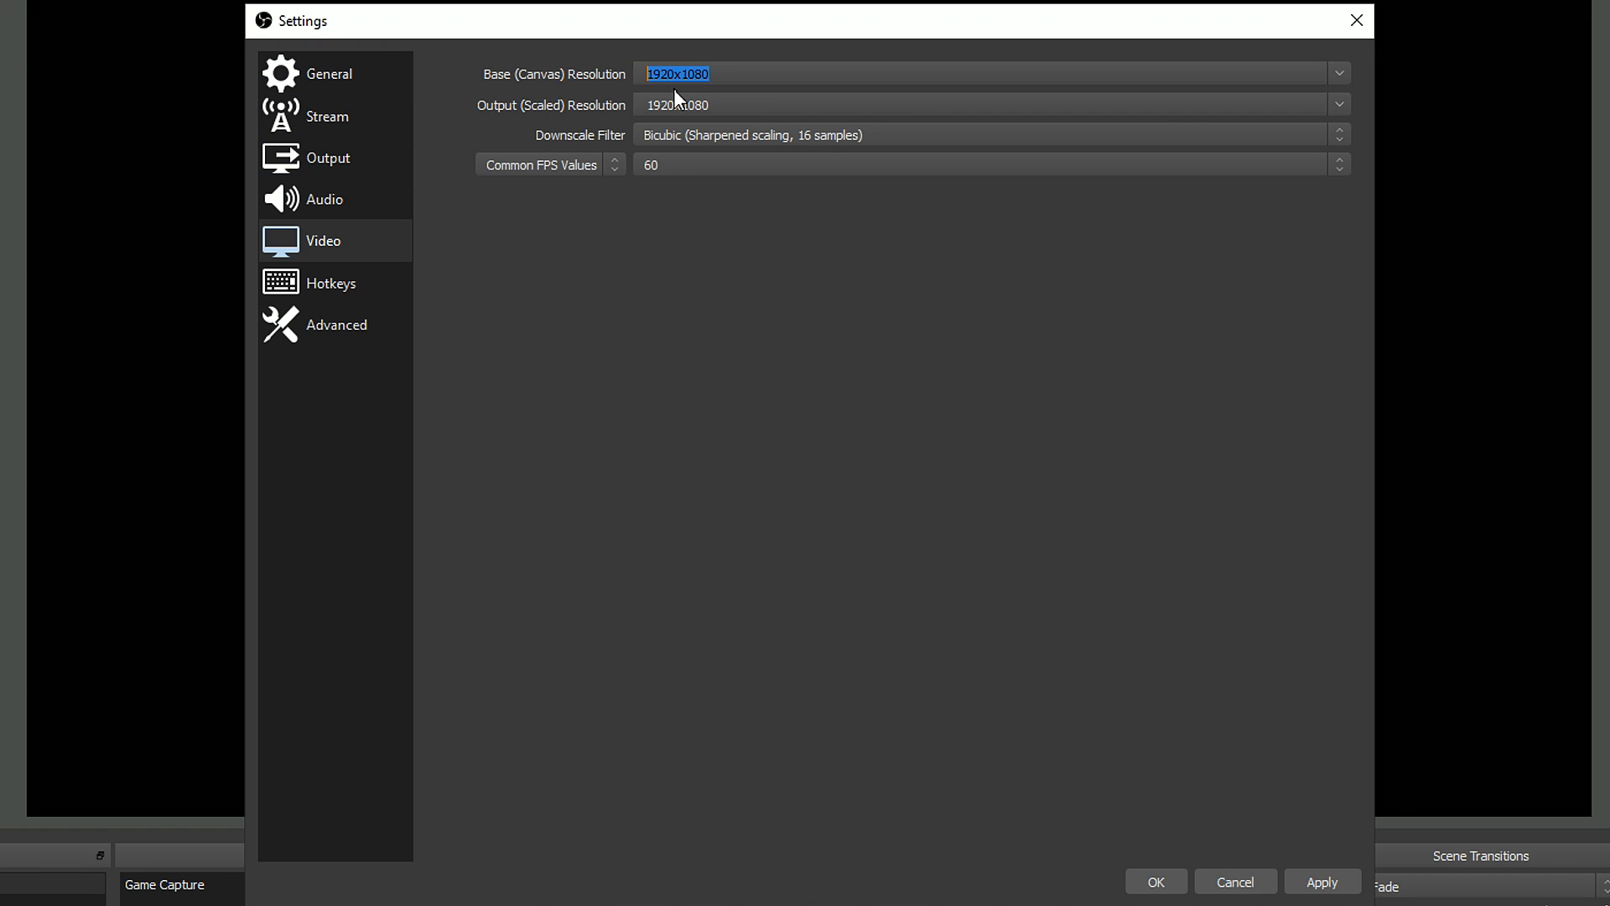
# Step: Keep 1600x900 resolution, choose the Lanczos downscale filter and keep 60 FPS
pyautogui.write('1600x9')
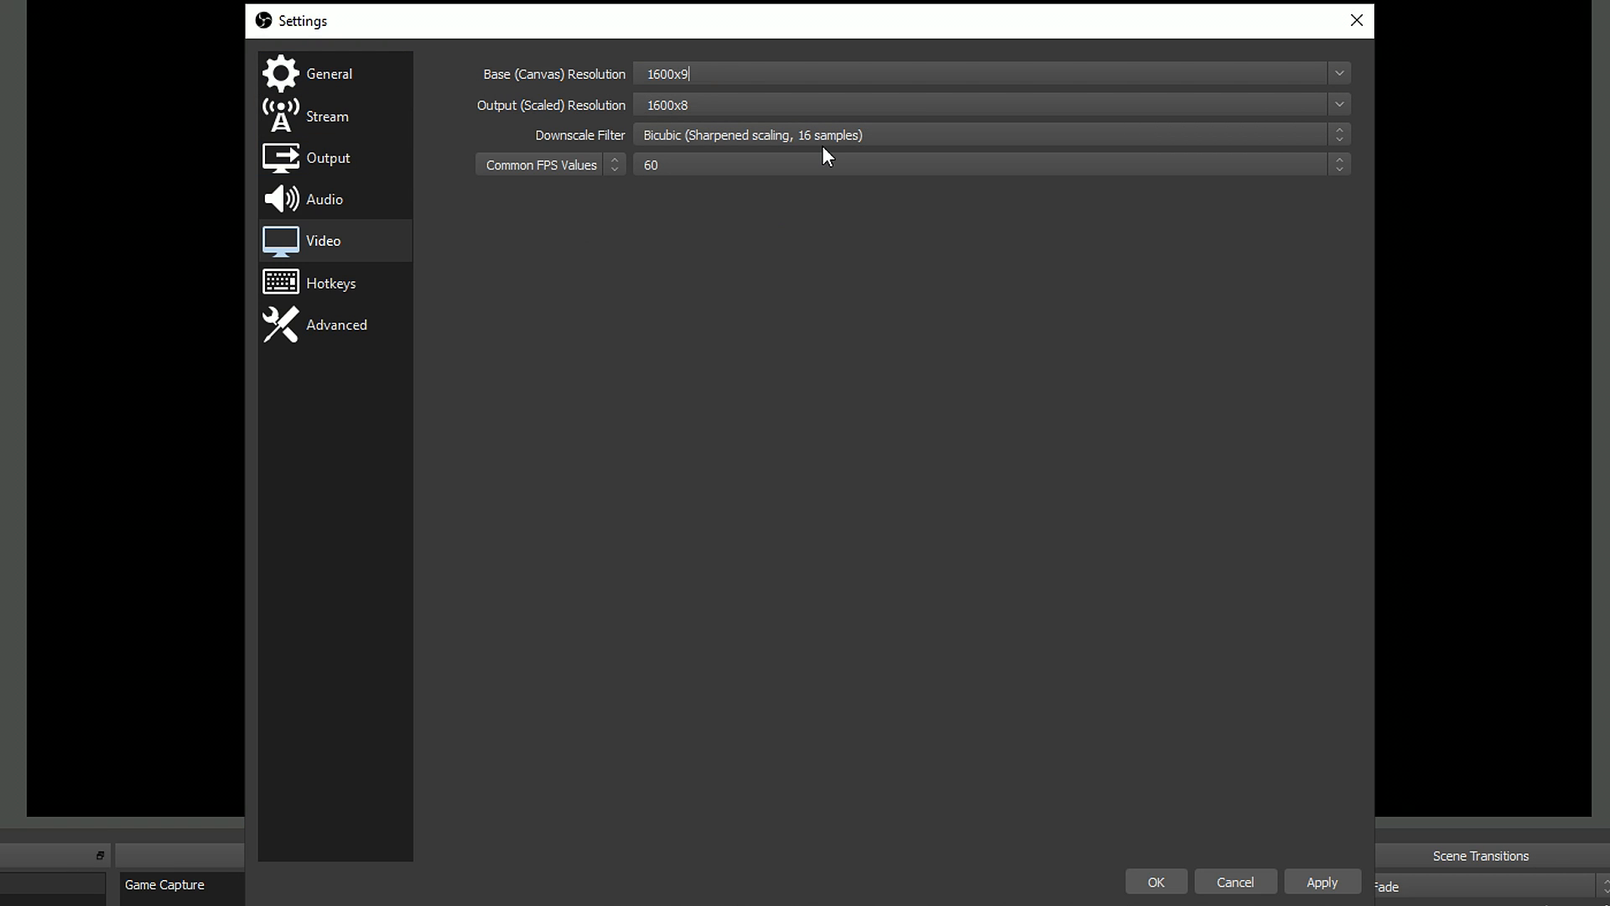
pyautogui.write('1920x1080')
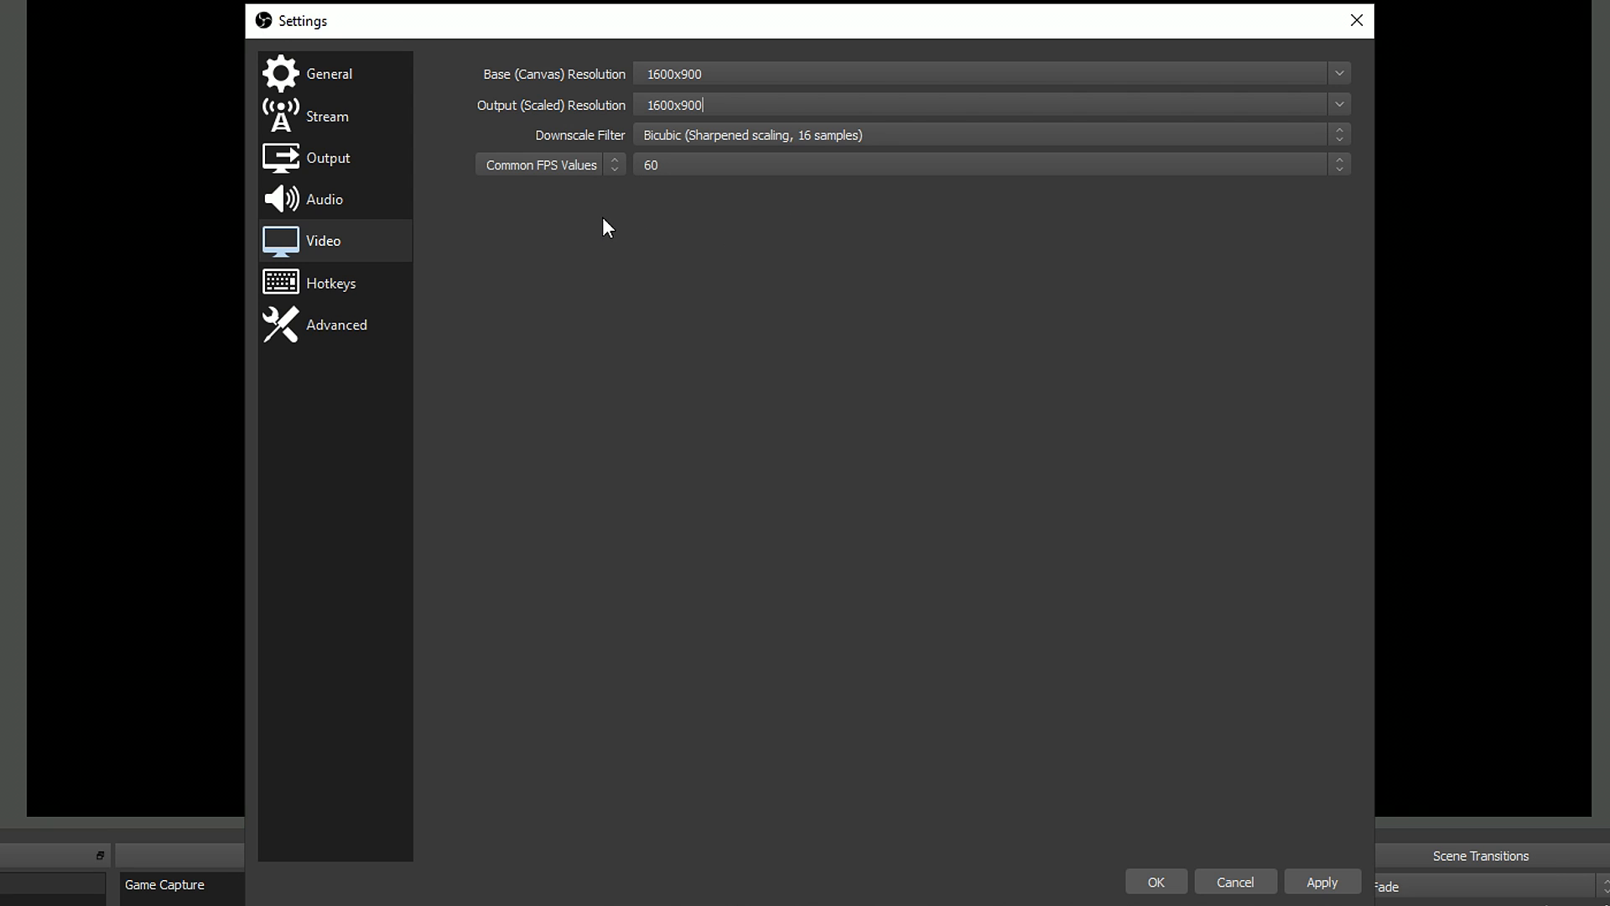
pyautogui.click(986, 135)
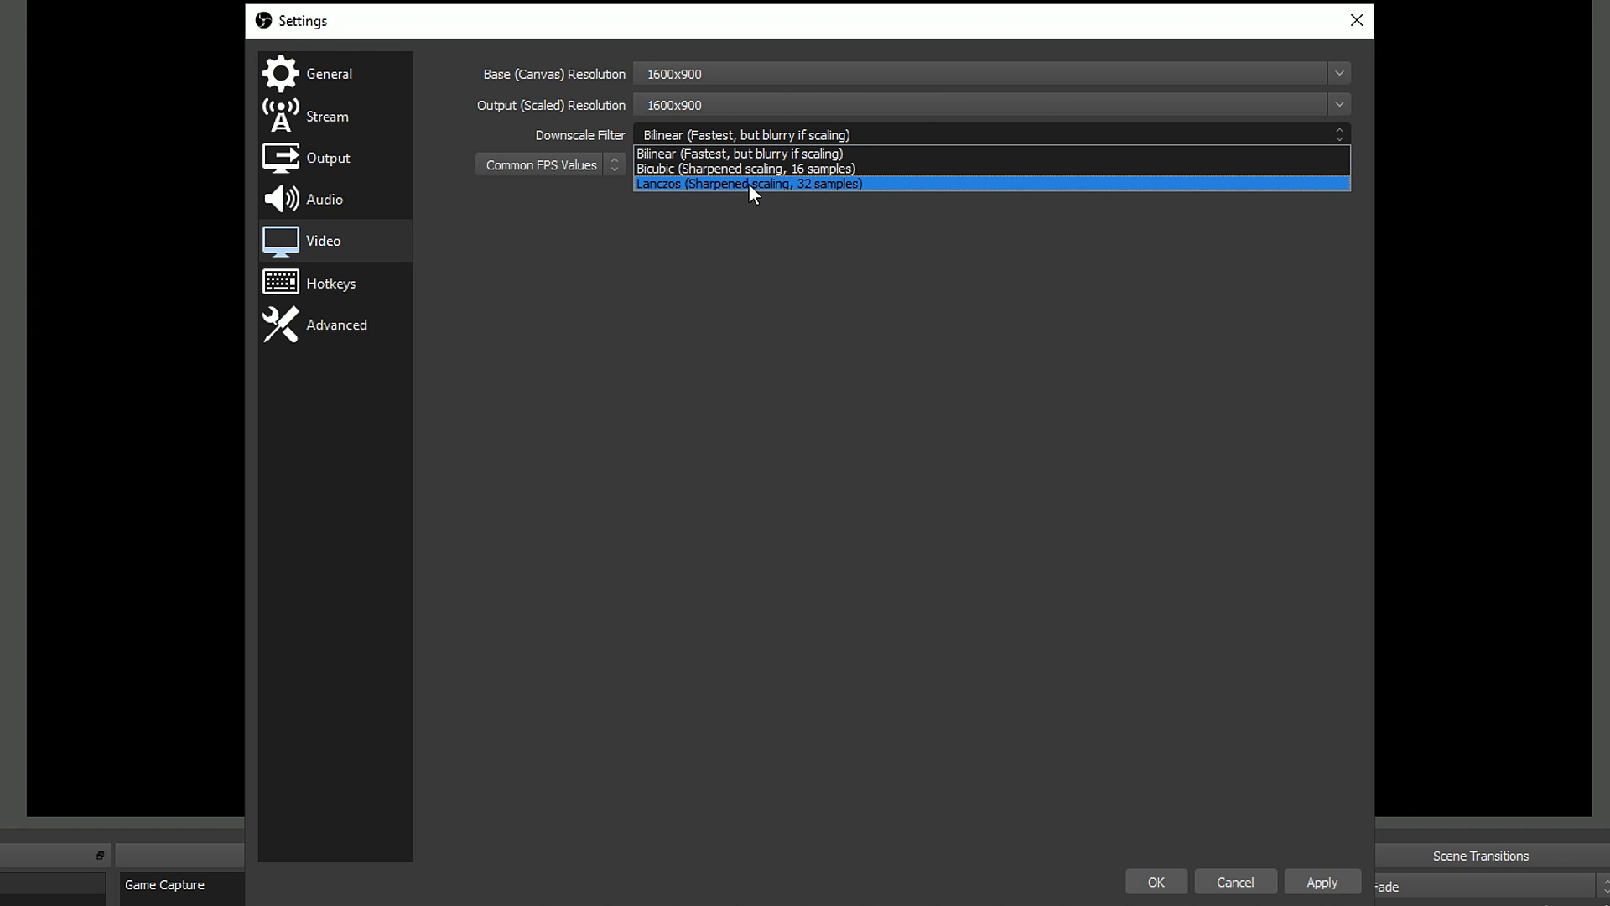
pyautogui.click(748, 183)
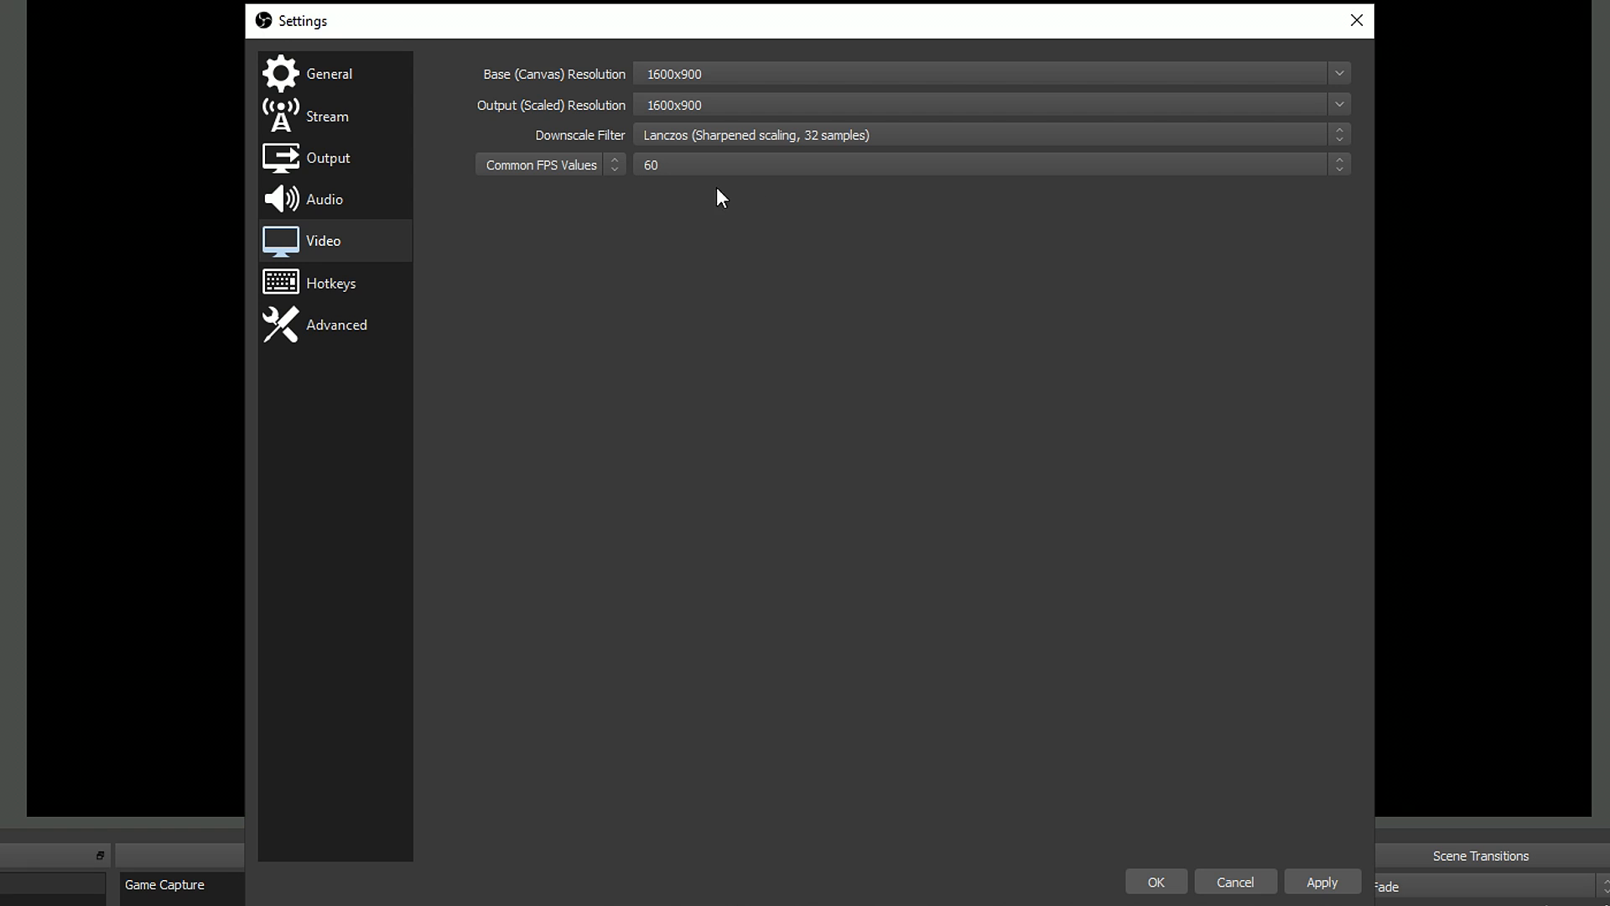
pyautogui.click(986, 164)
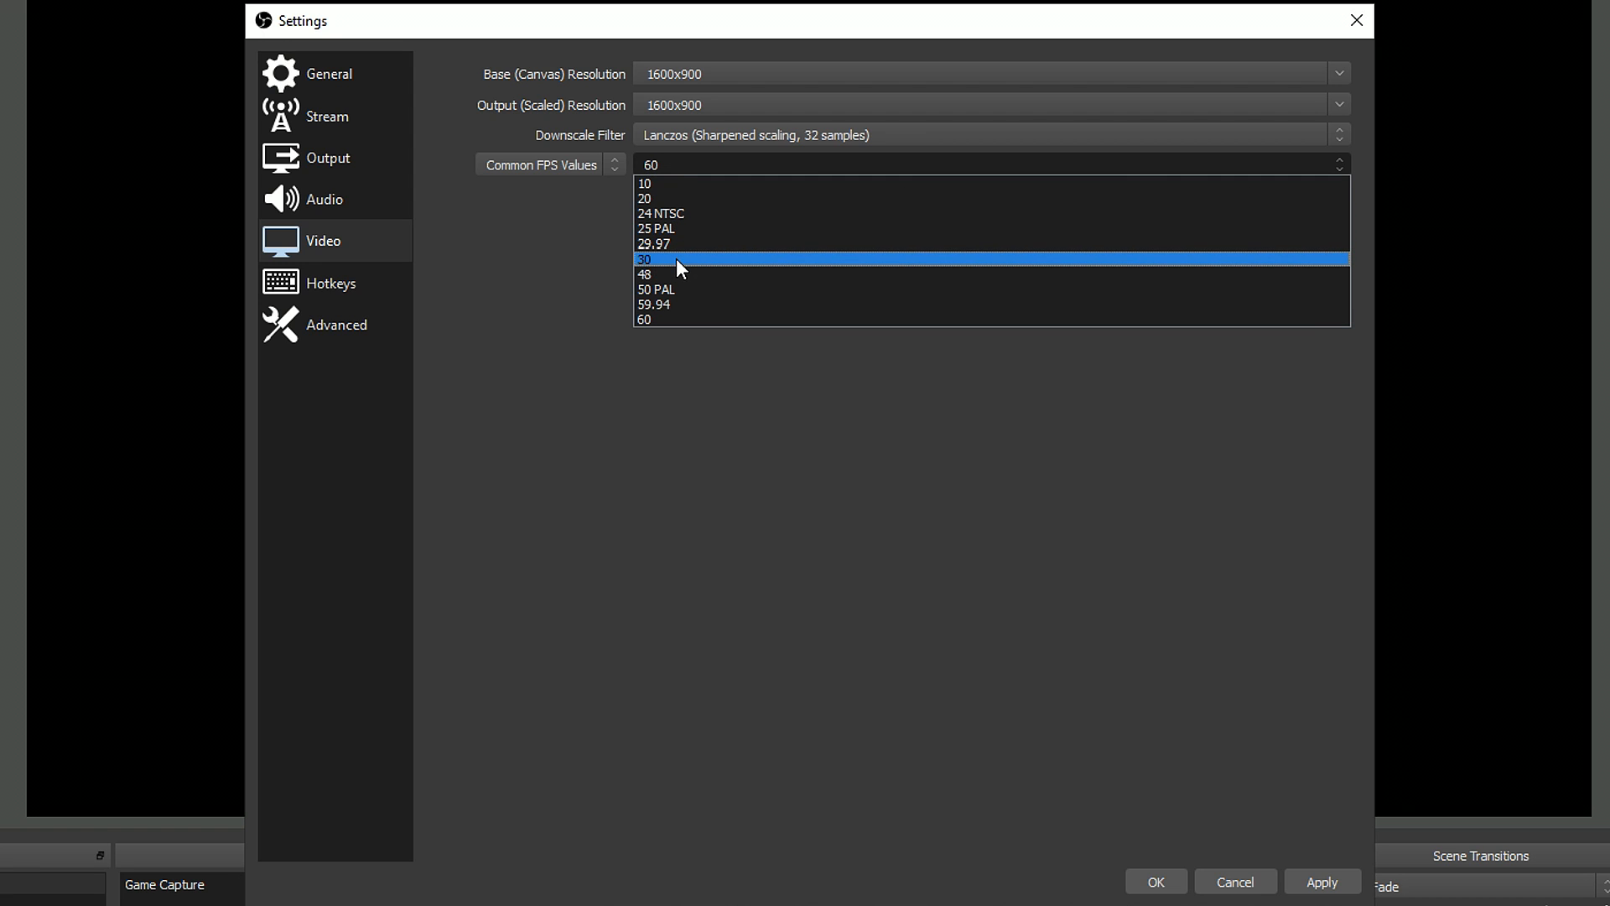
pyautogui.click(645, 320)
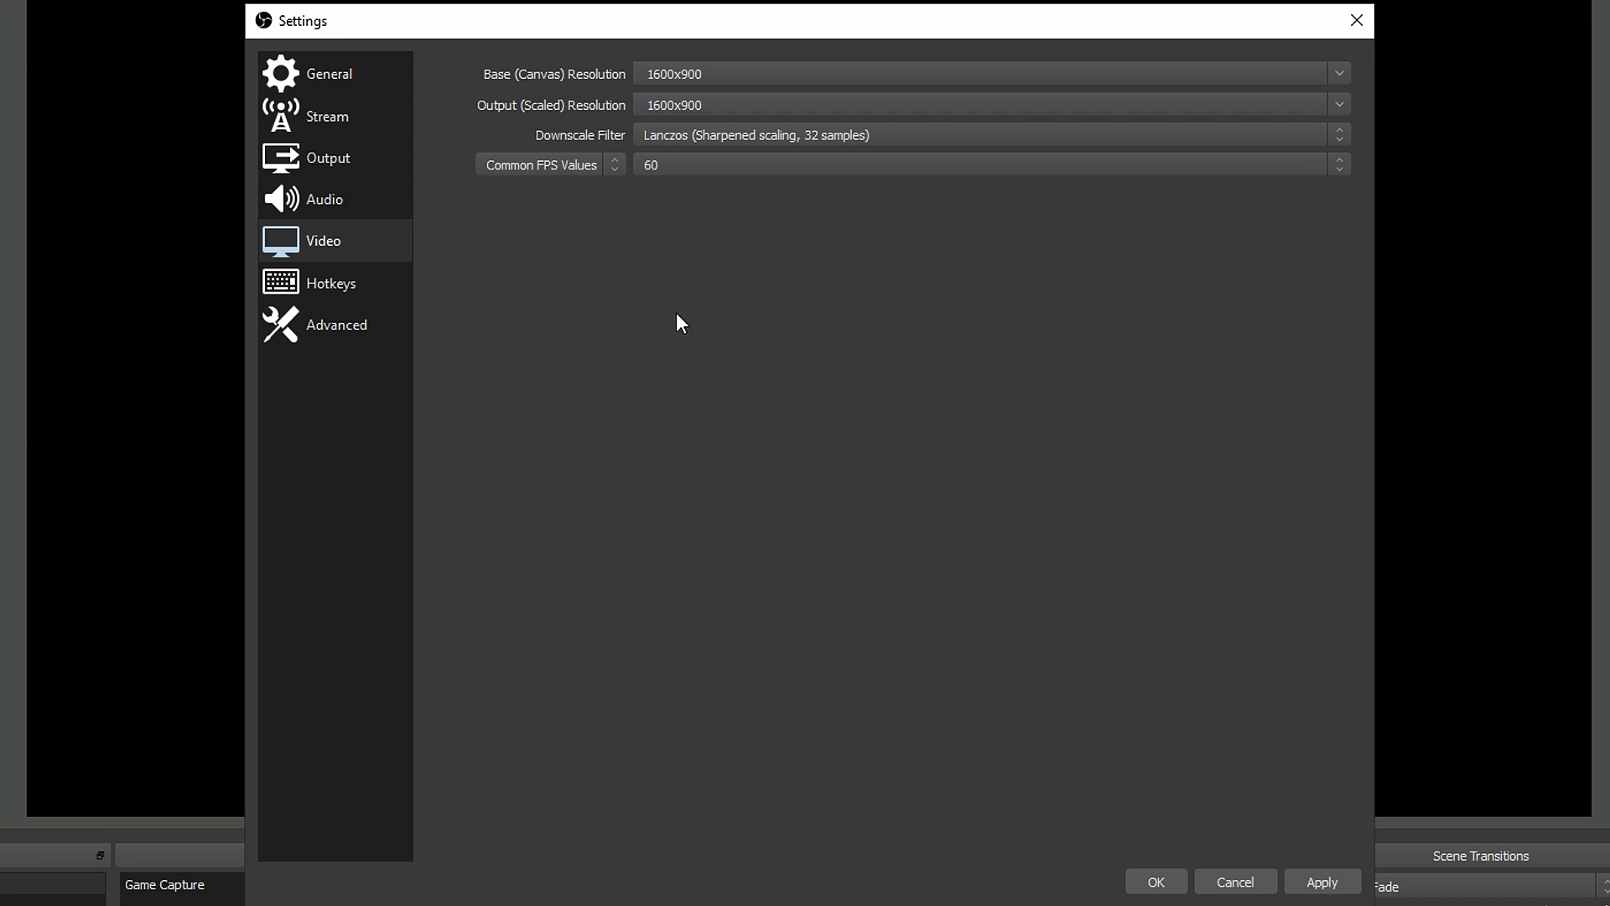
pyautogui.moveTo(873, 442)
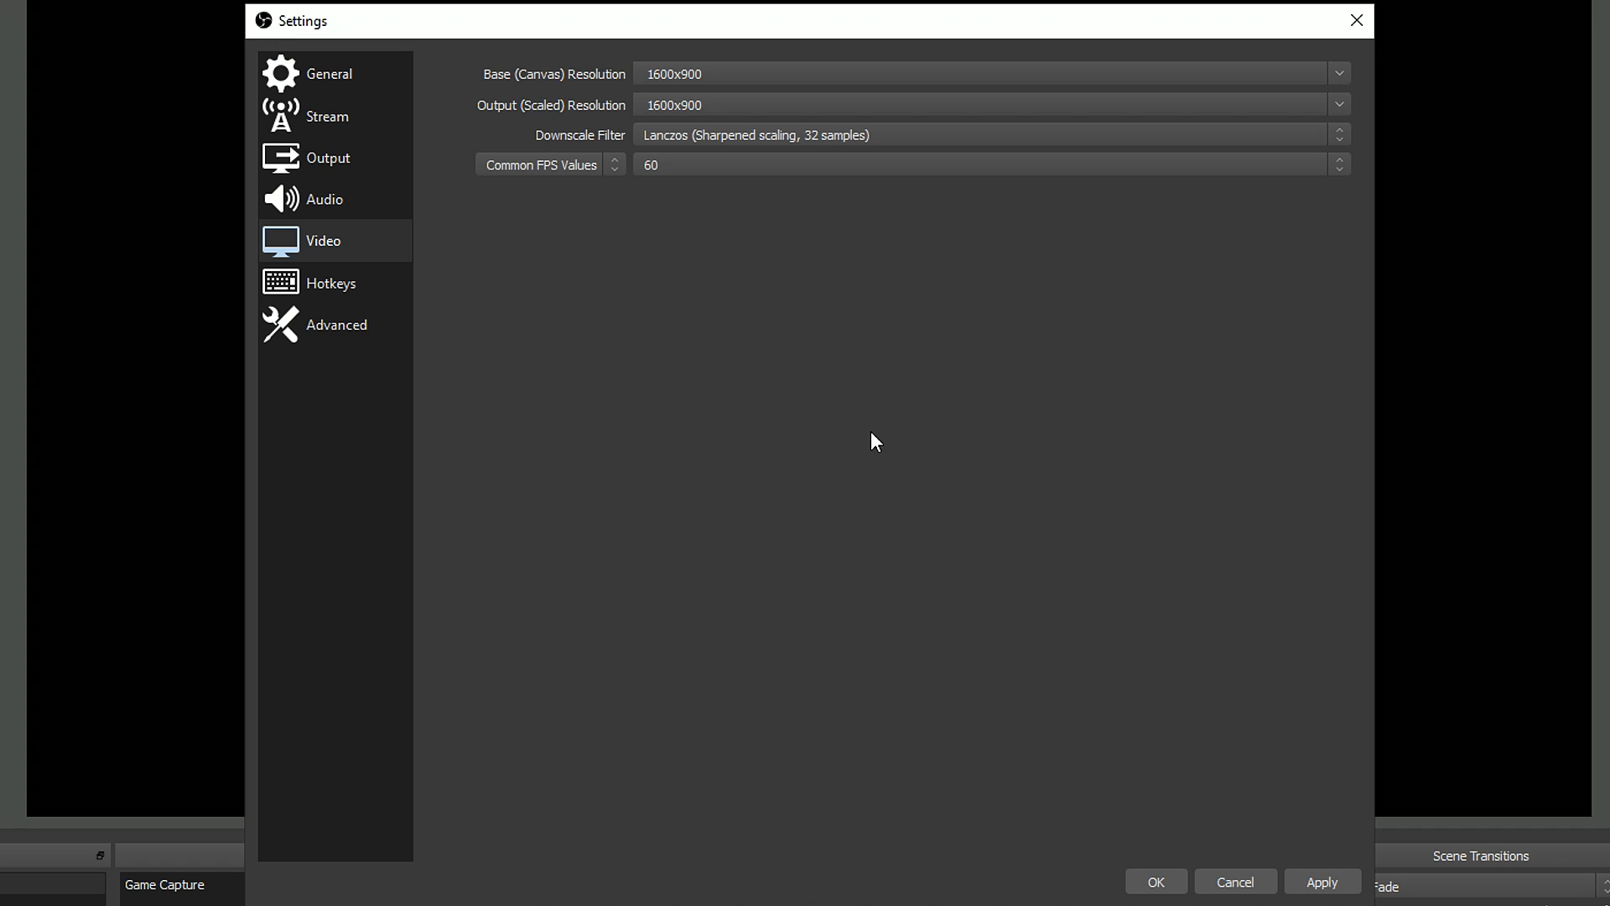
pyautogui.click(1154, 882)
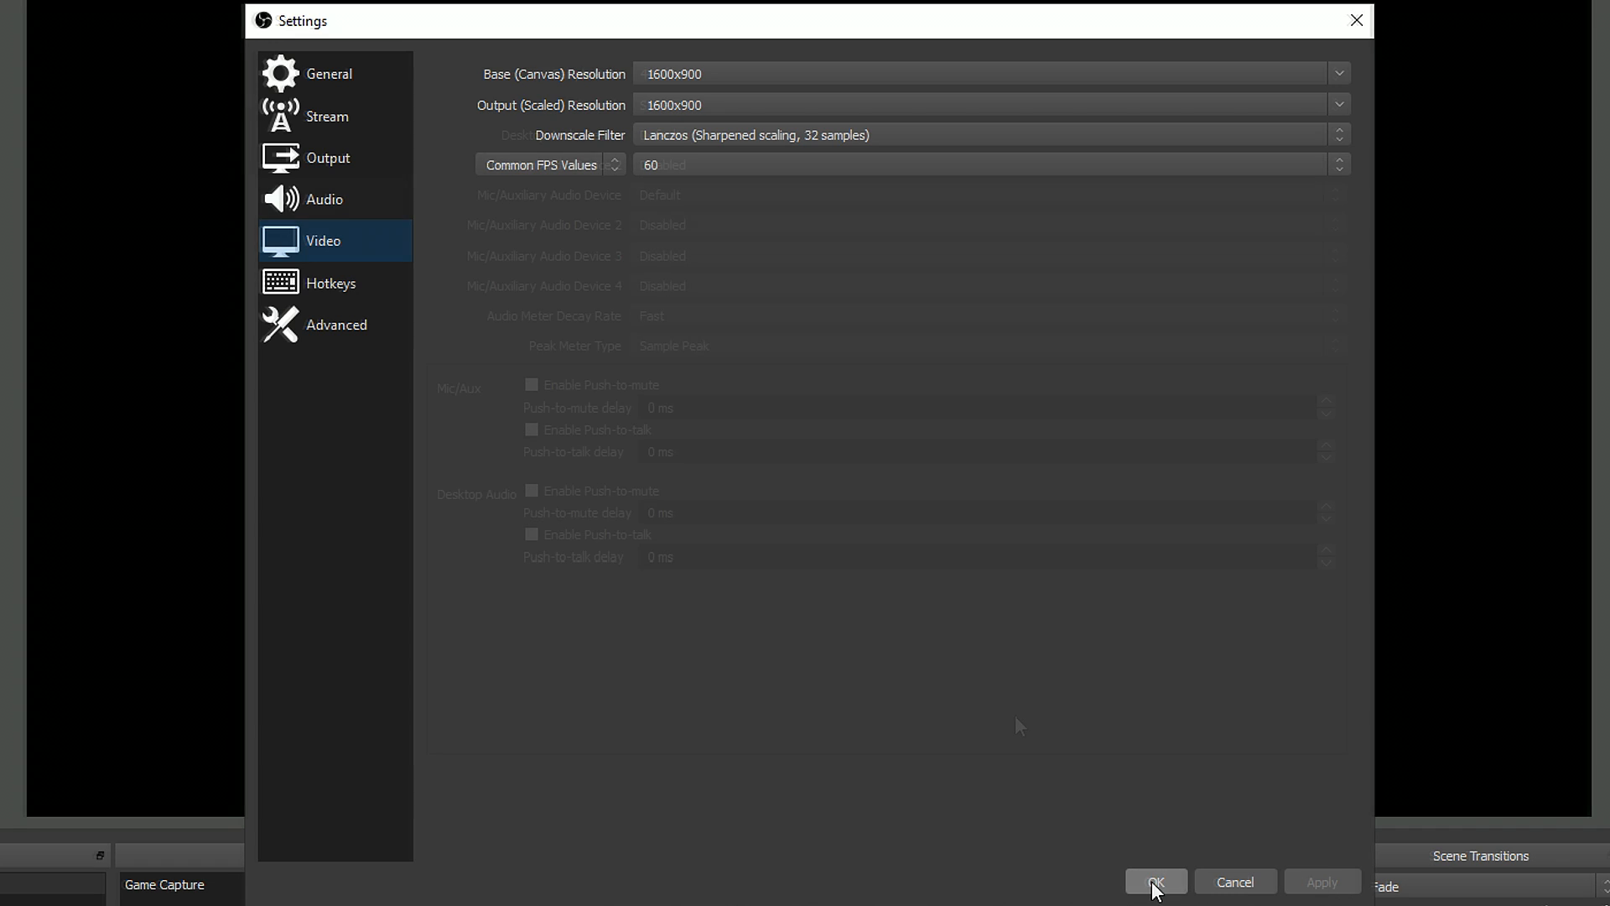
# Step: Leave Mic/Auxiliary Audio on Default and confirm the Corsair headset is Windows' default recording device
pyautogui.click(322, 198)
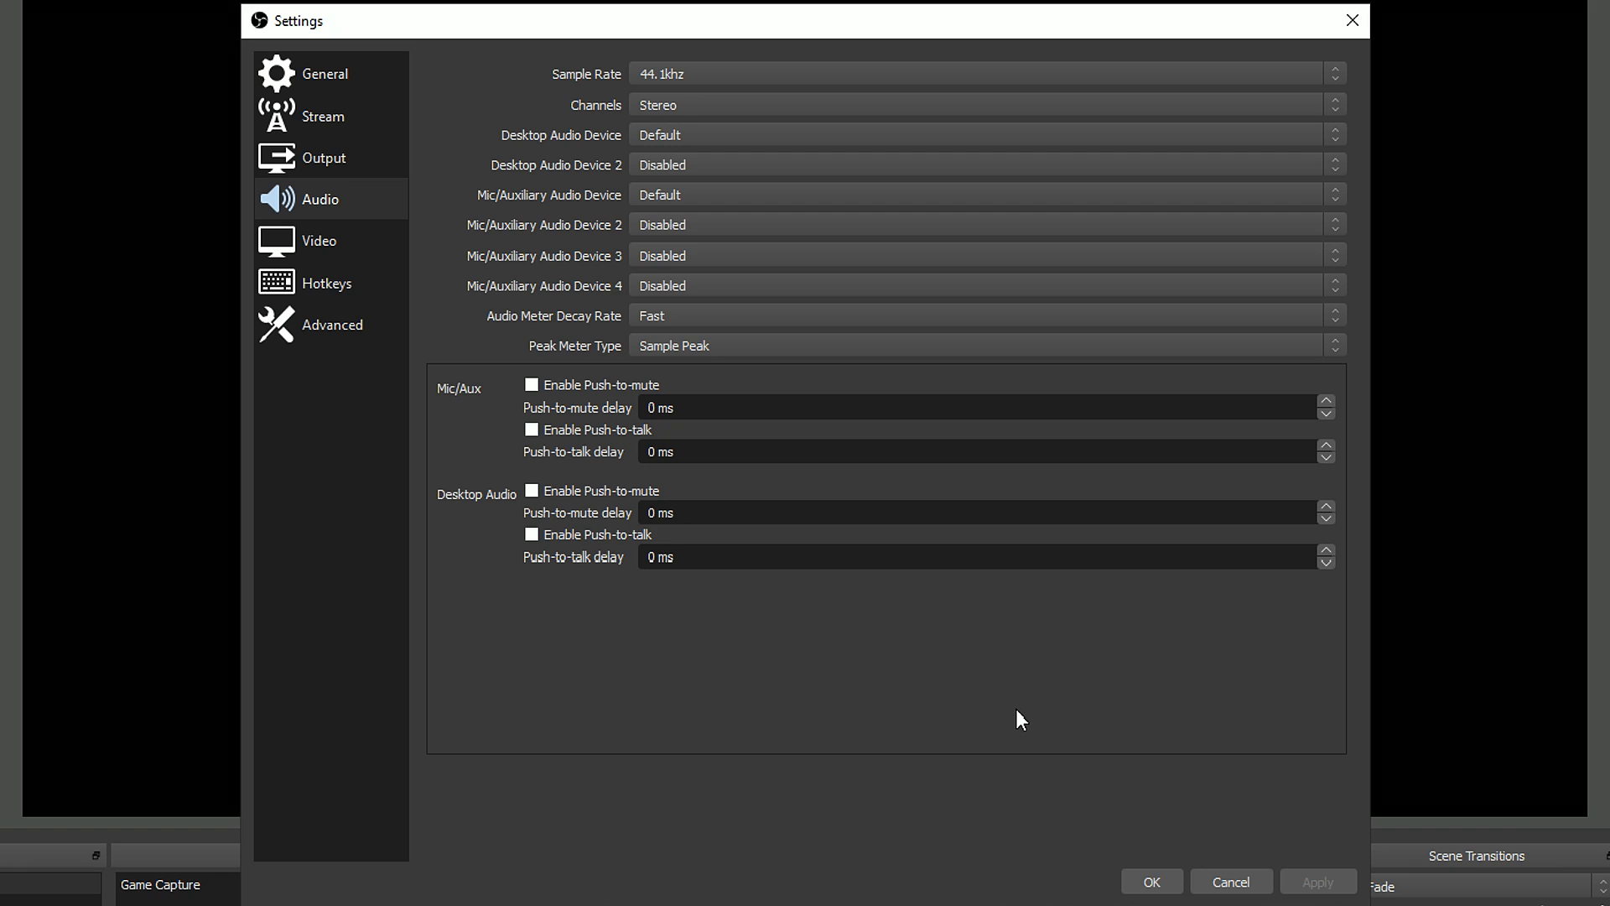
pyautogui.click(984, 134)
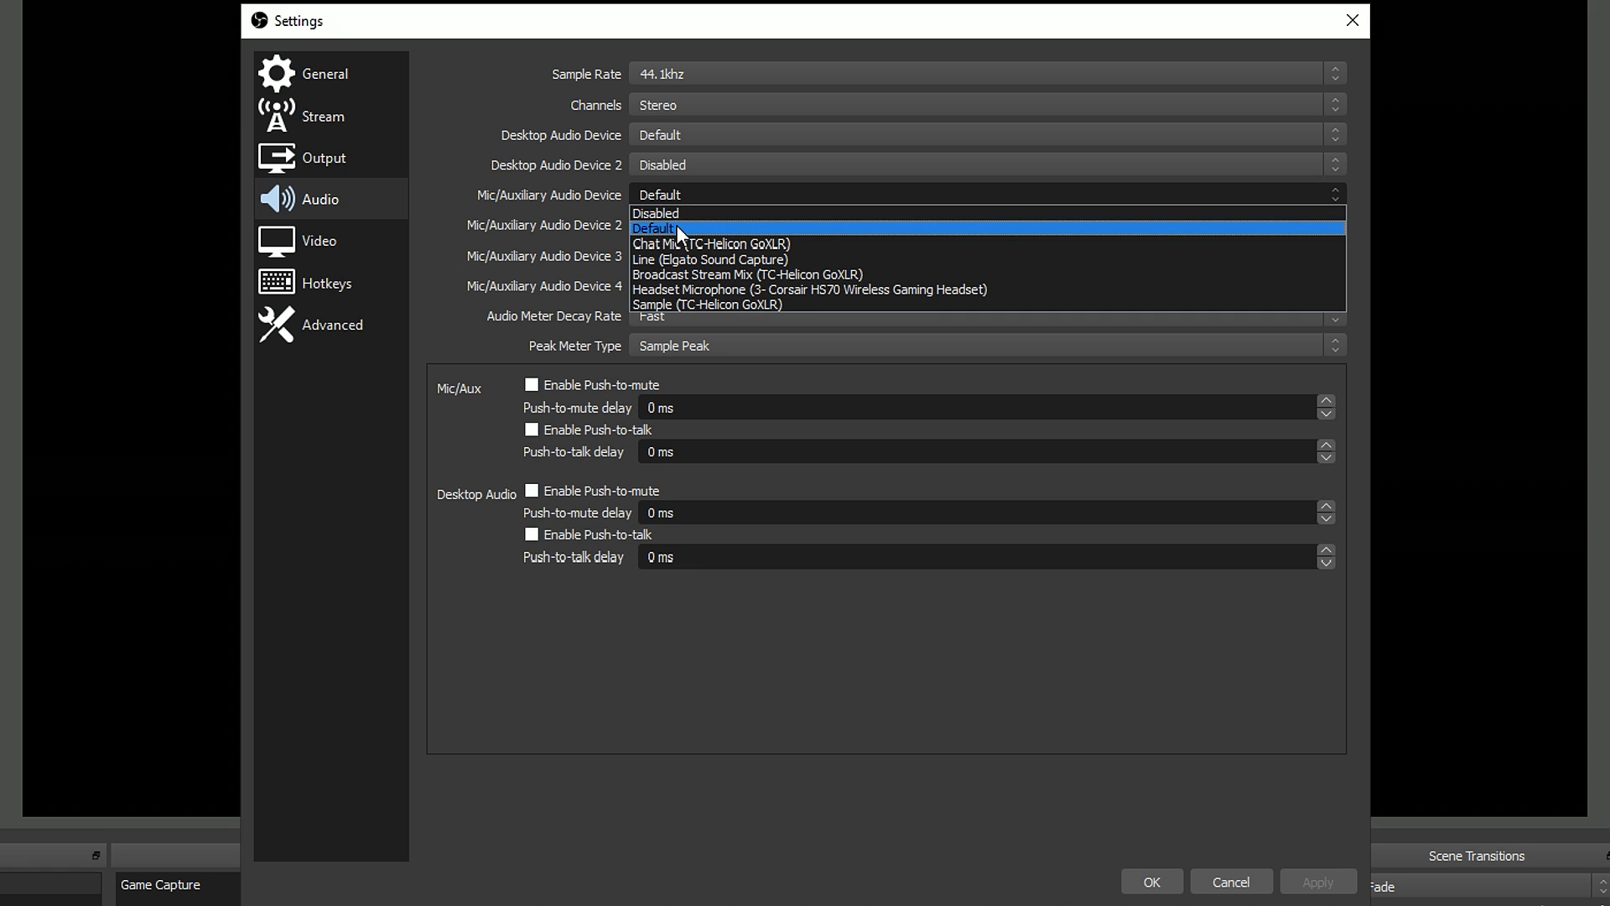
pyautogui.click(658, 213)
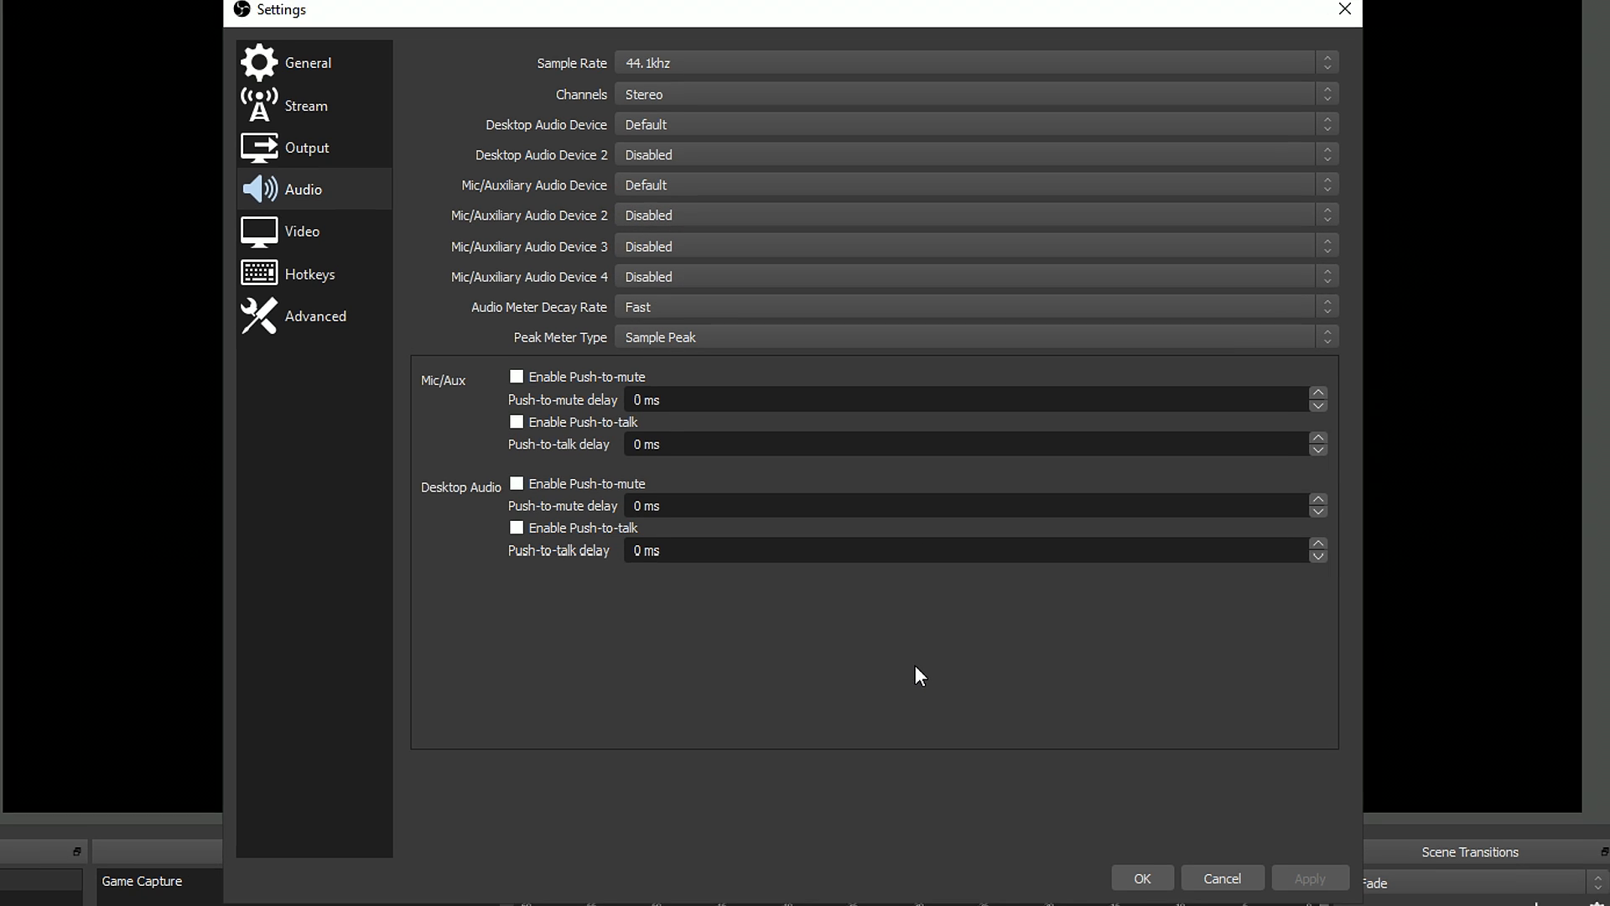
pyautogui.rightClick(1301, 879)
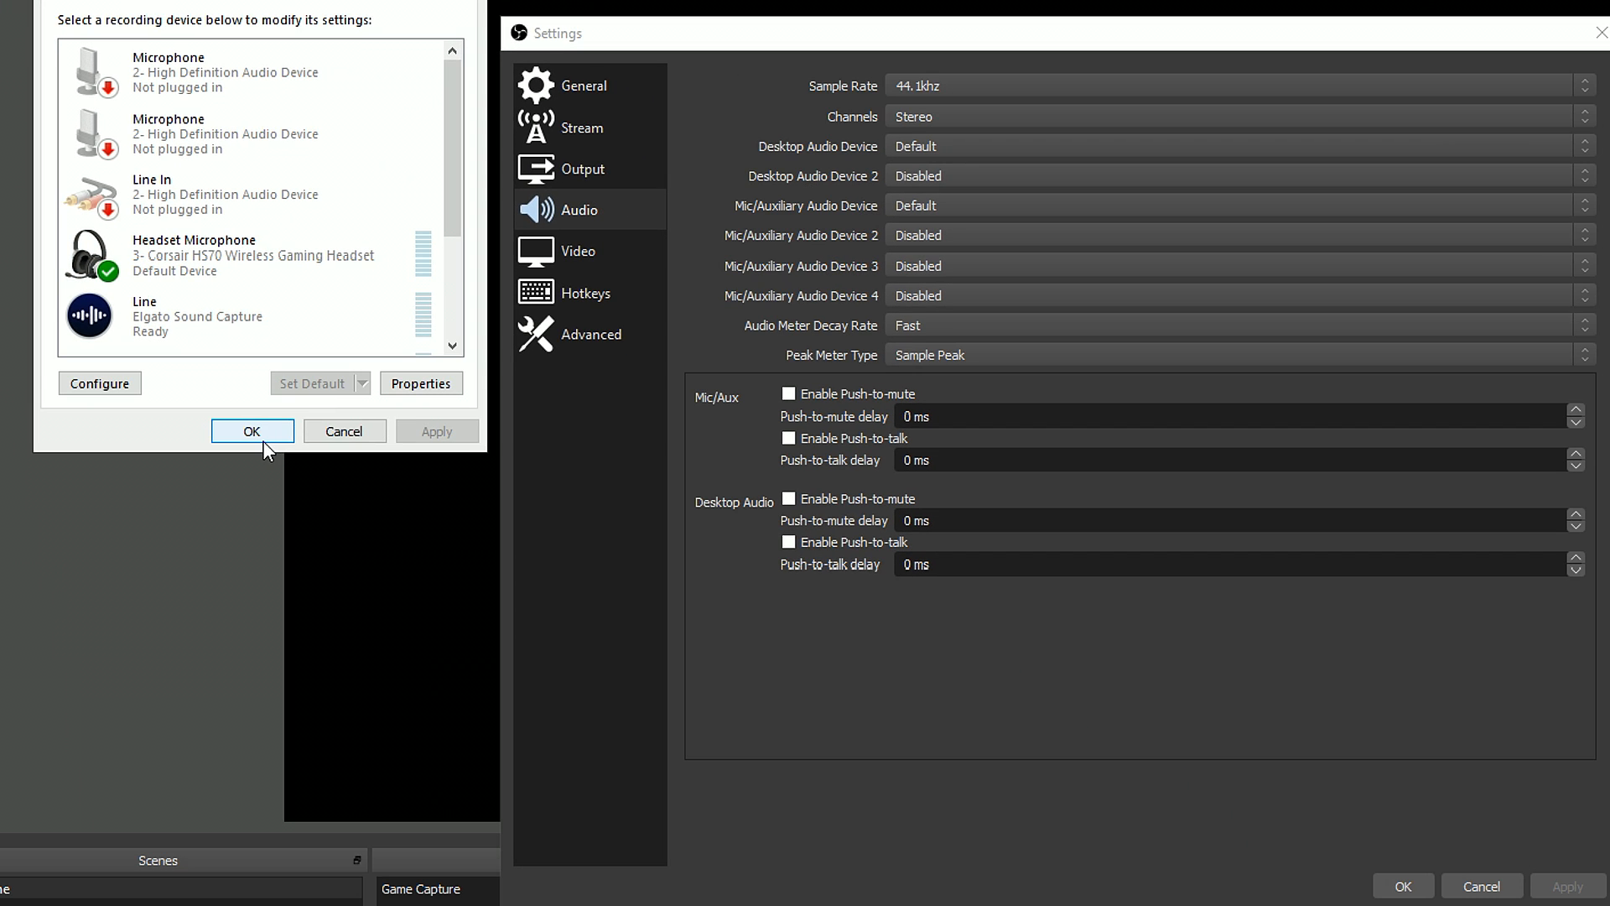
pyautogui.click(252, 431)
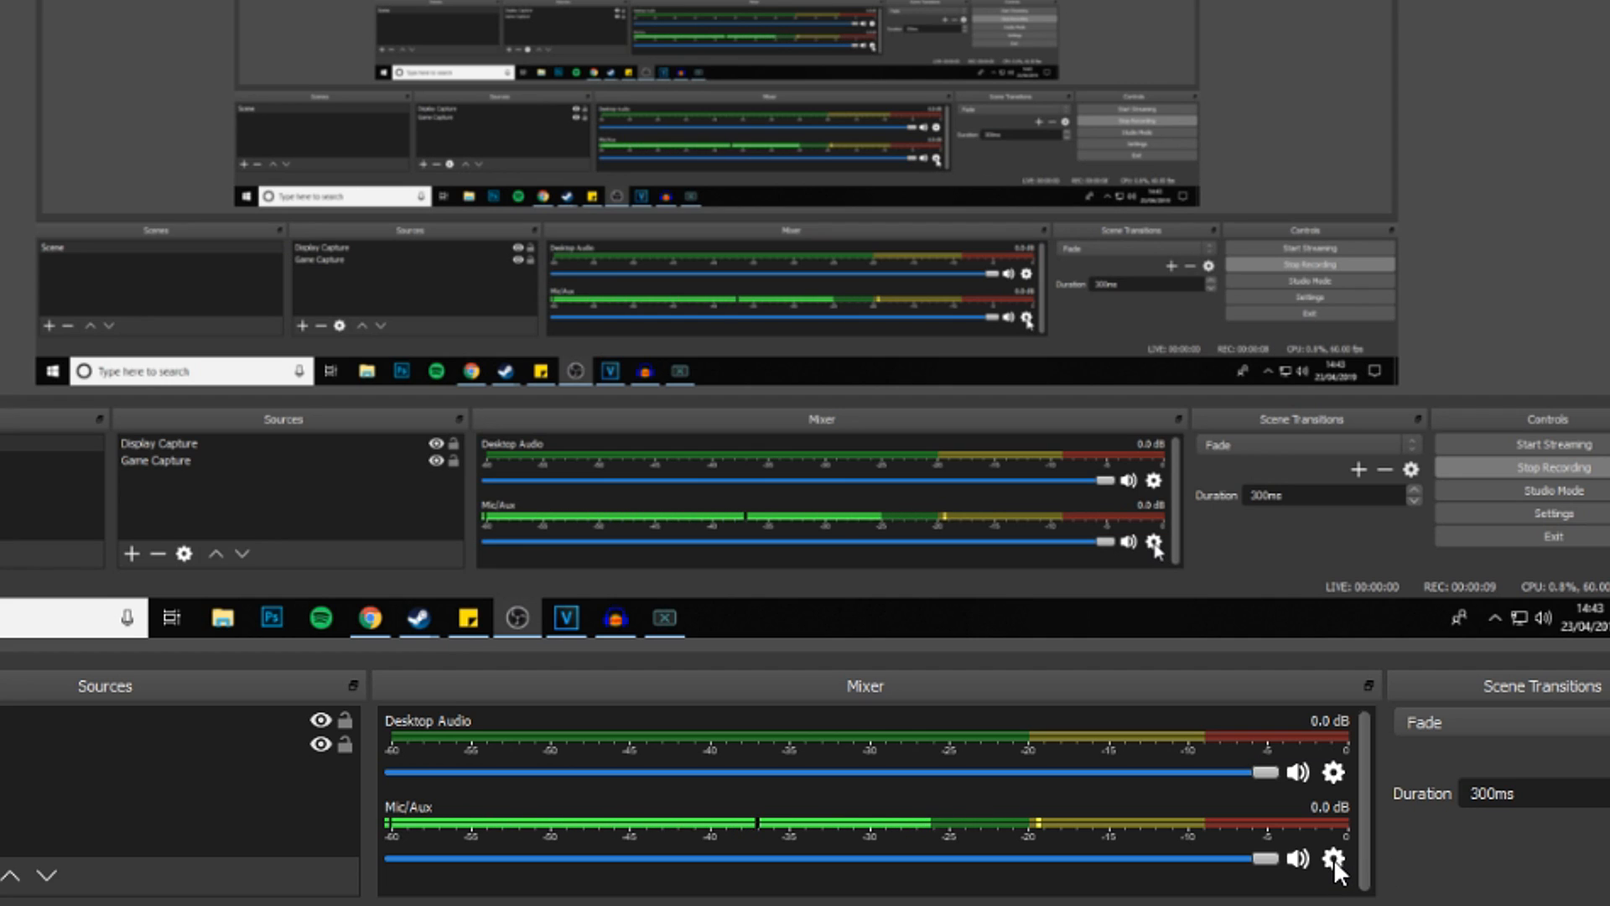
# Step: Add a Noise Gate filter to the Mic/Aux input's filters
pyautogui.rightClick(1334, 857)
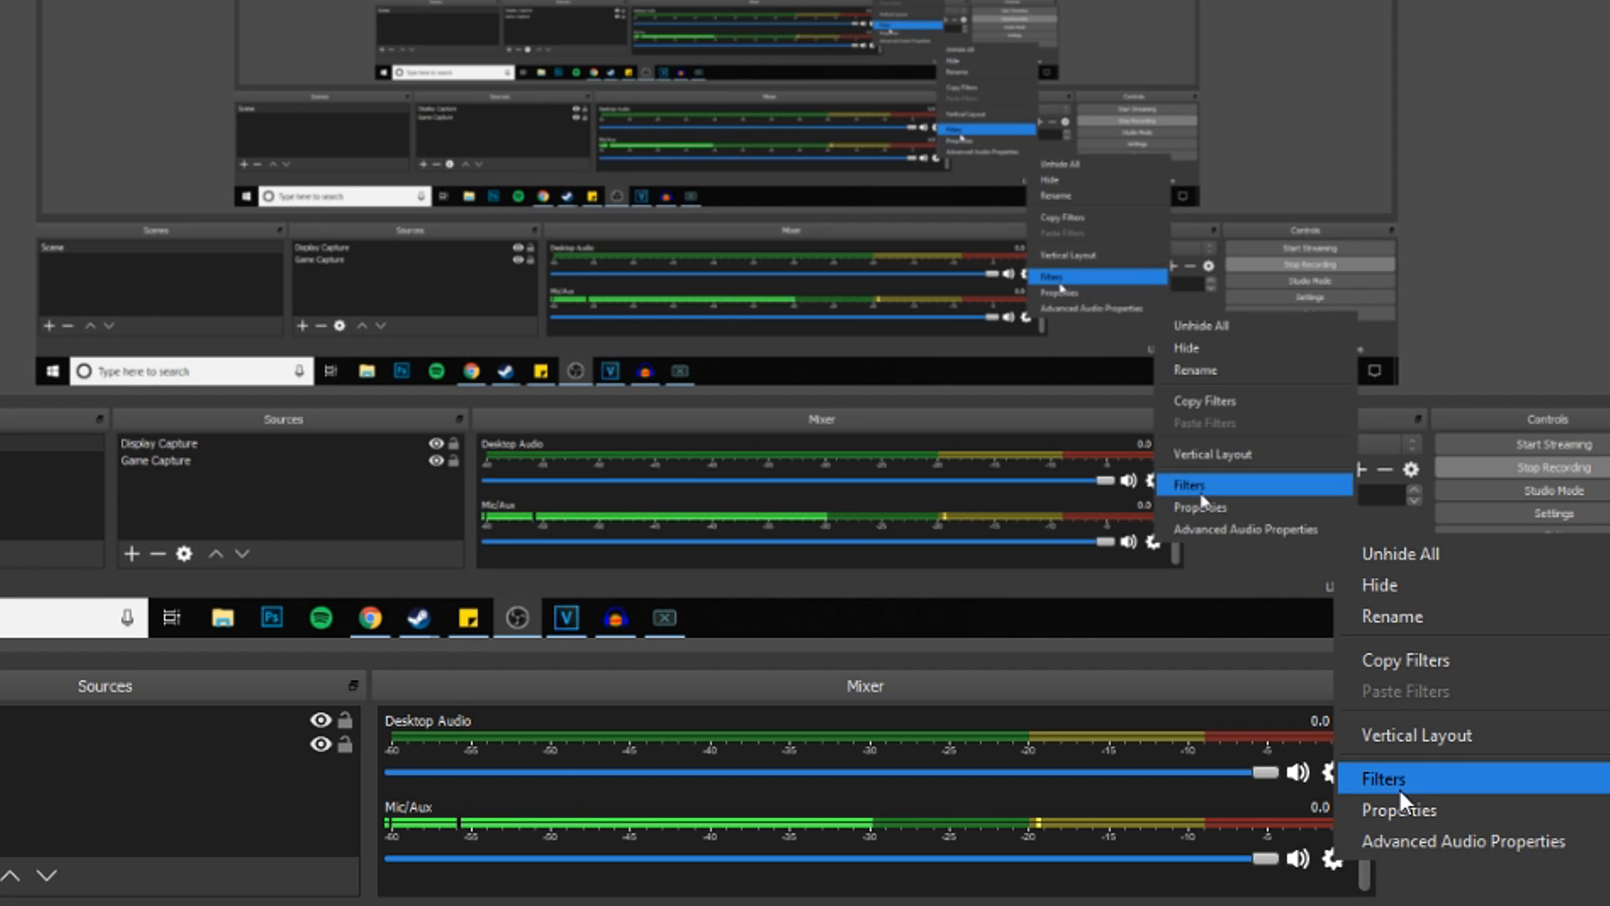
pyautogui.click(1381, 777)
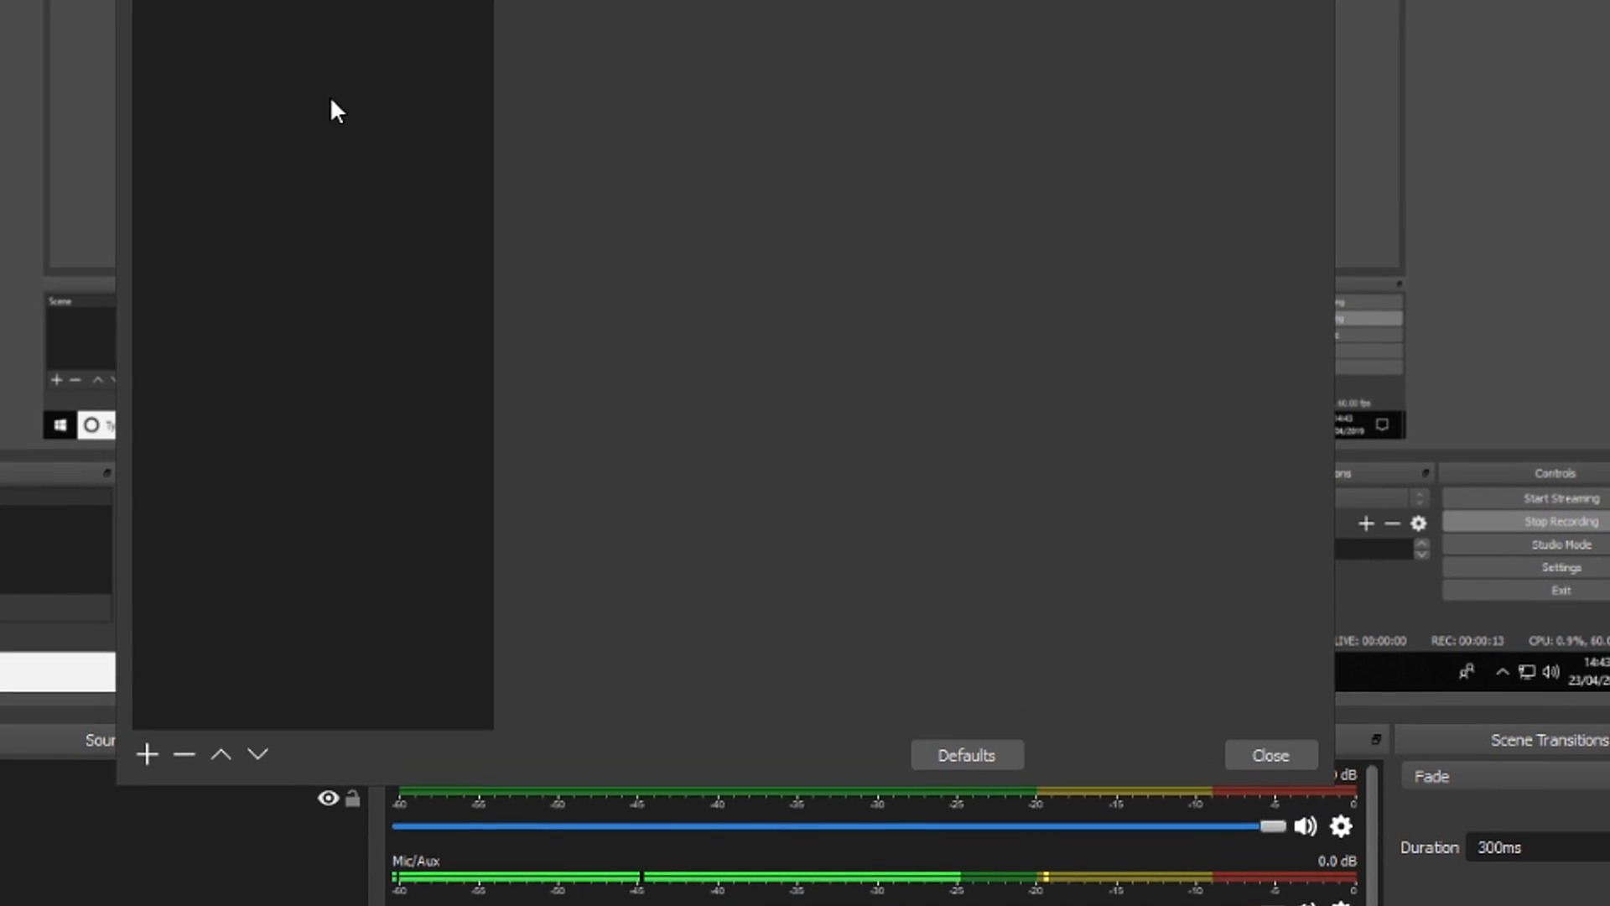
pyautogui.click(147, 754)
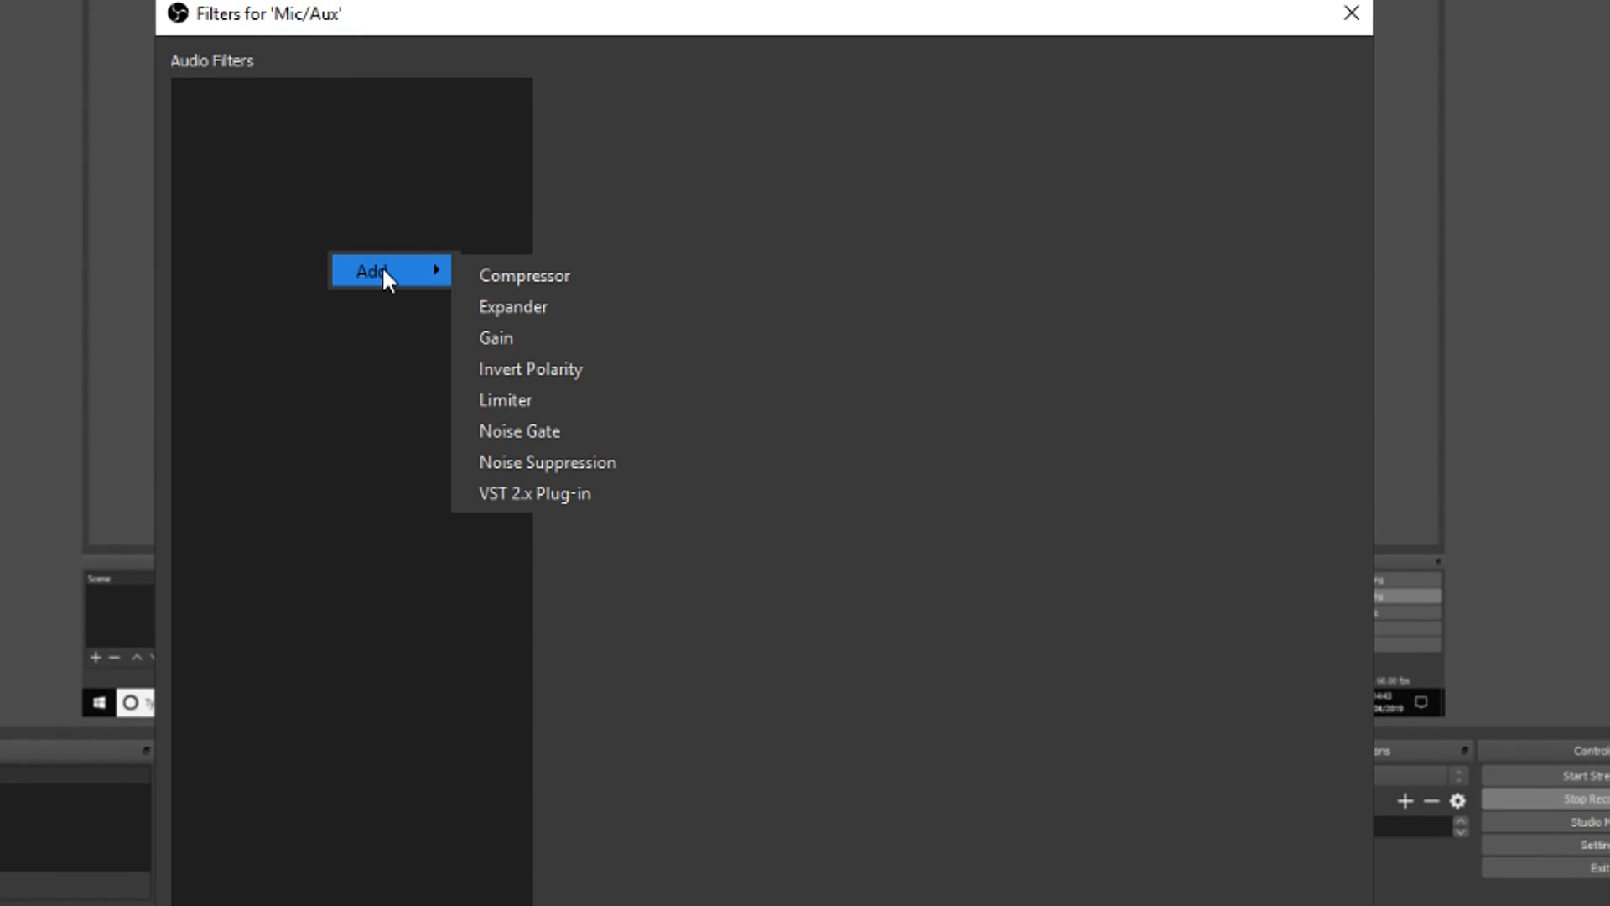
pyautogui.click(519, 431)
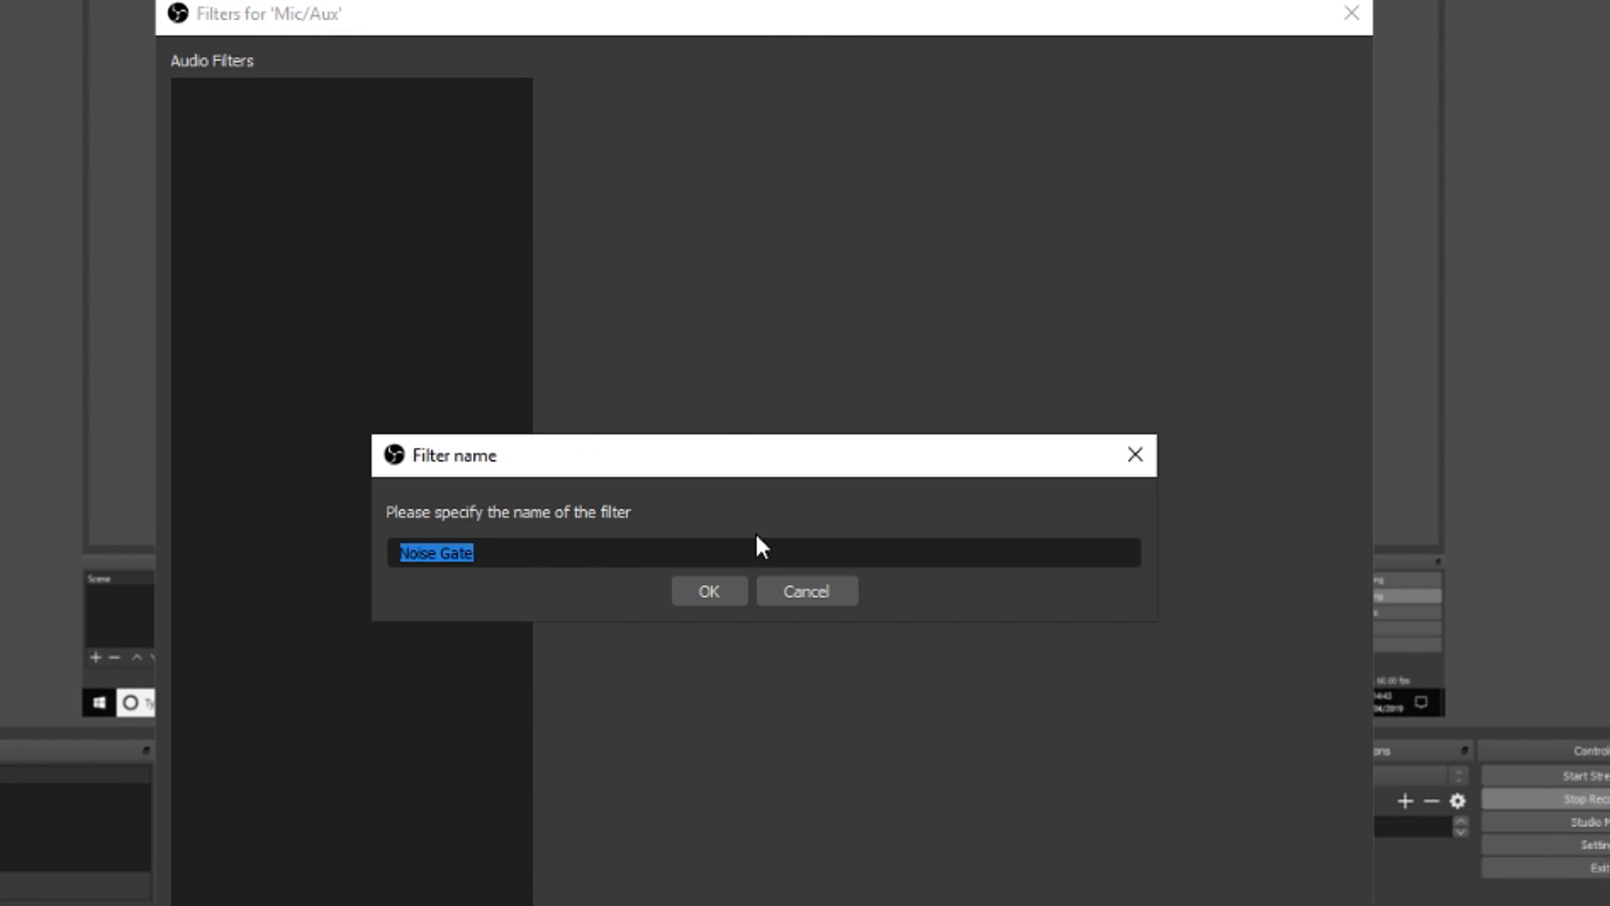
pyautogui.click(708, 590)
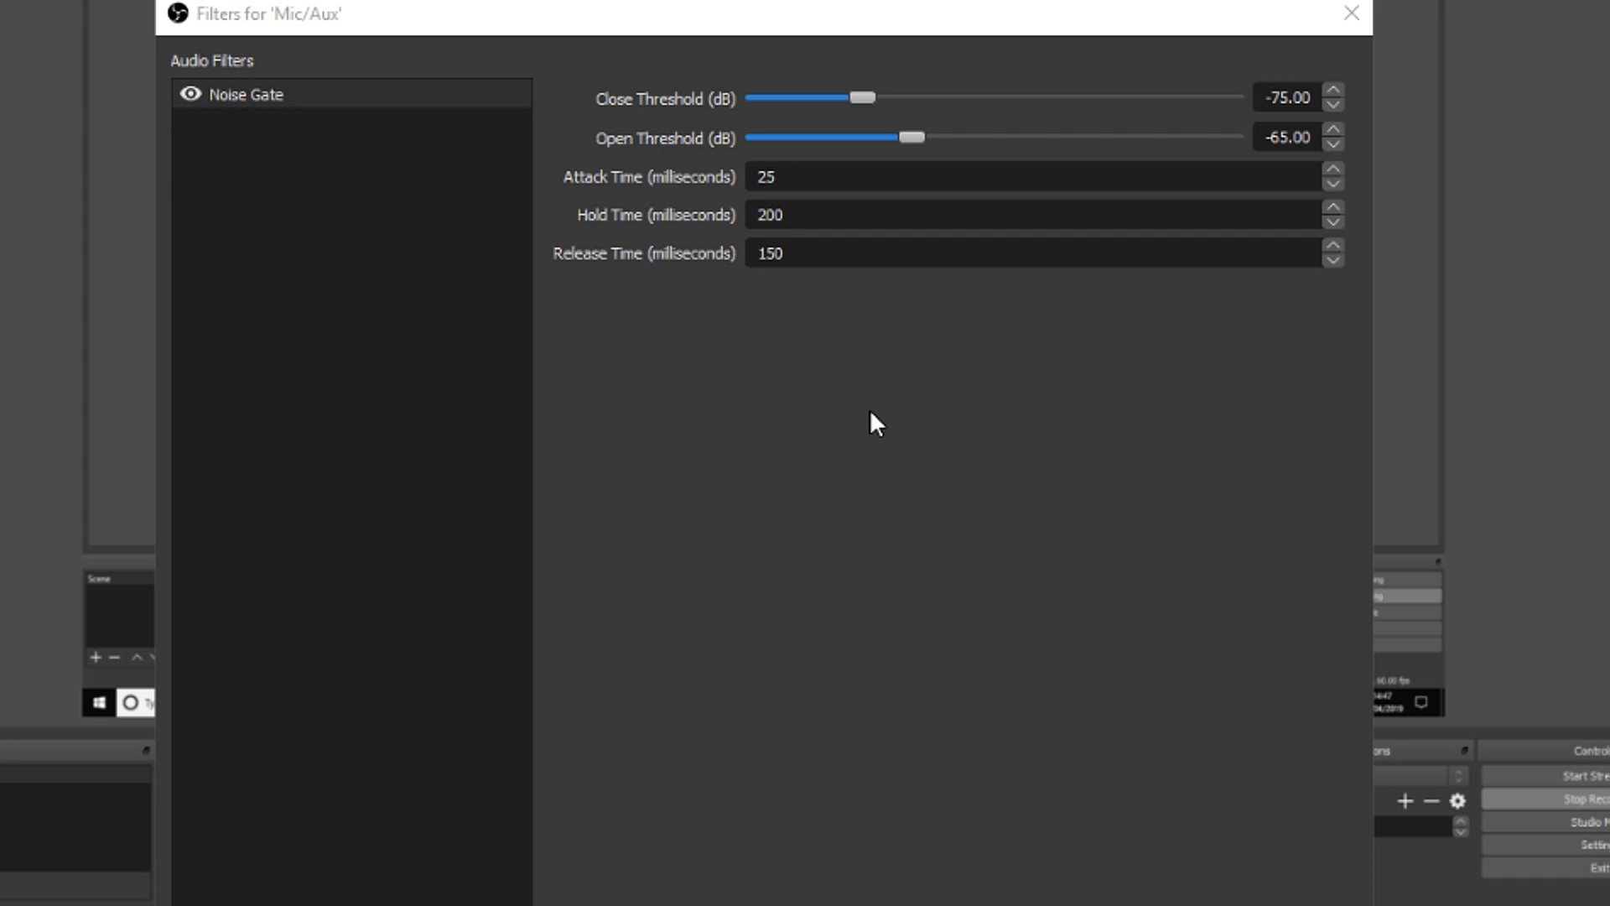
pyautogui.moveTo(873, 440)
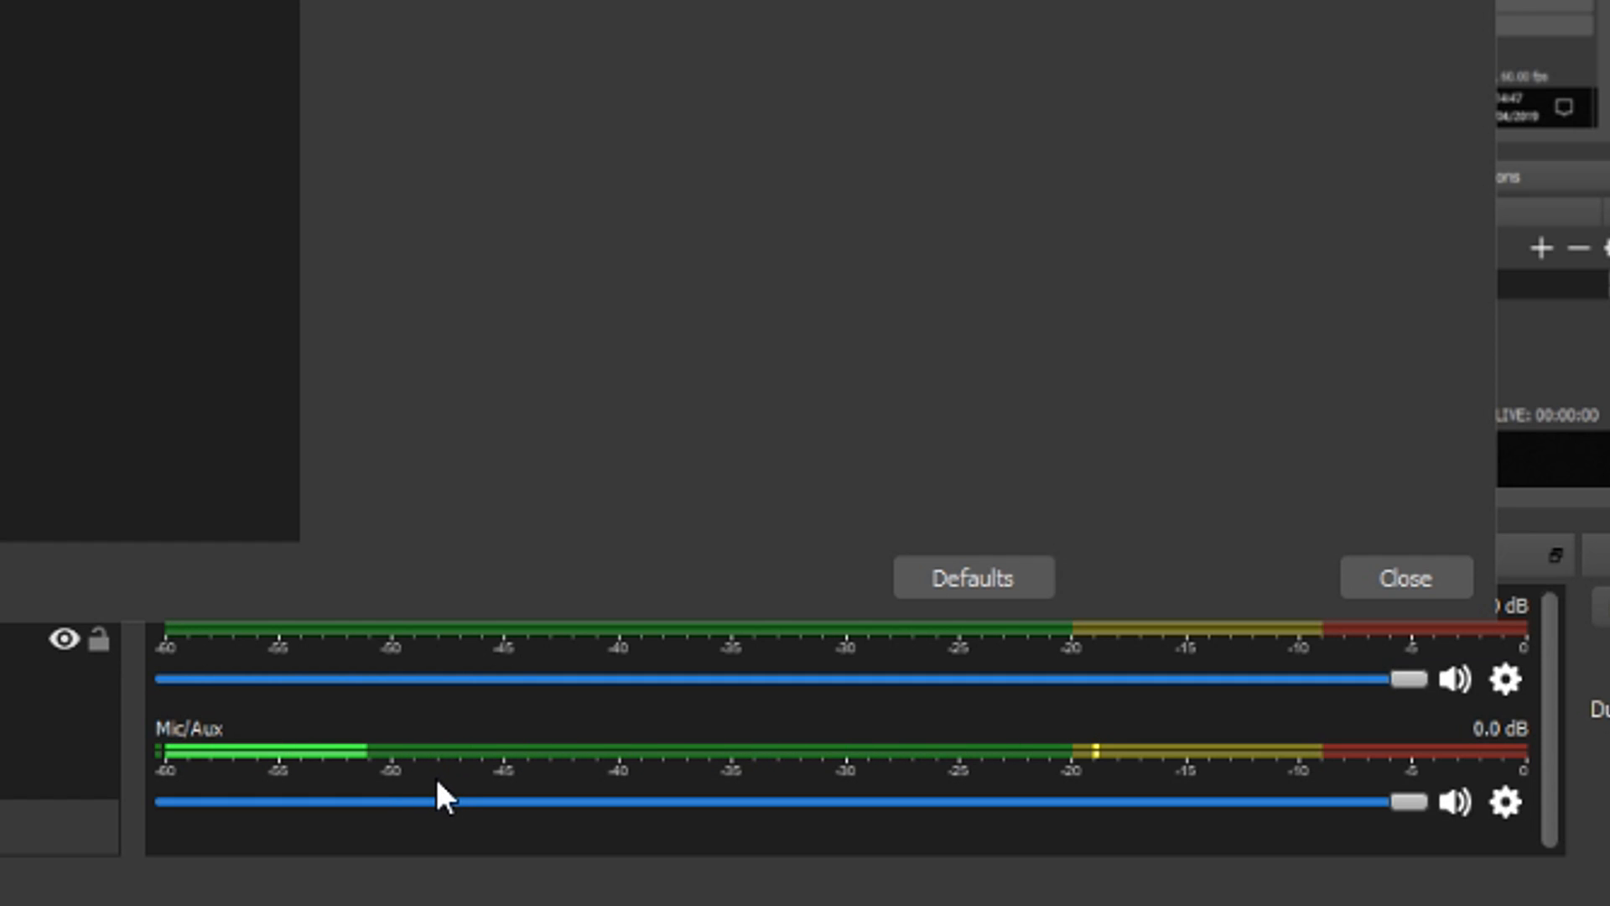
pyautogui.moveTo(349, 801)
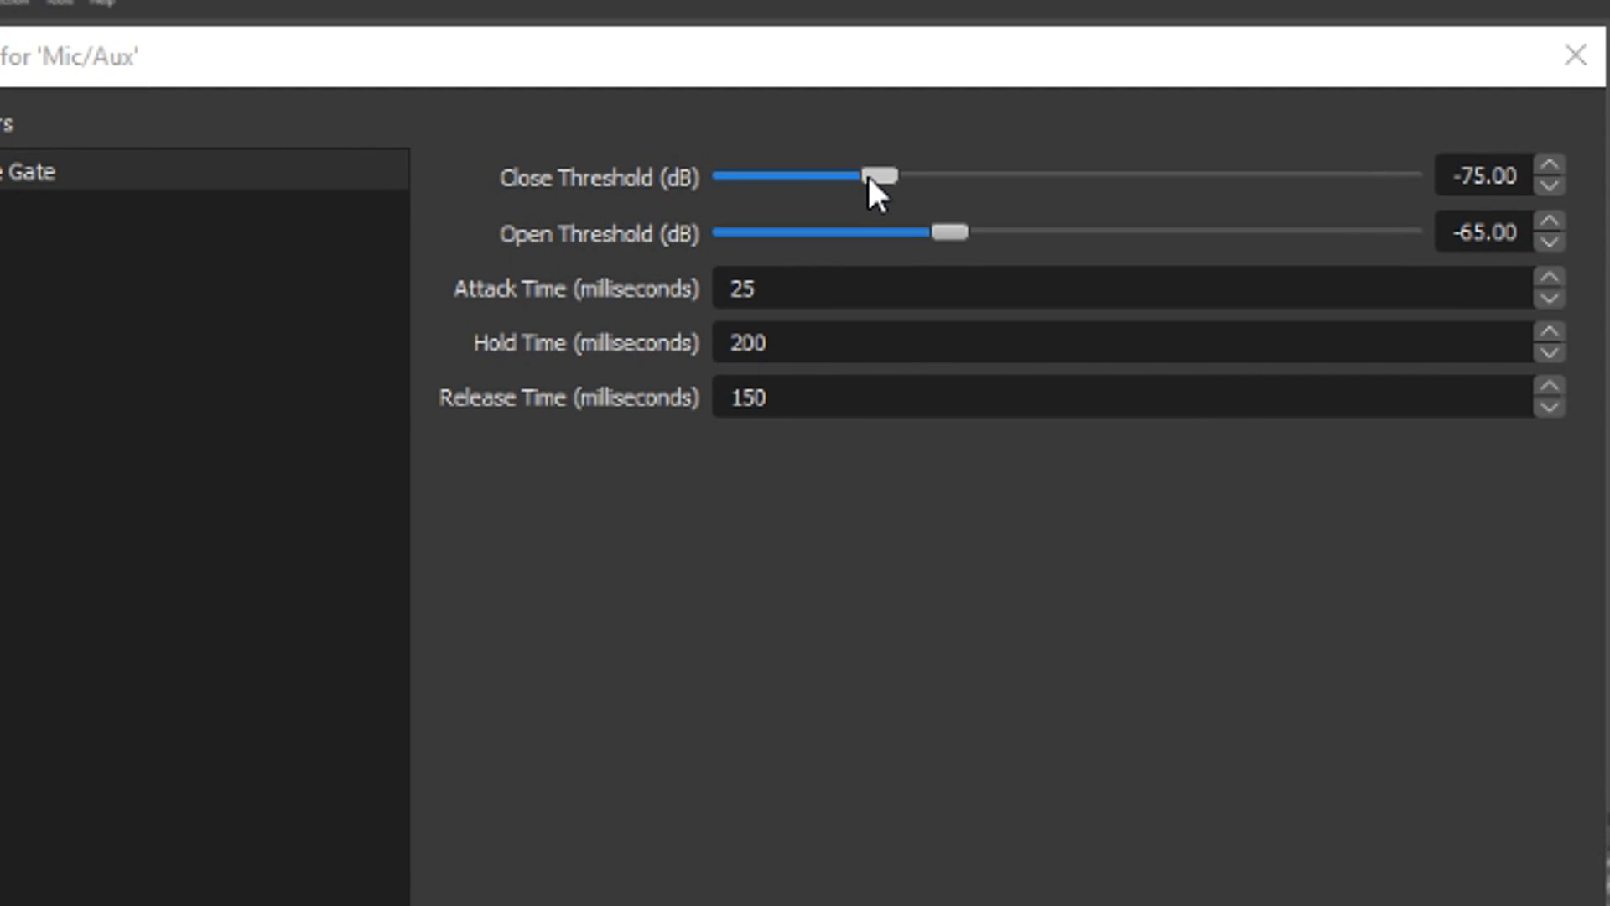
# Step: Set the Noise Gate close threshold to -55 dB and open threshold to -45 dB
pyautogui.moveTo(883, 176); pyautogui.dragTo(950, 177)
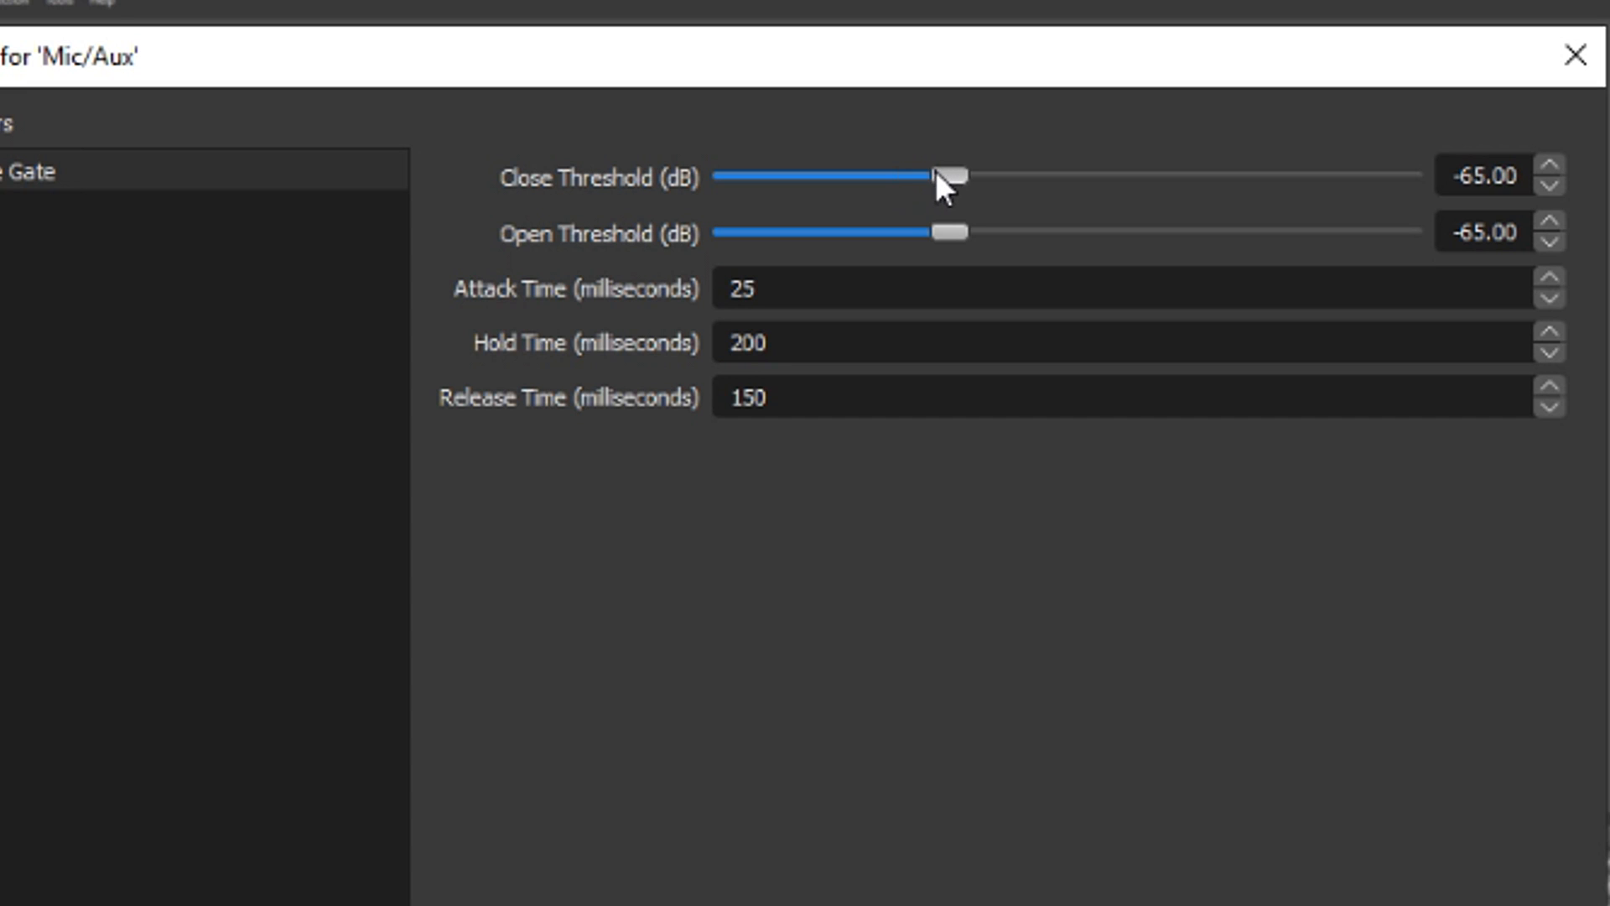
pyautogui.moveTo(945, 175); pyautogui.dragTo(1017, 175)
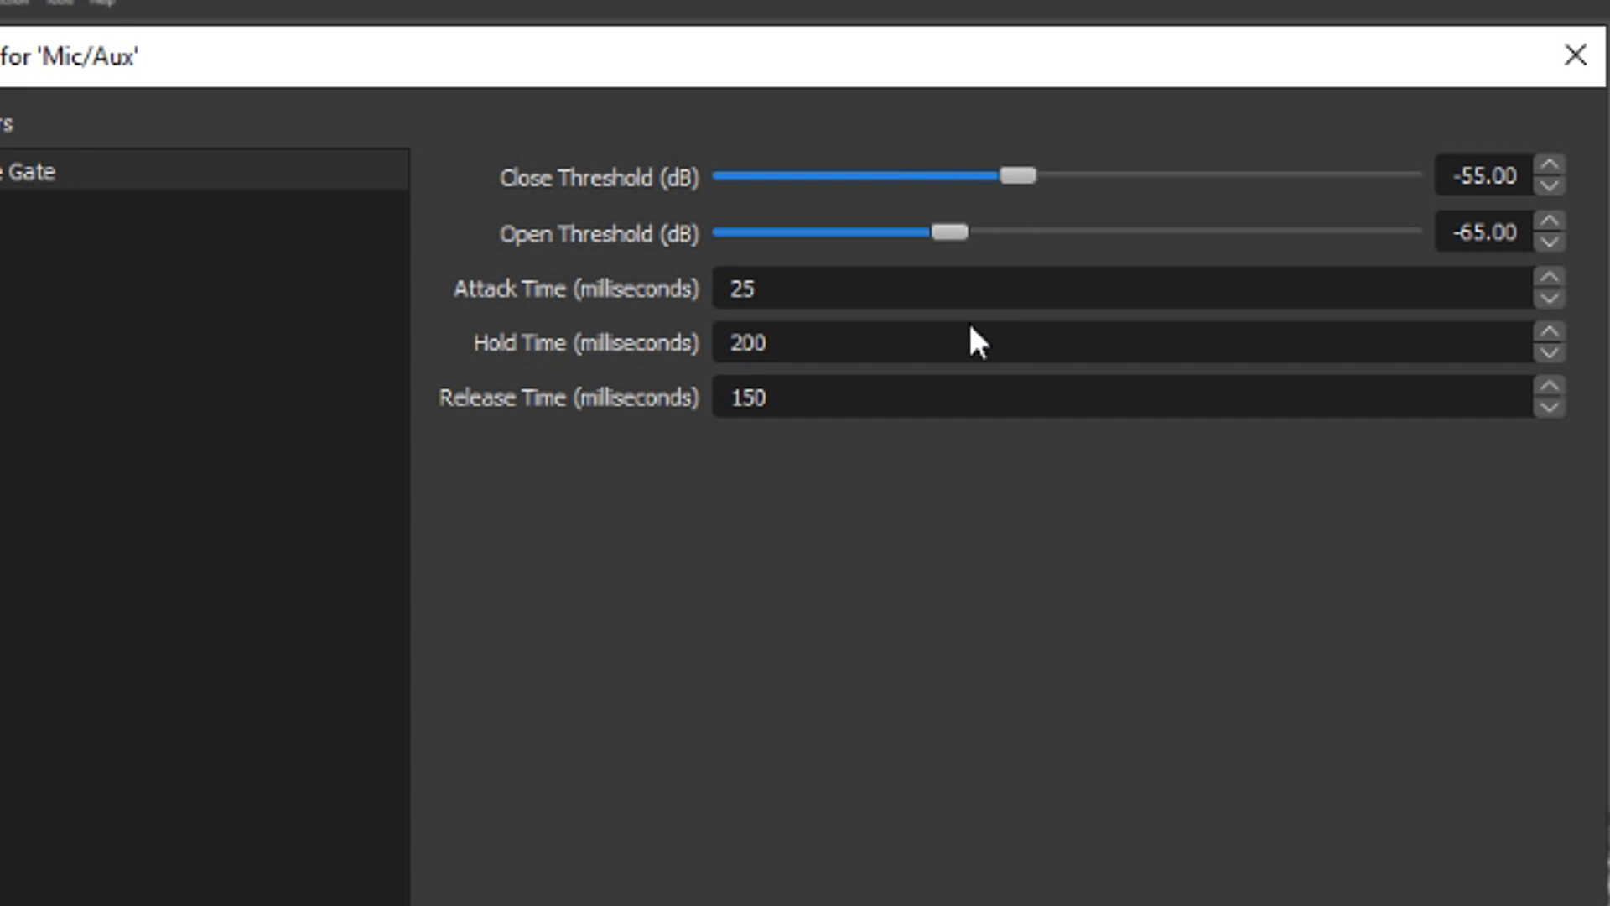
pyautogui.moveTo(950, 233); pyautogui.dragTo(1005, 233)
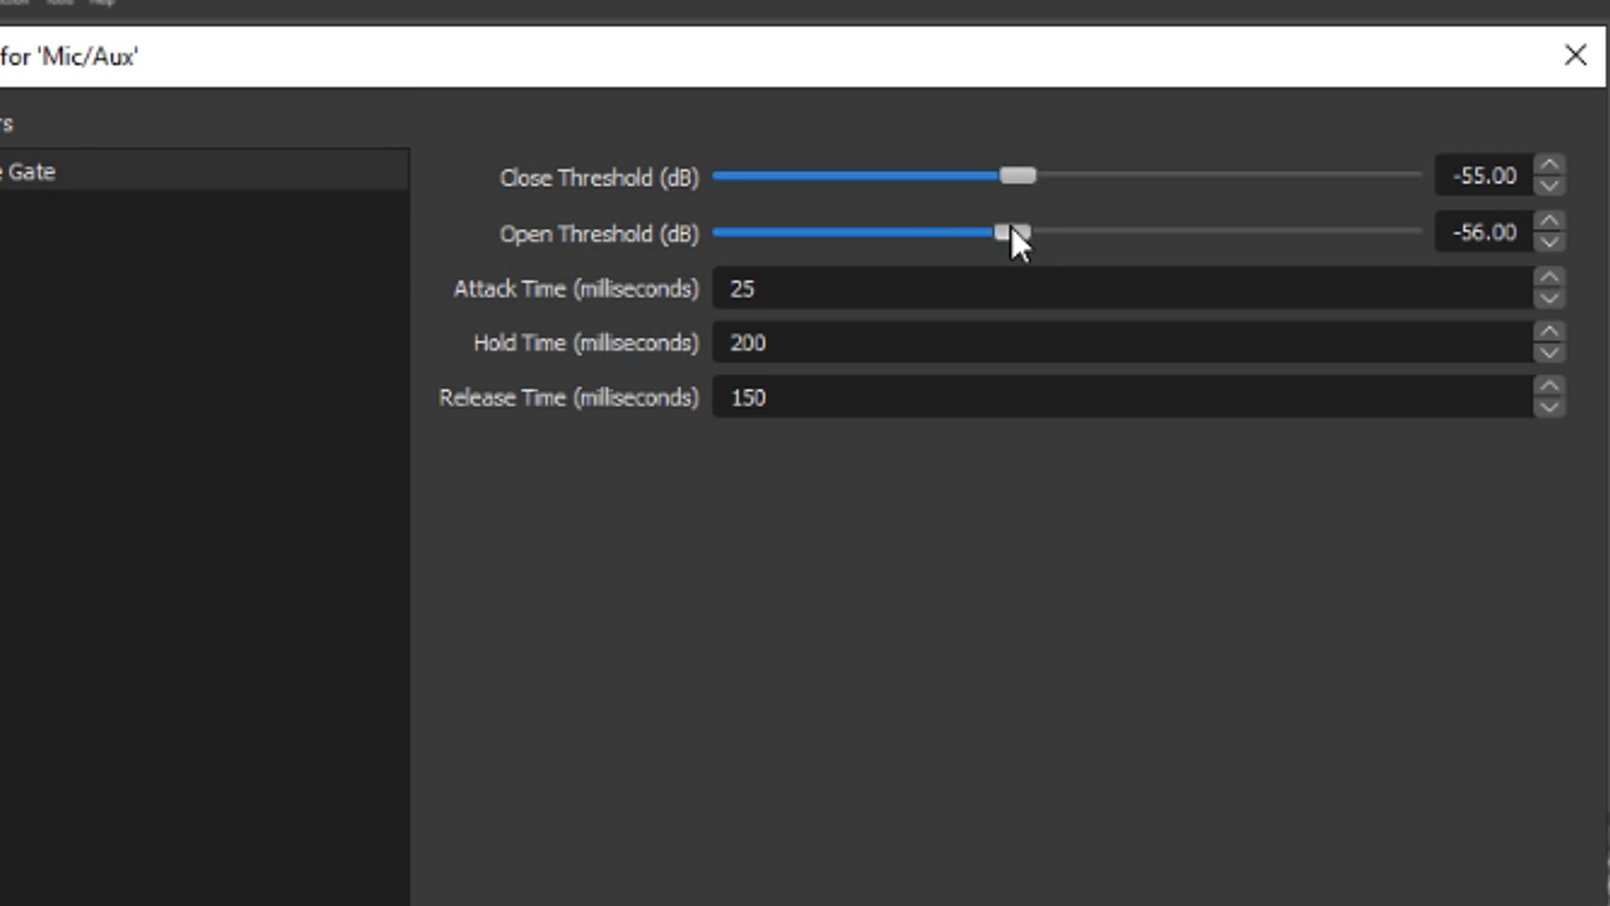
pyautogui.moveTo(1006, 234); pyautogui.dragTo(1084, 234)
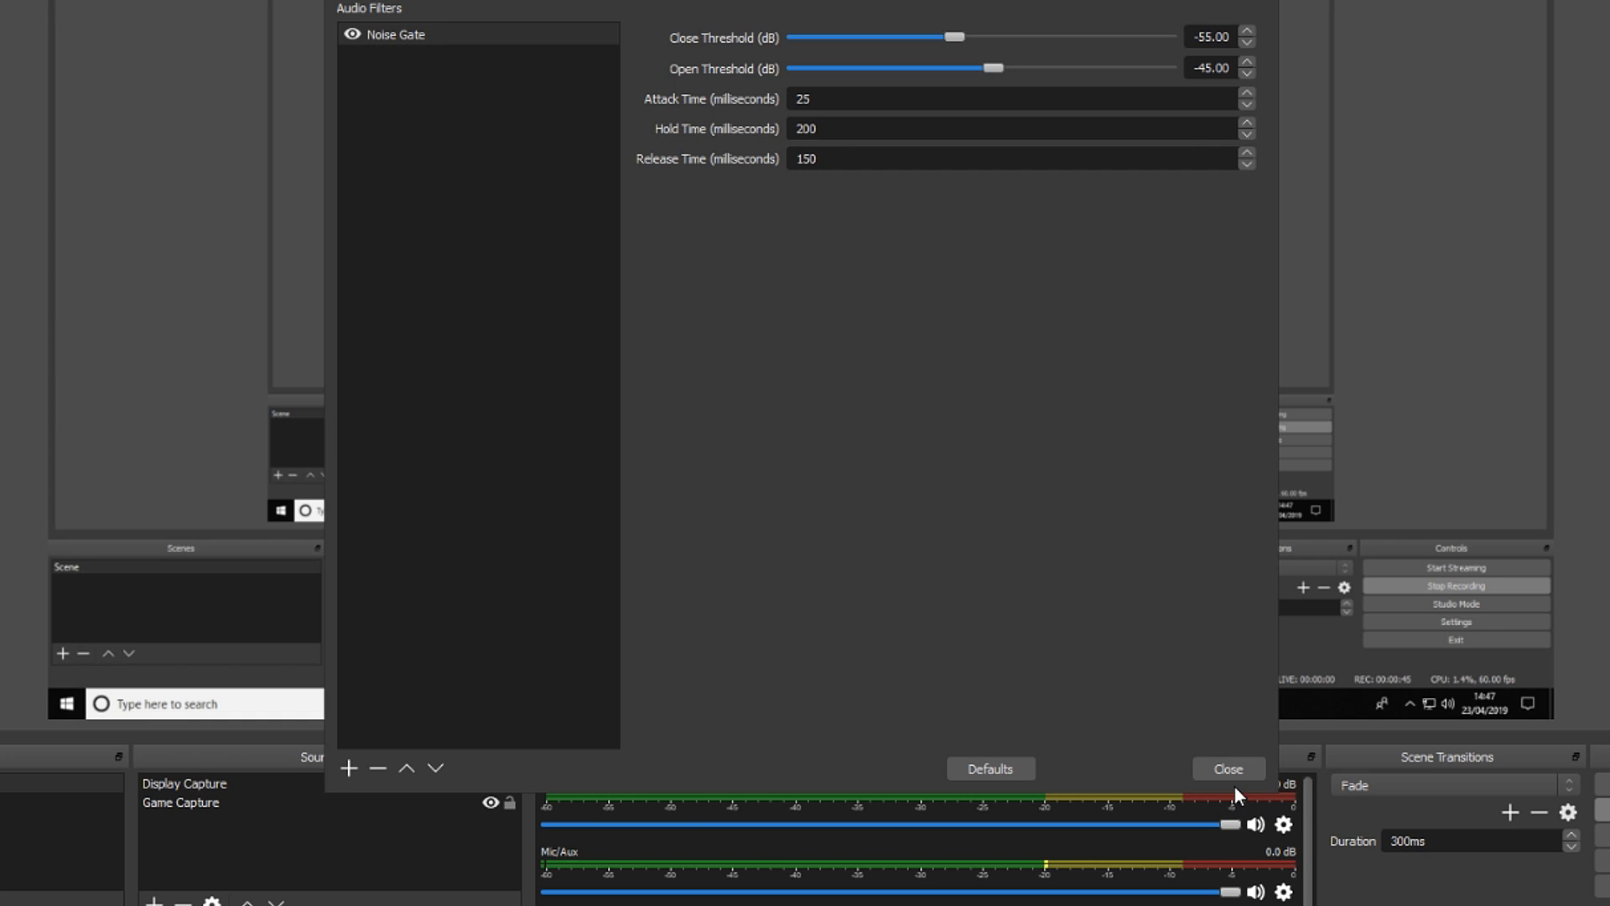
pyautogui.click(1227, 768)
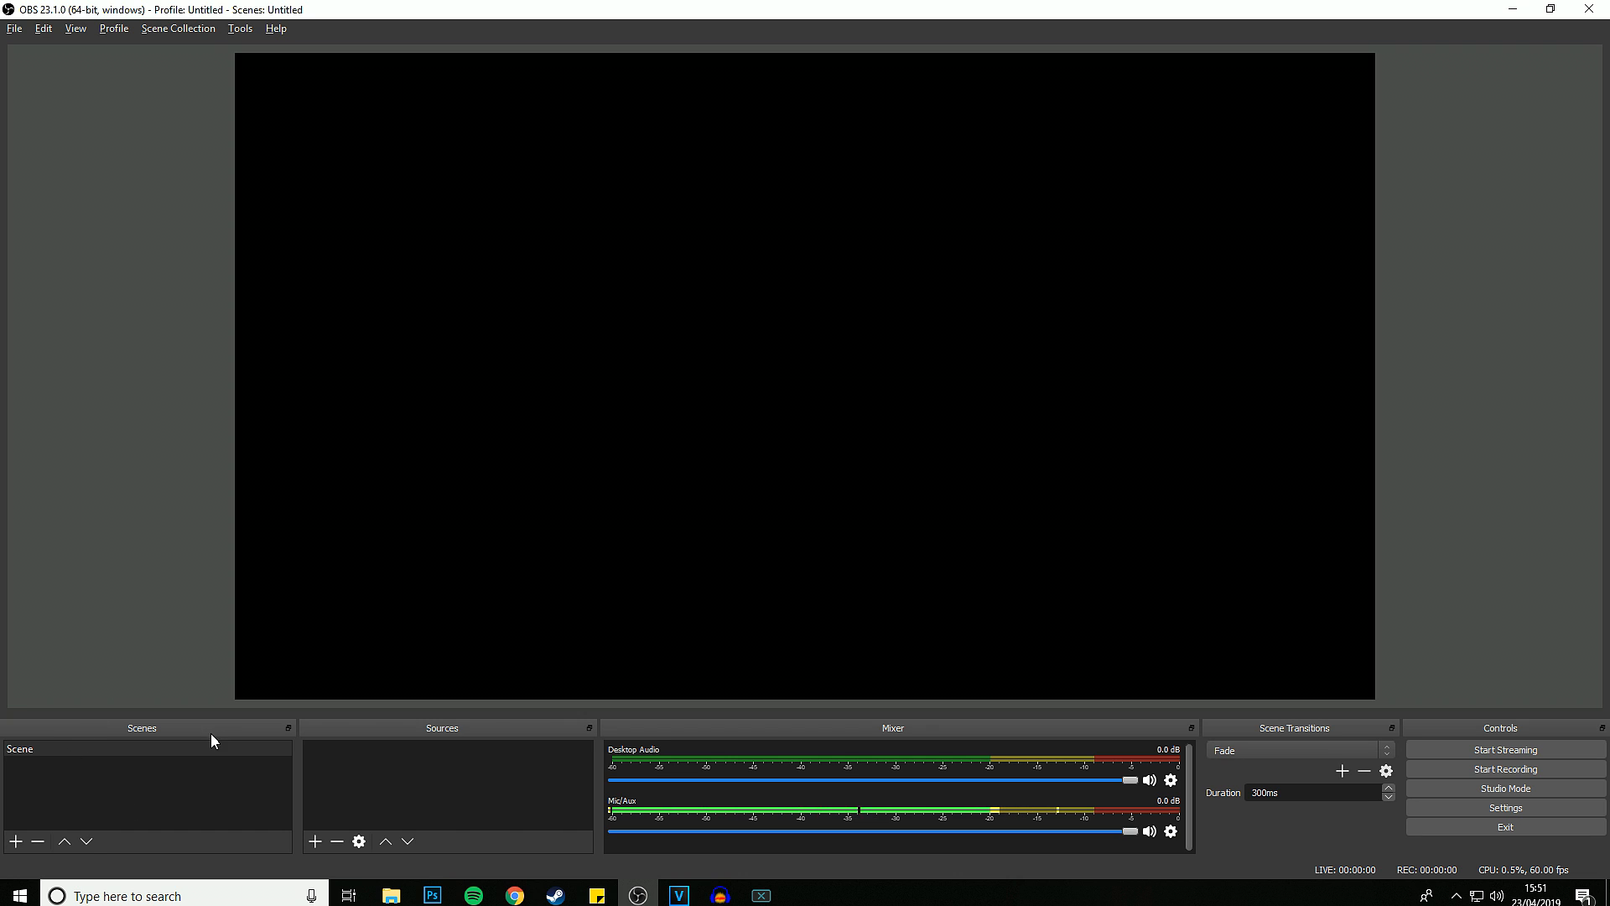
# Step: Create Scene 2, then add a Battlefield V image source to the first scene
pyautogui.click(15, 841)
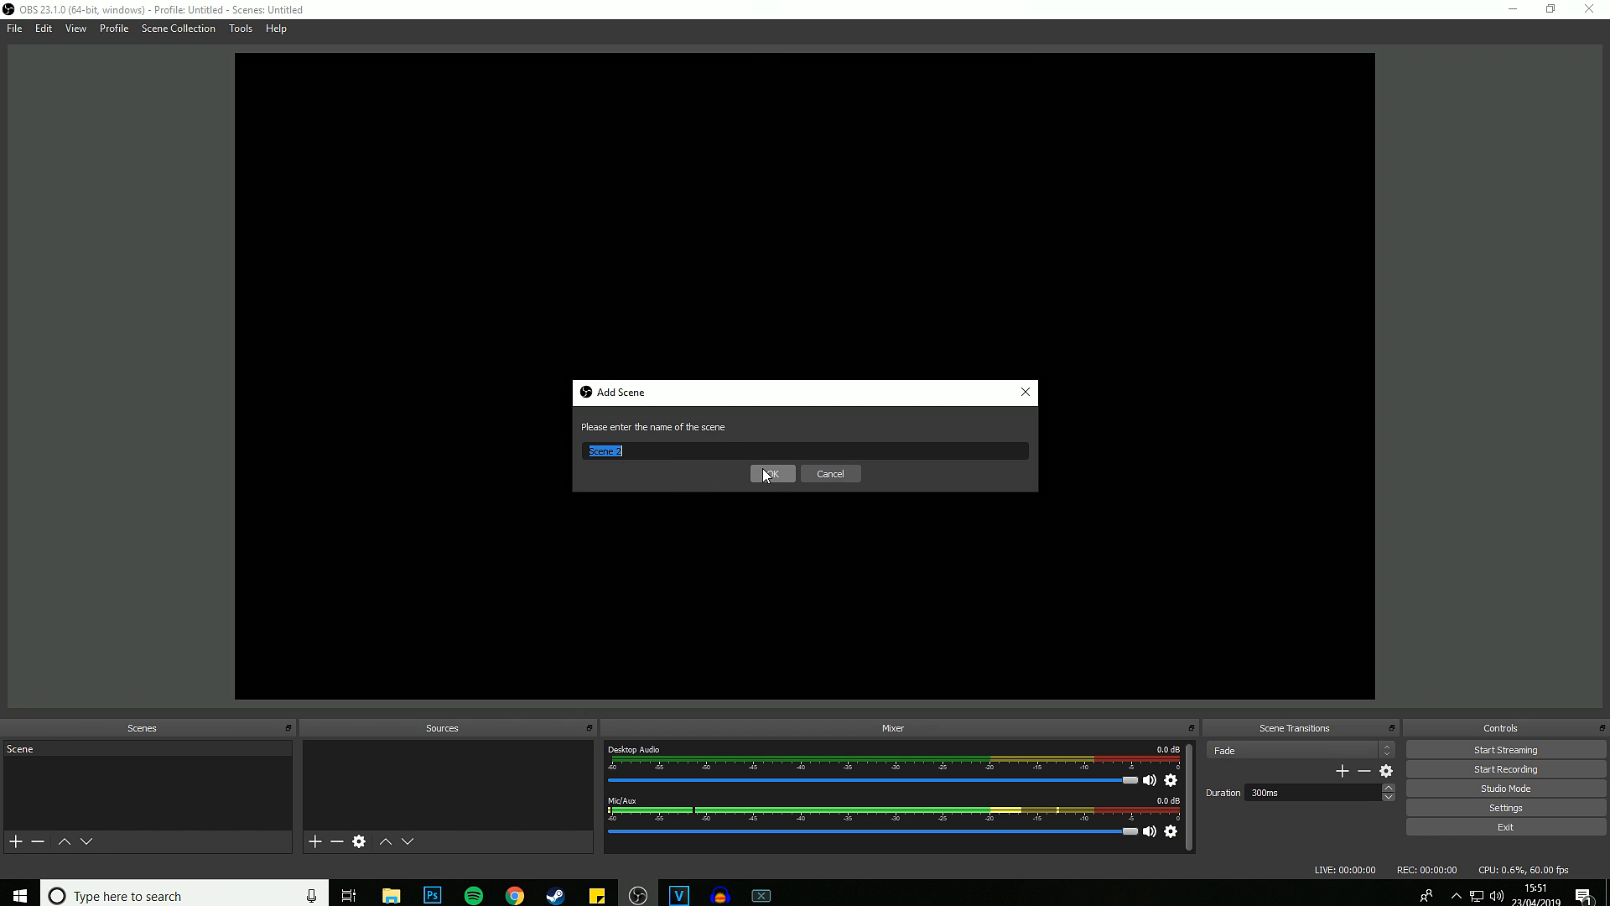
pyautogui.click(769, 473)
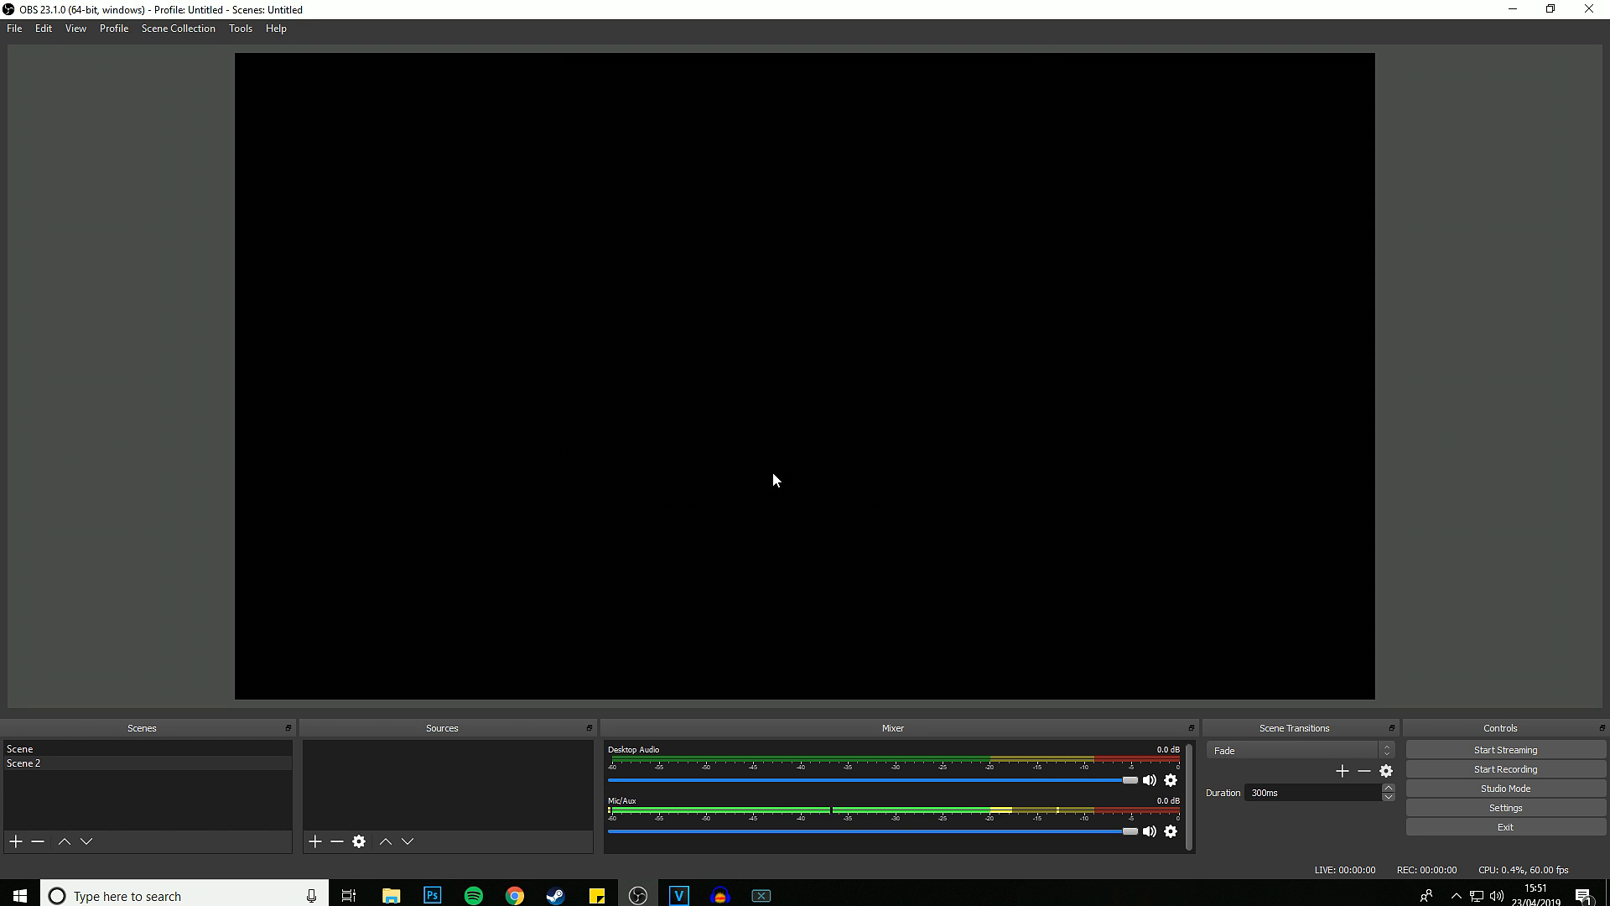
pyautogui.click(61, 749)
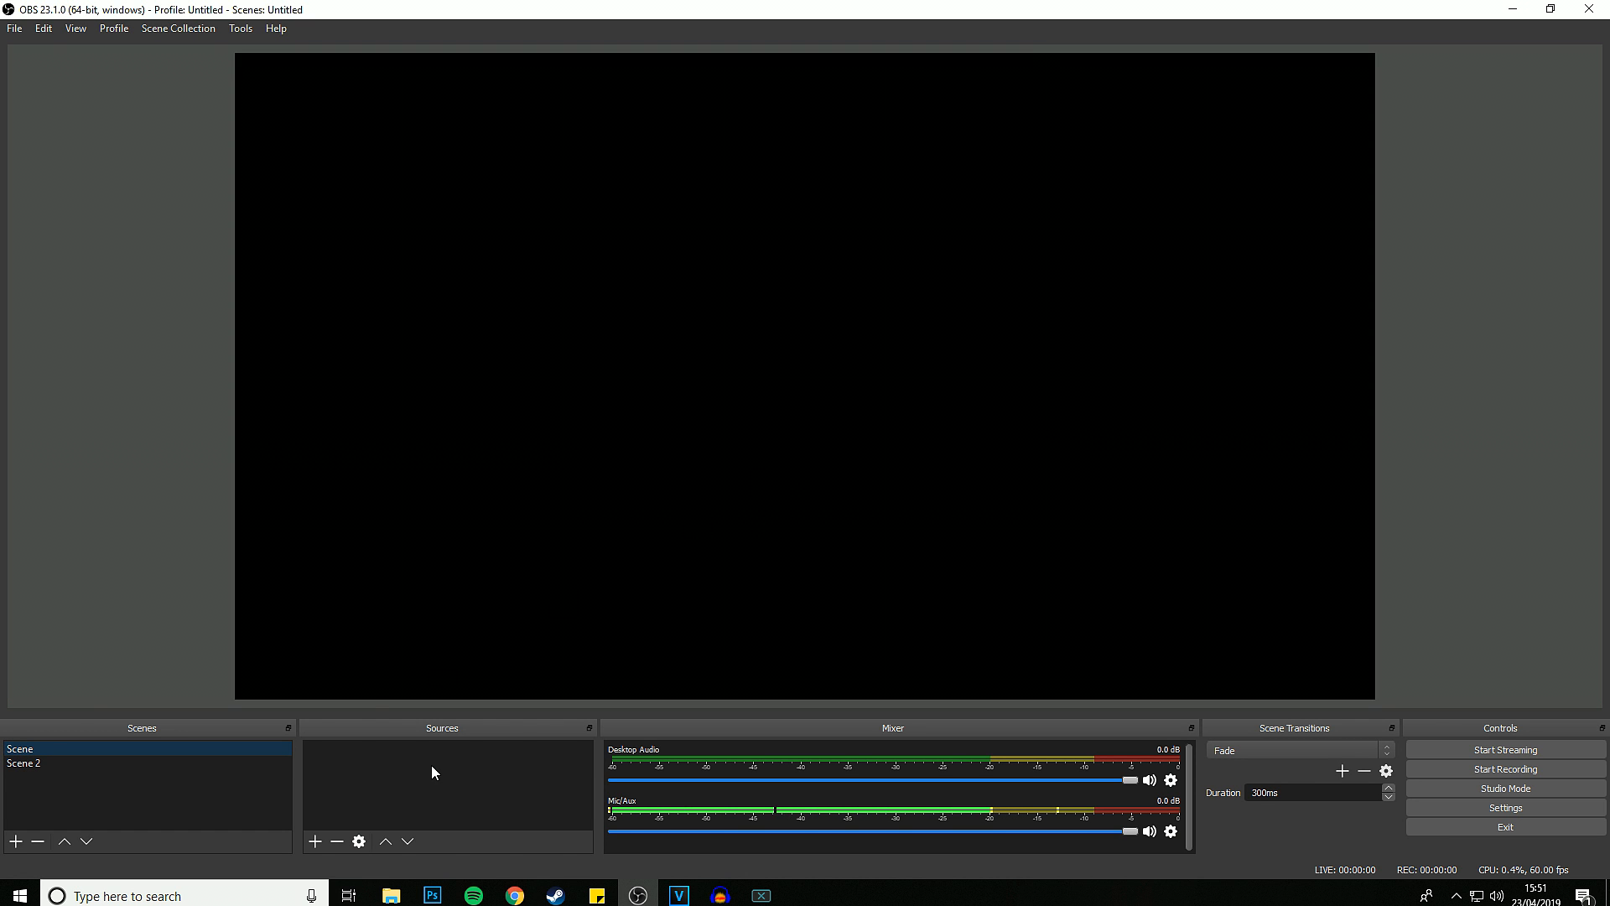
pyautogui.rightClick(431, 772)
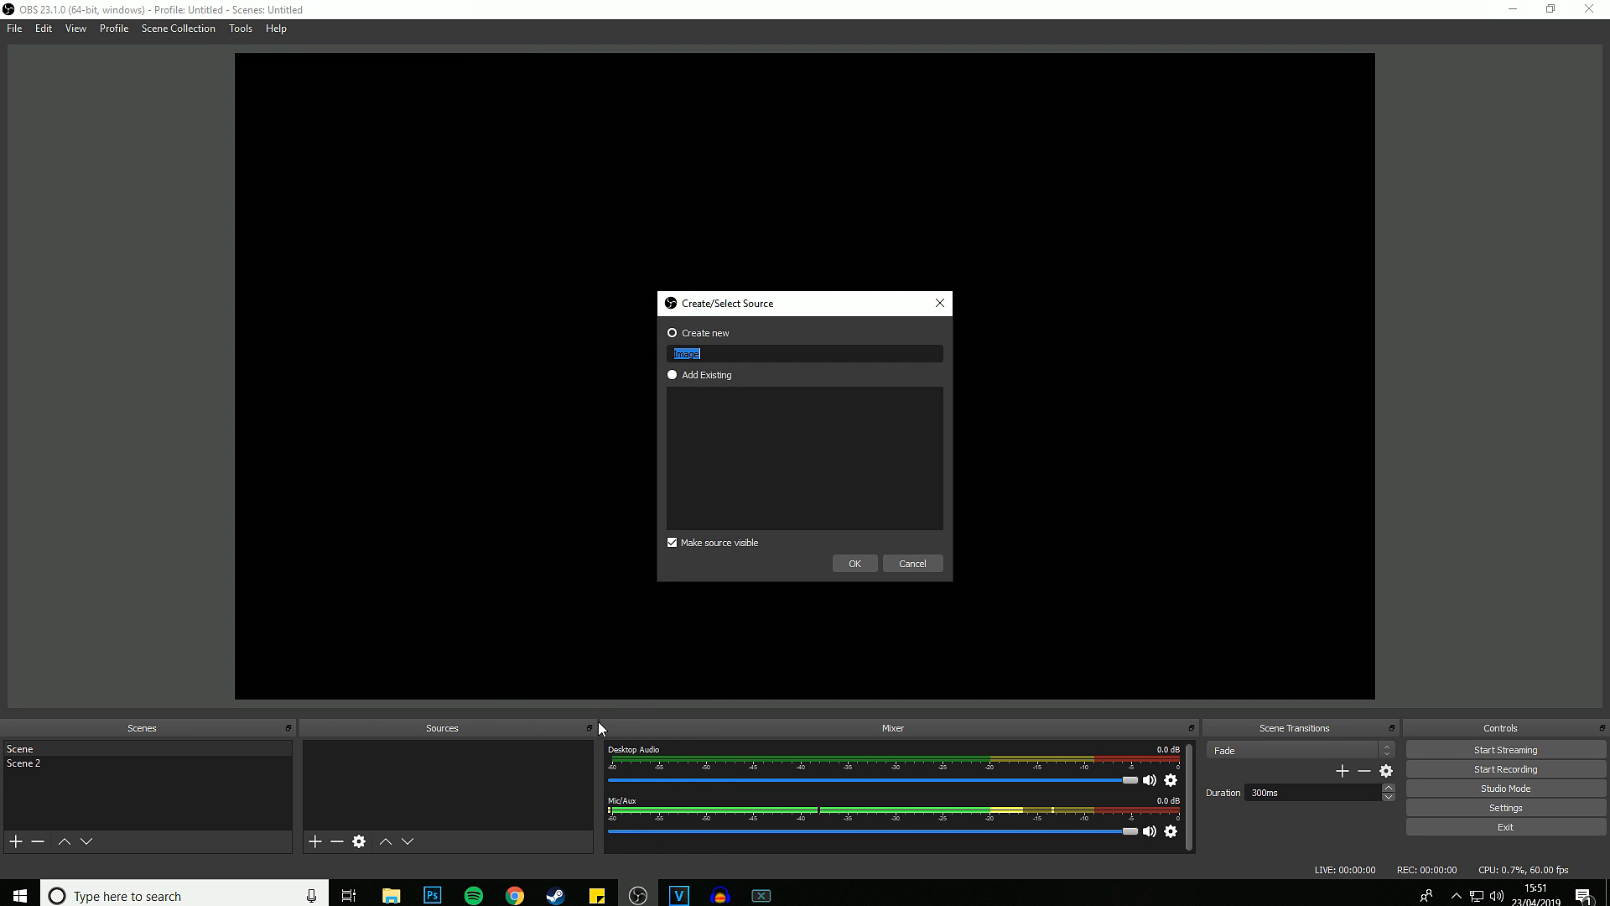
pyautogui.click(854, 563)
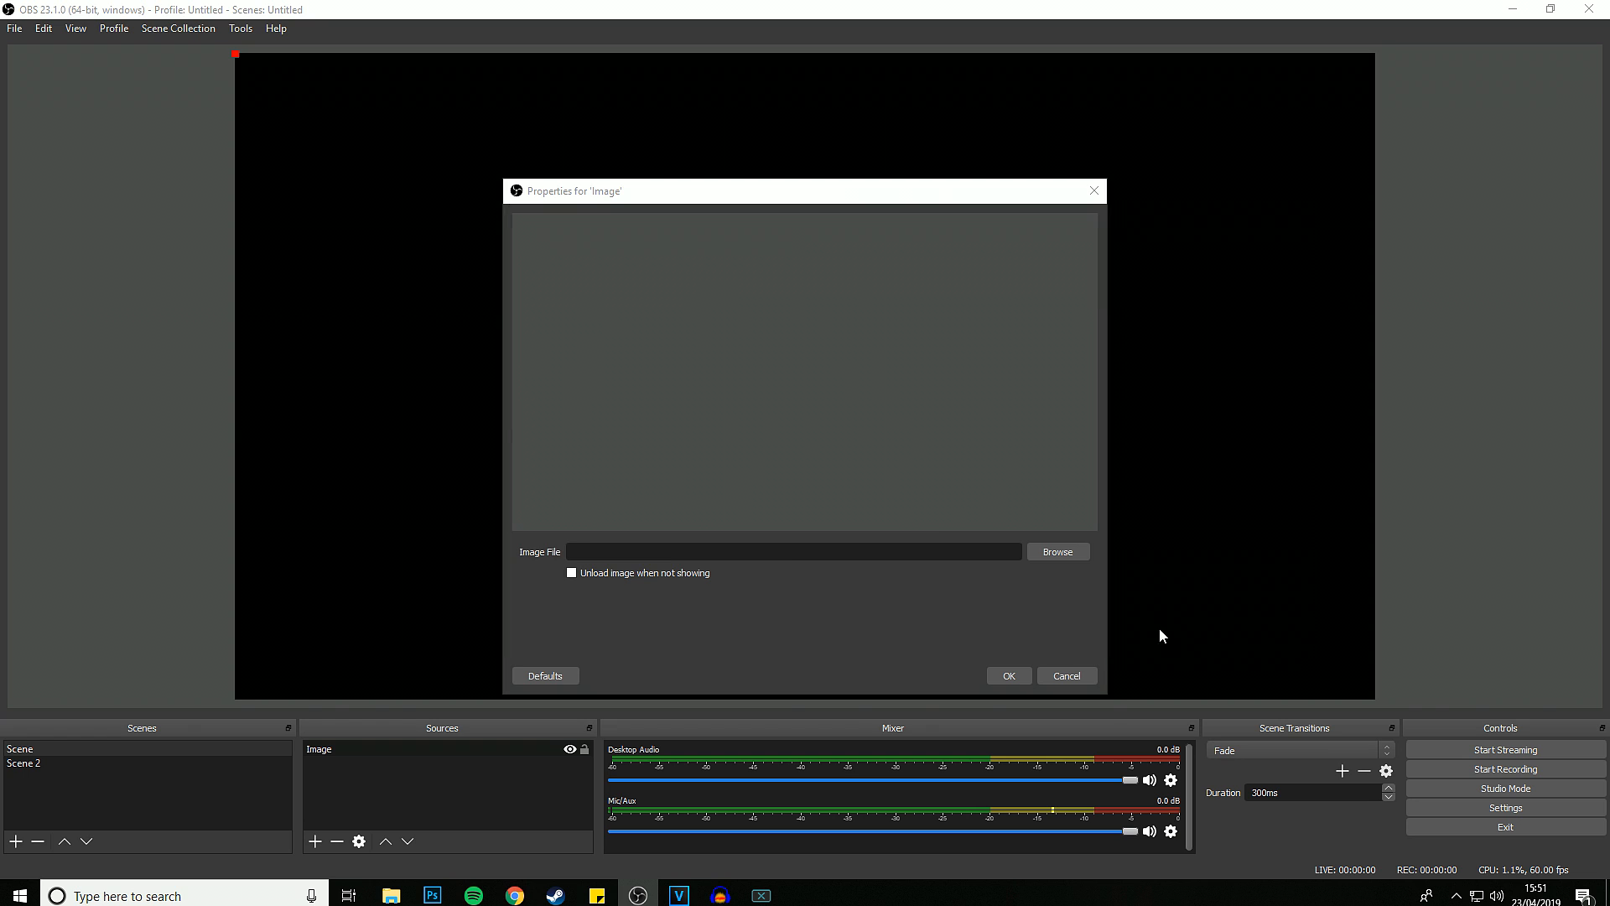
pyautogui.click(1008, 674)
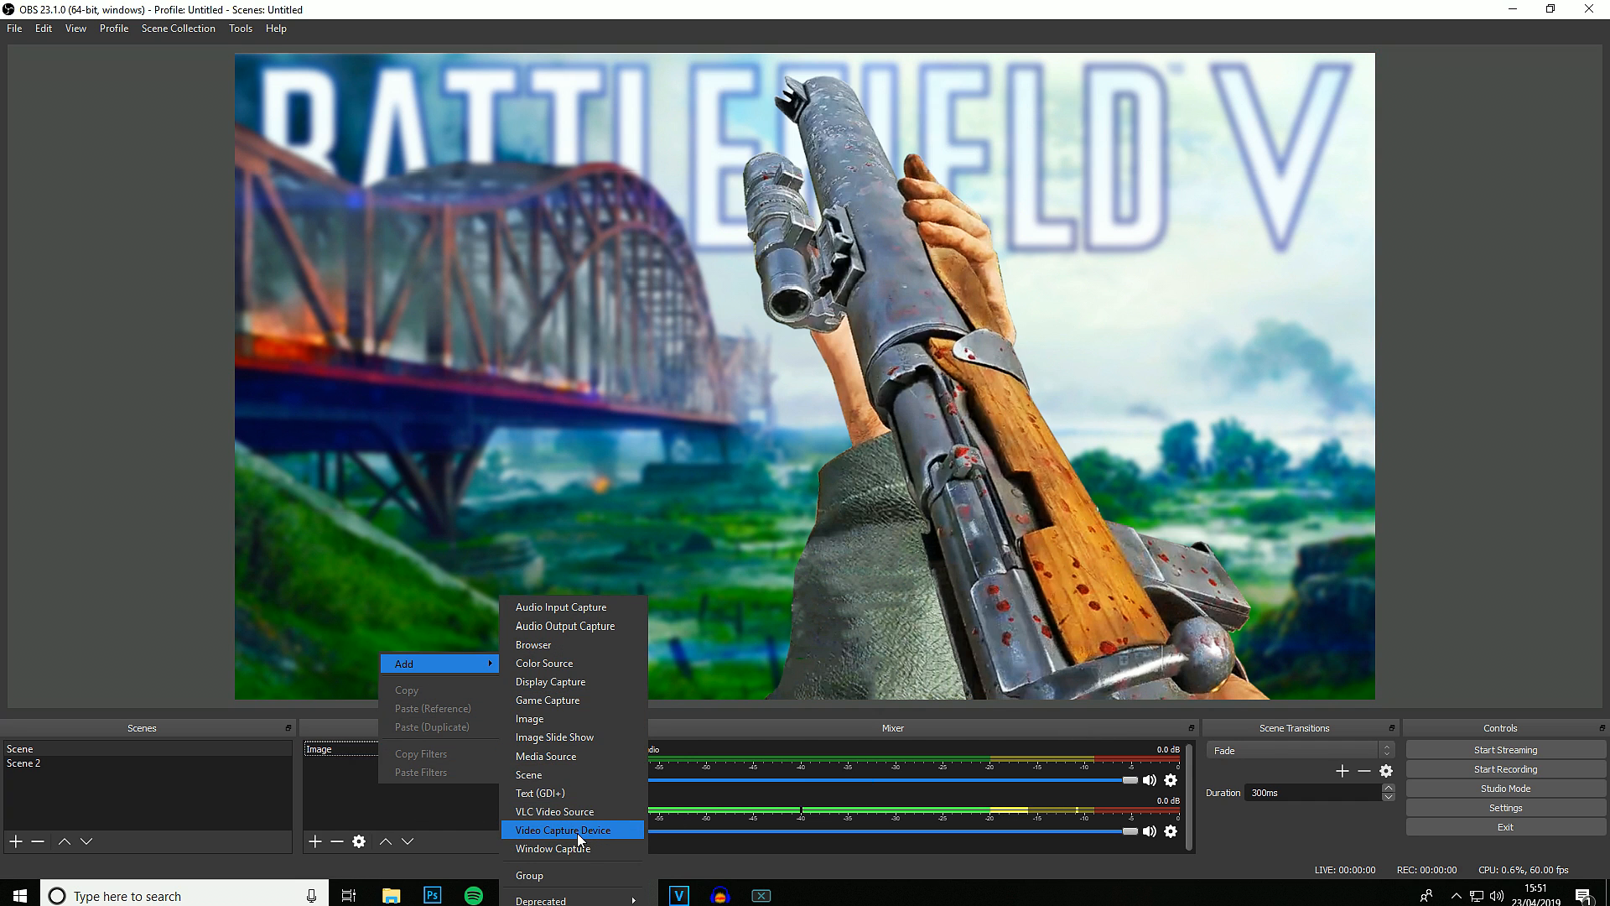
# Step: Add a webcam Video Capture Device to the first scene, then switch to empty Scene 2
pyautogui.click(562, 830)
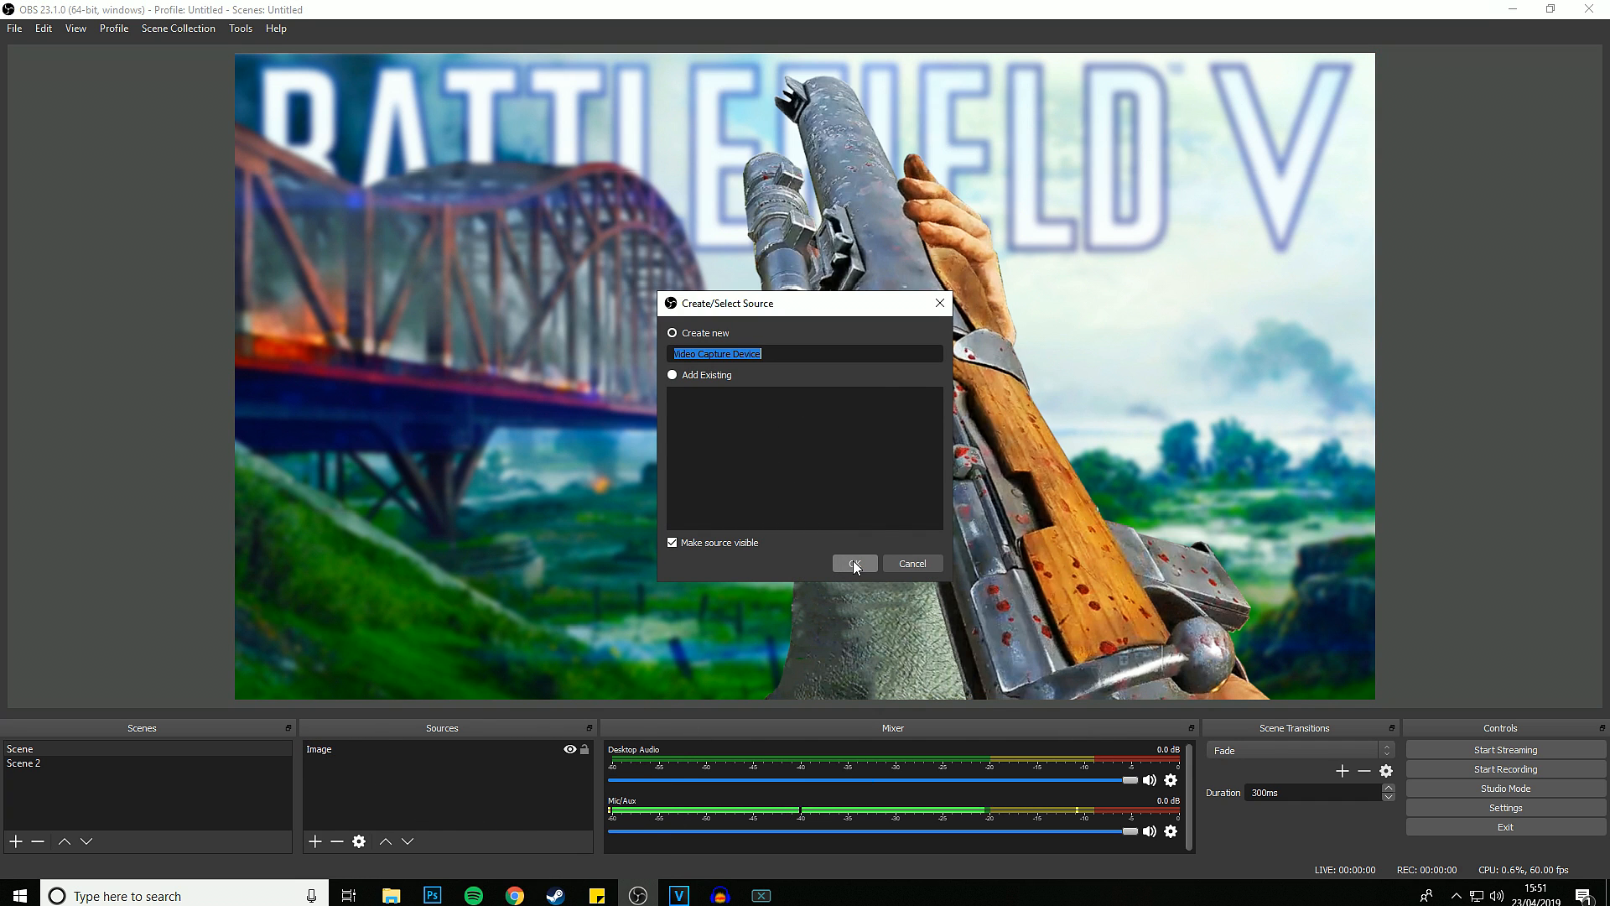
pyautogui.click(854, 563)
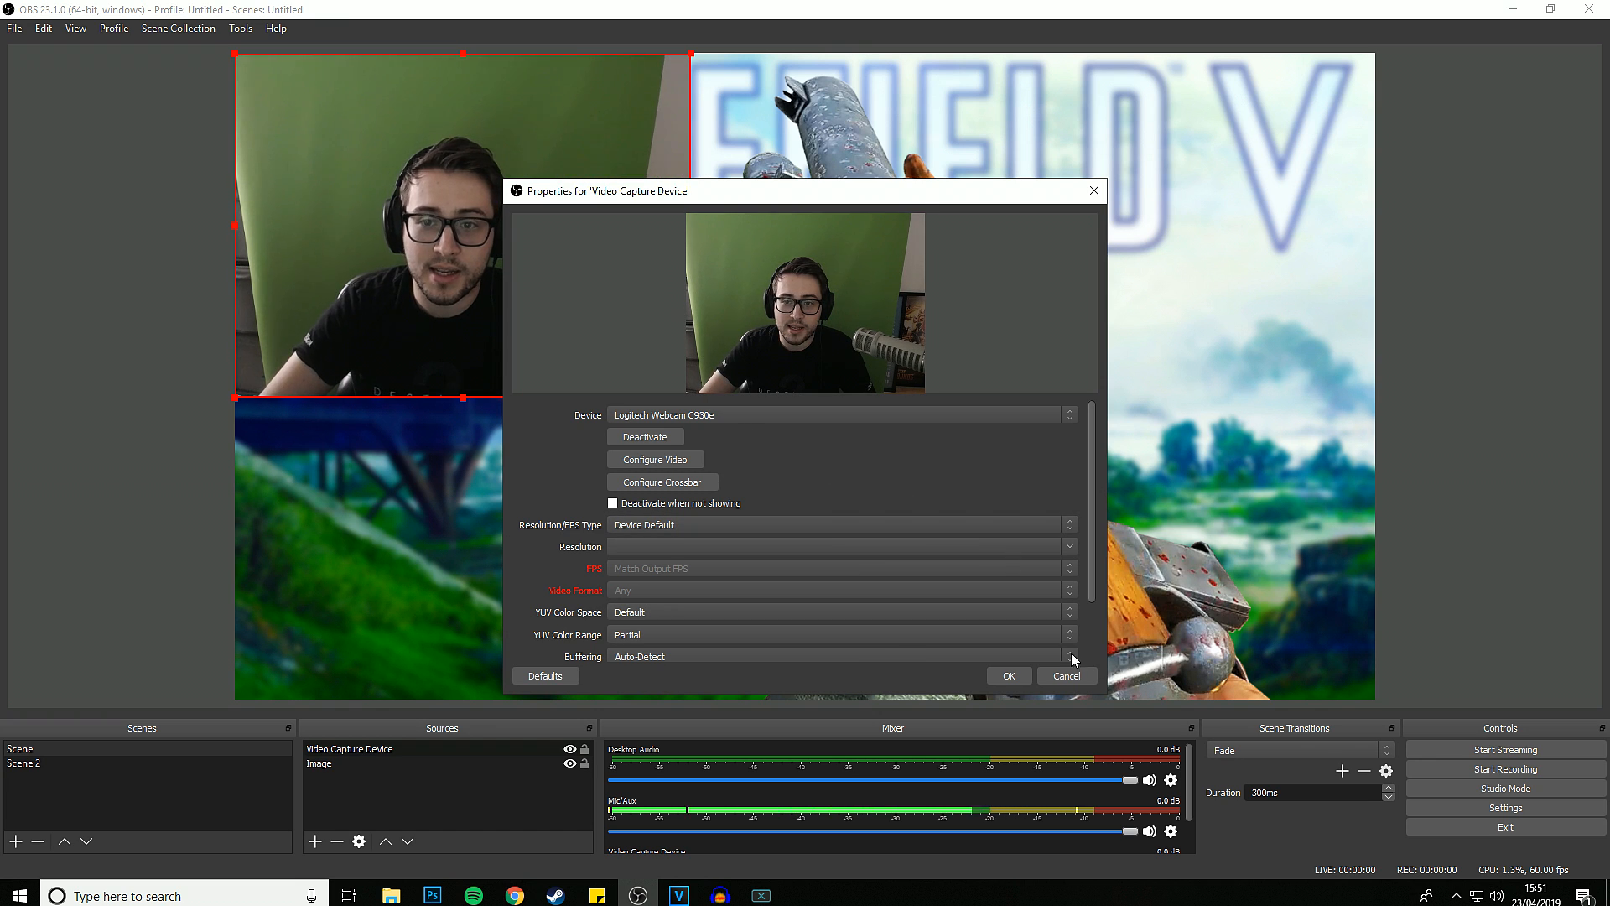
pyautogui.click(1007, 674)
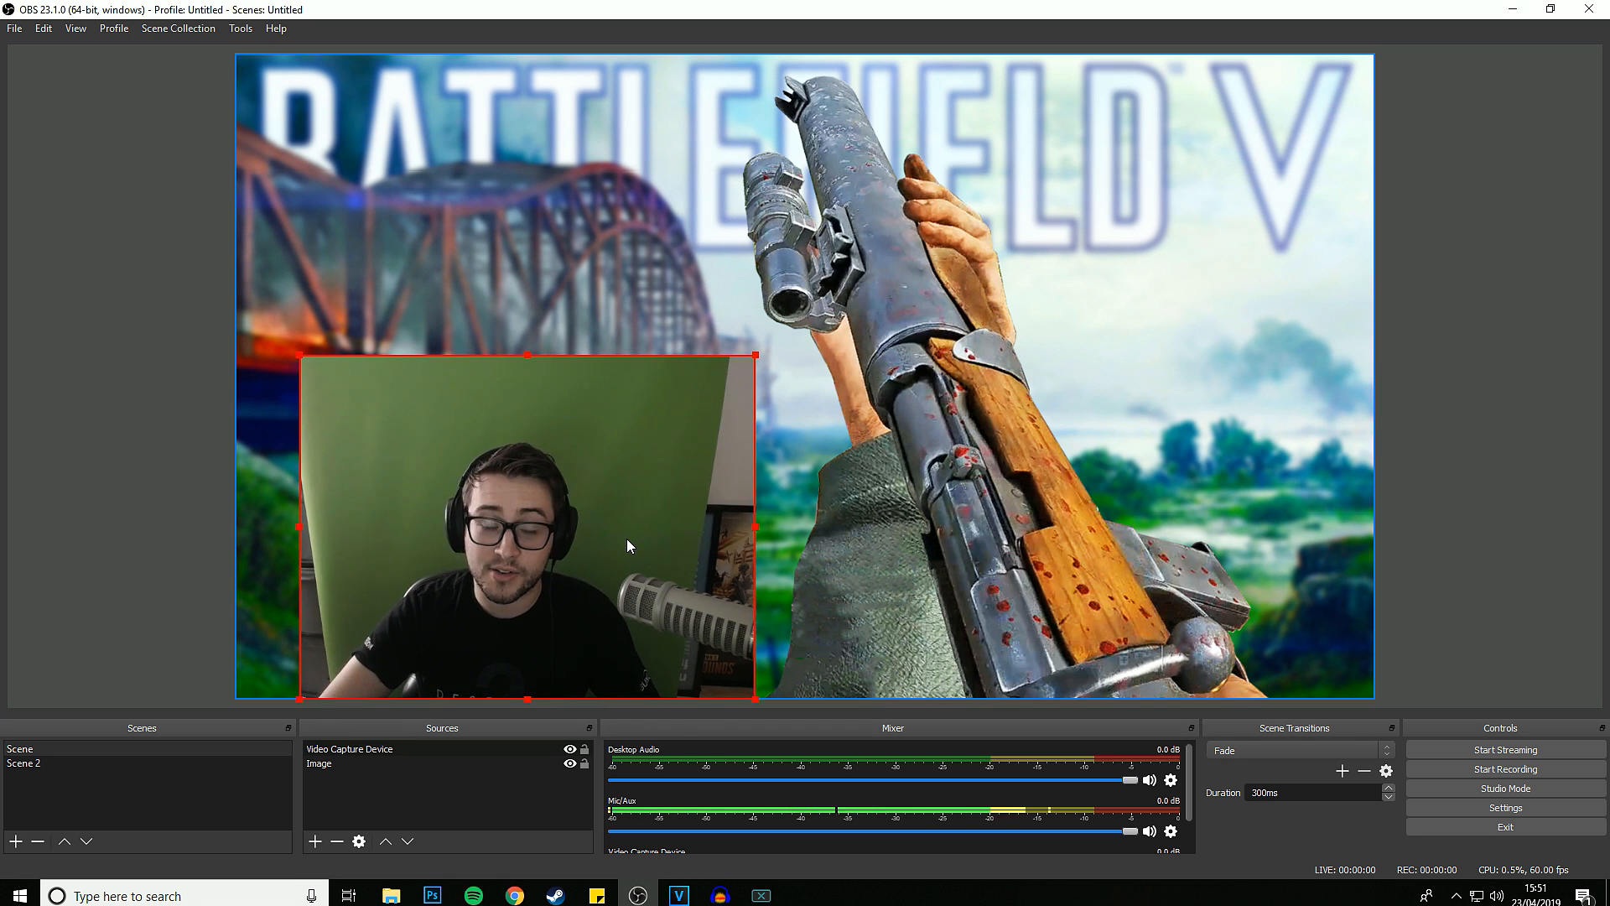
pyautogui.click(23, 764)
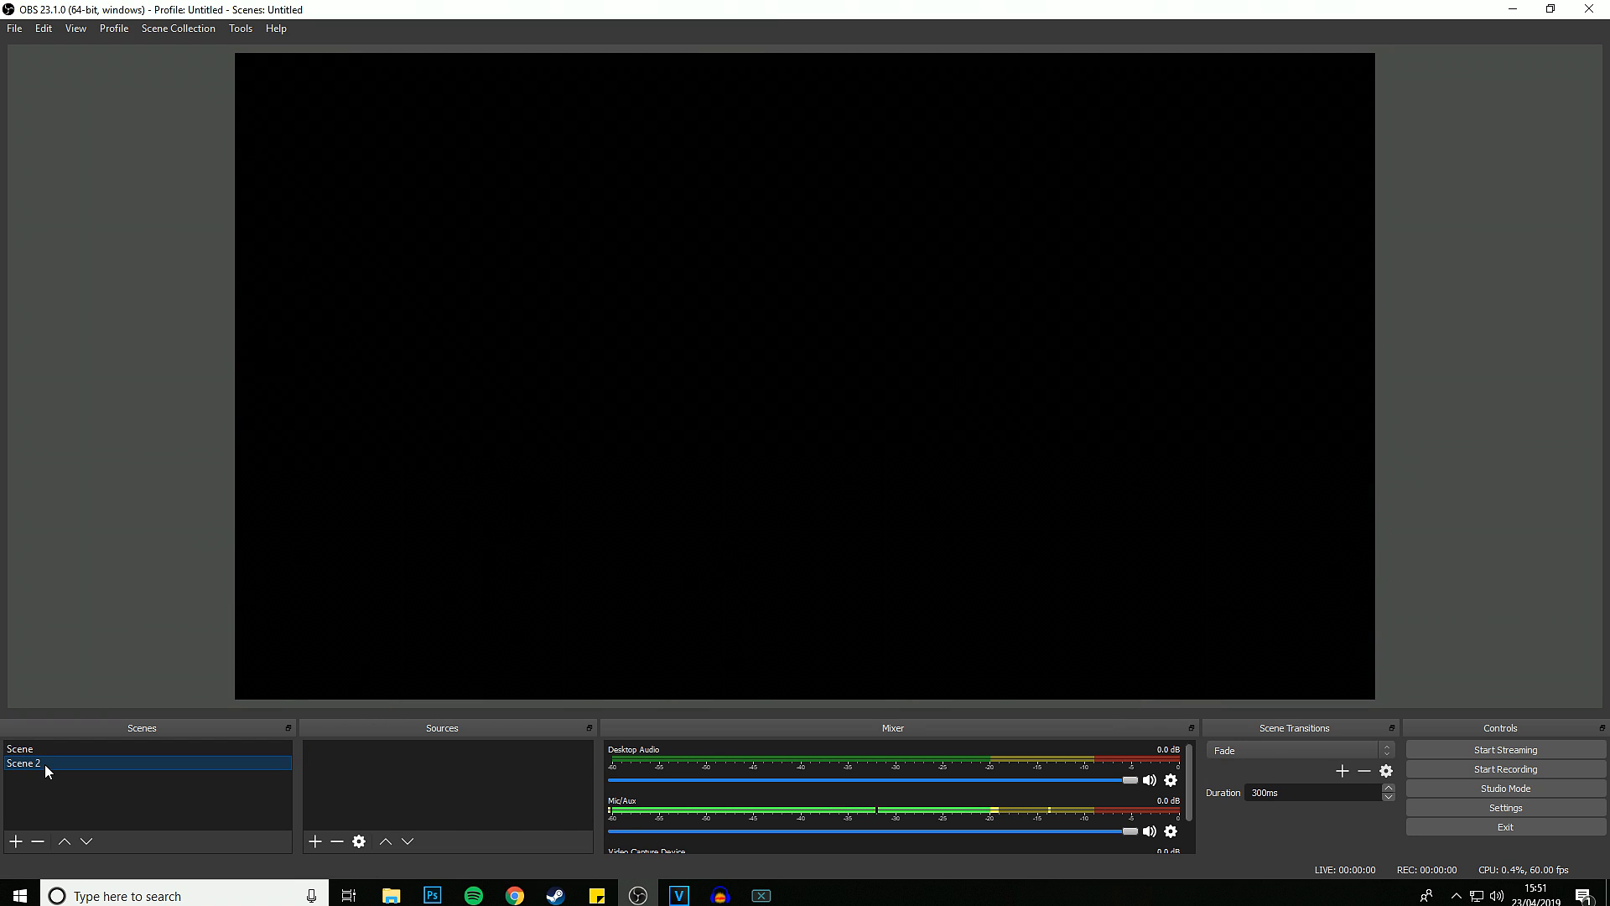
# Step: Add a Game Capture source and the existing webcam Video Capture Device to Scene 2
pyautogui.rightClick(442, 796)
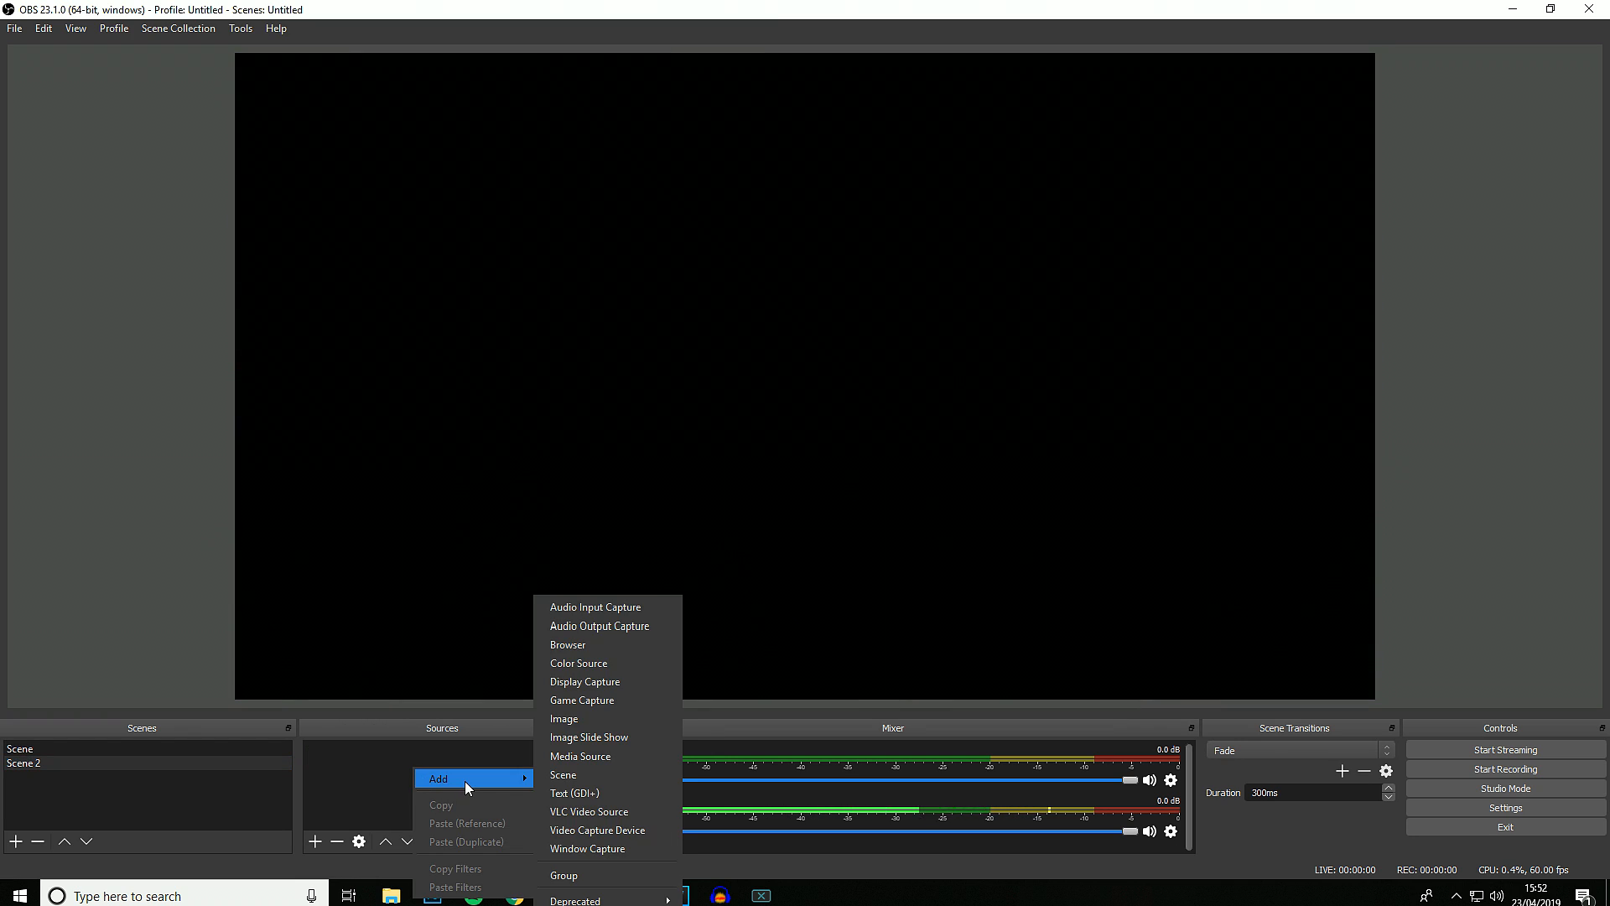
pyautogui.moveTo(612, 700)
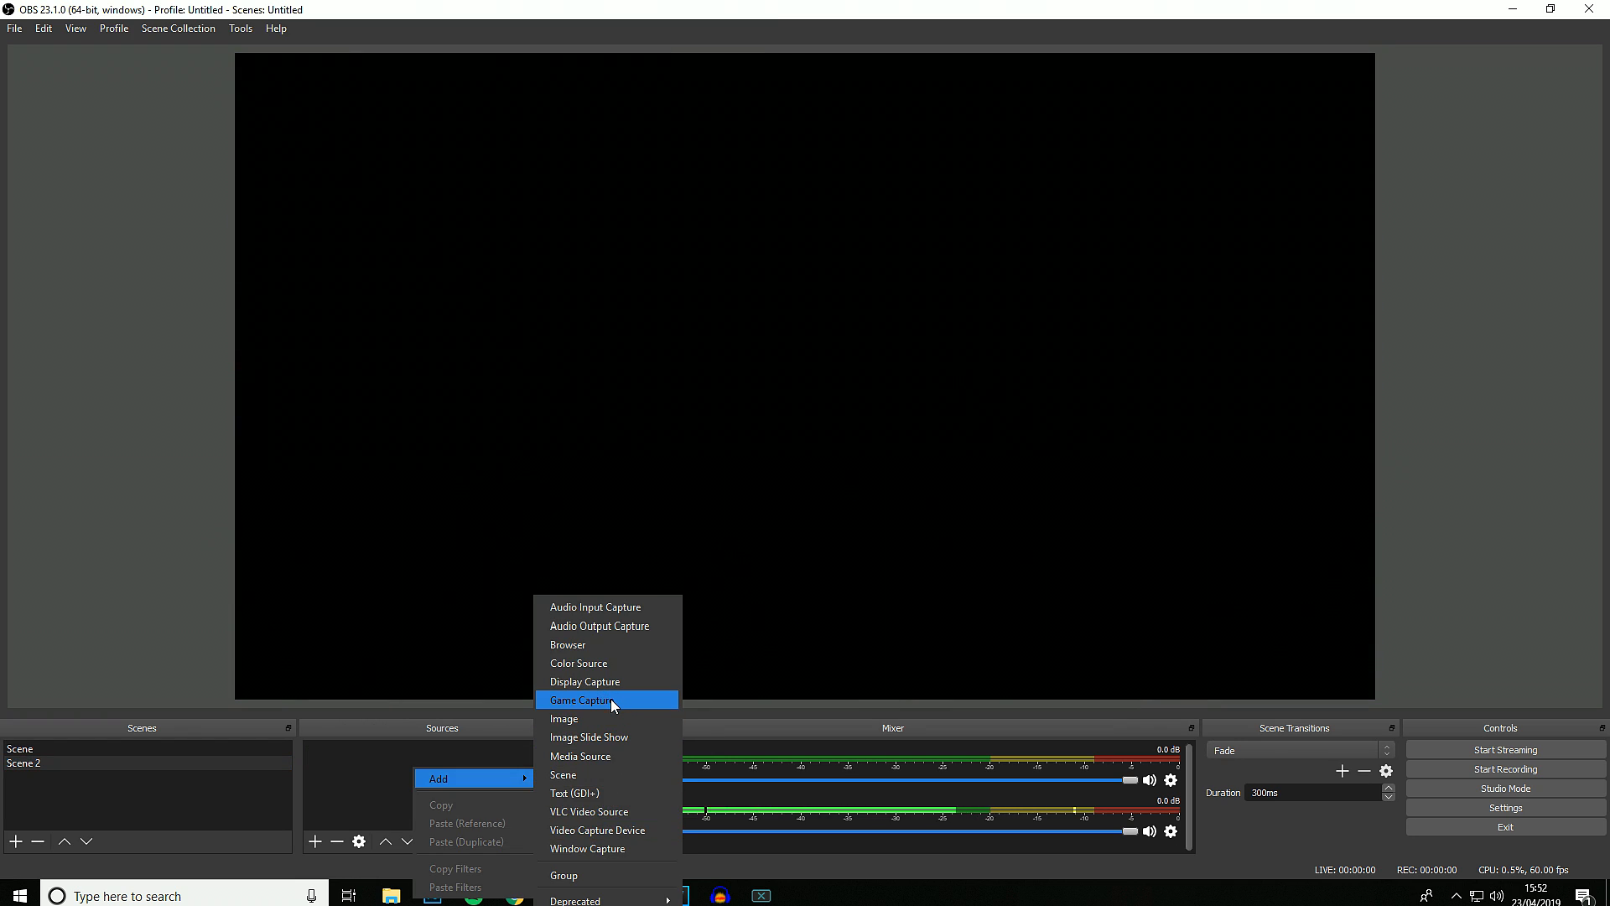
pyautogui.click(581, 700)
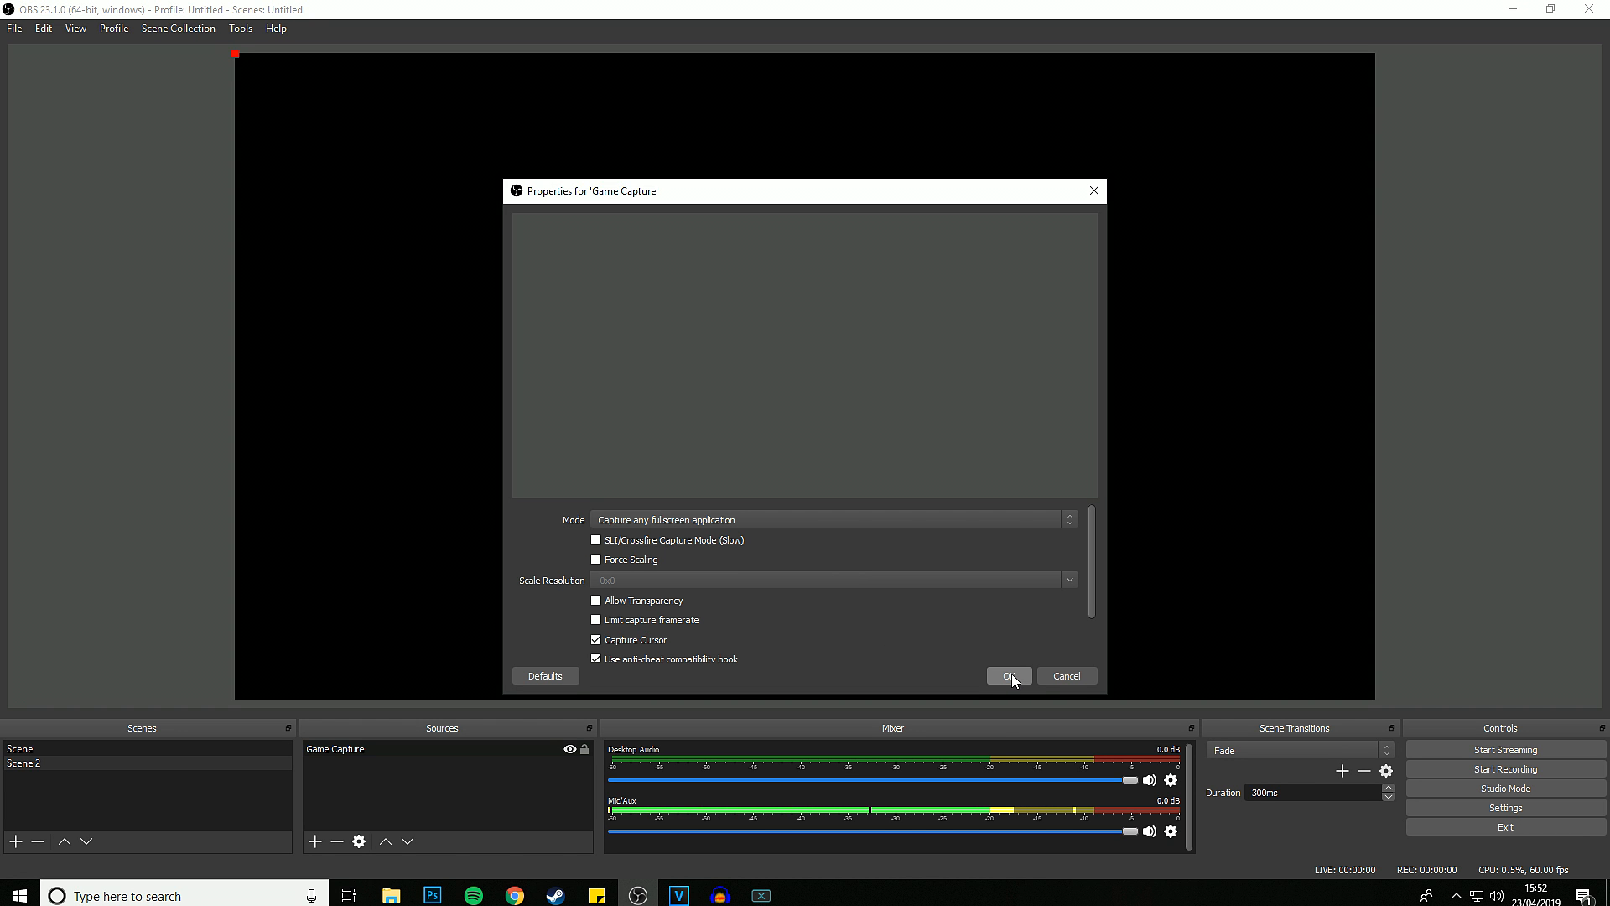
pyautogui.click(1007, 677)
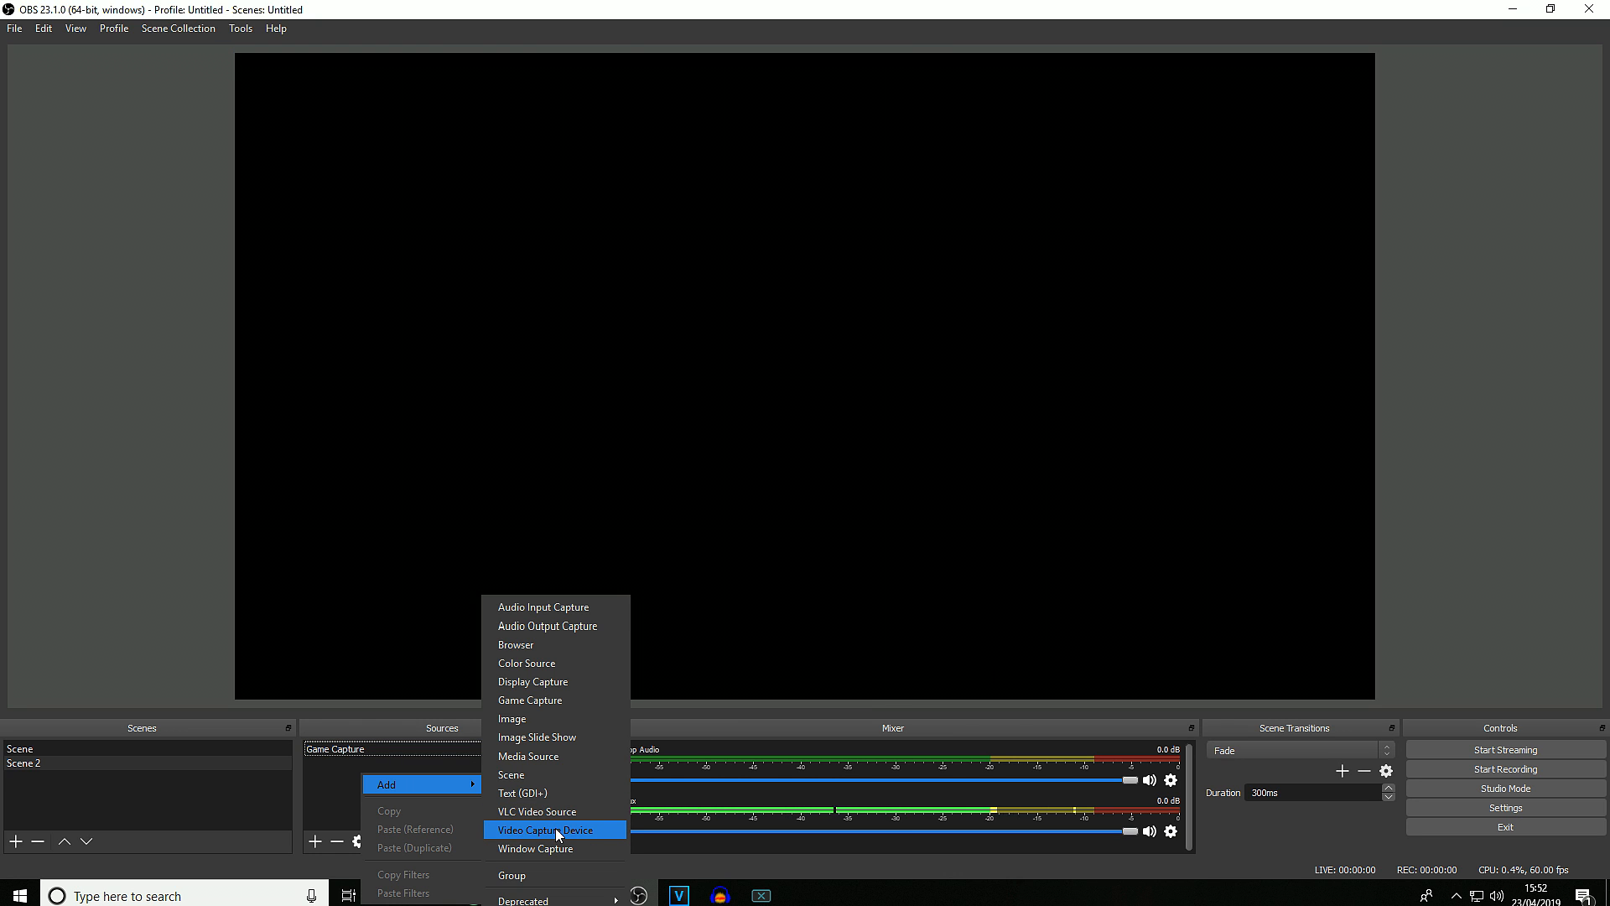
pyautogui.click(546, 829)
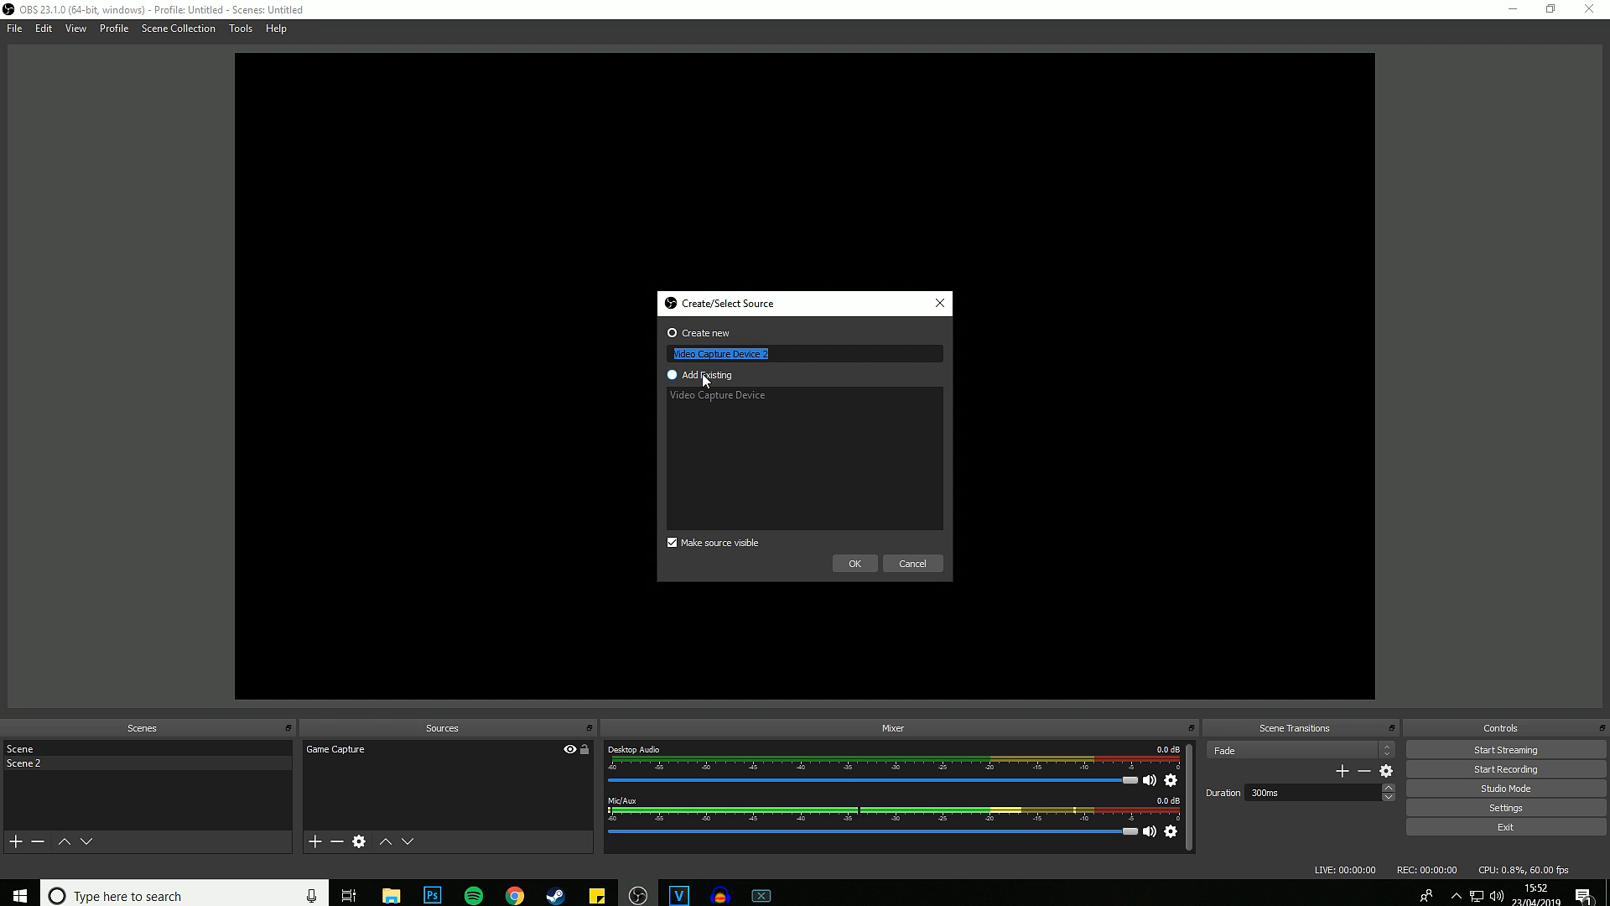
pyautogui.click(672, 375)
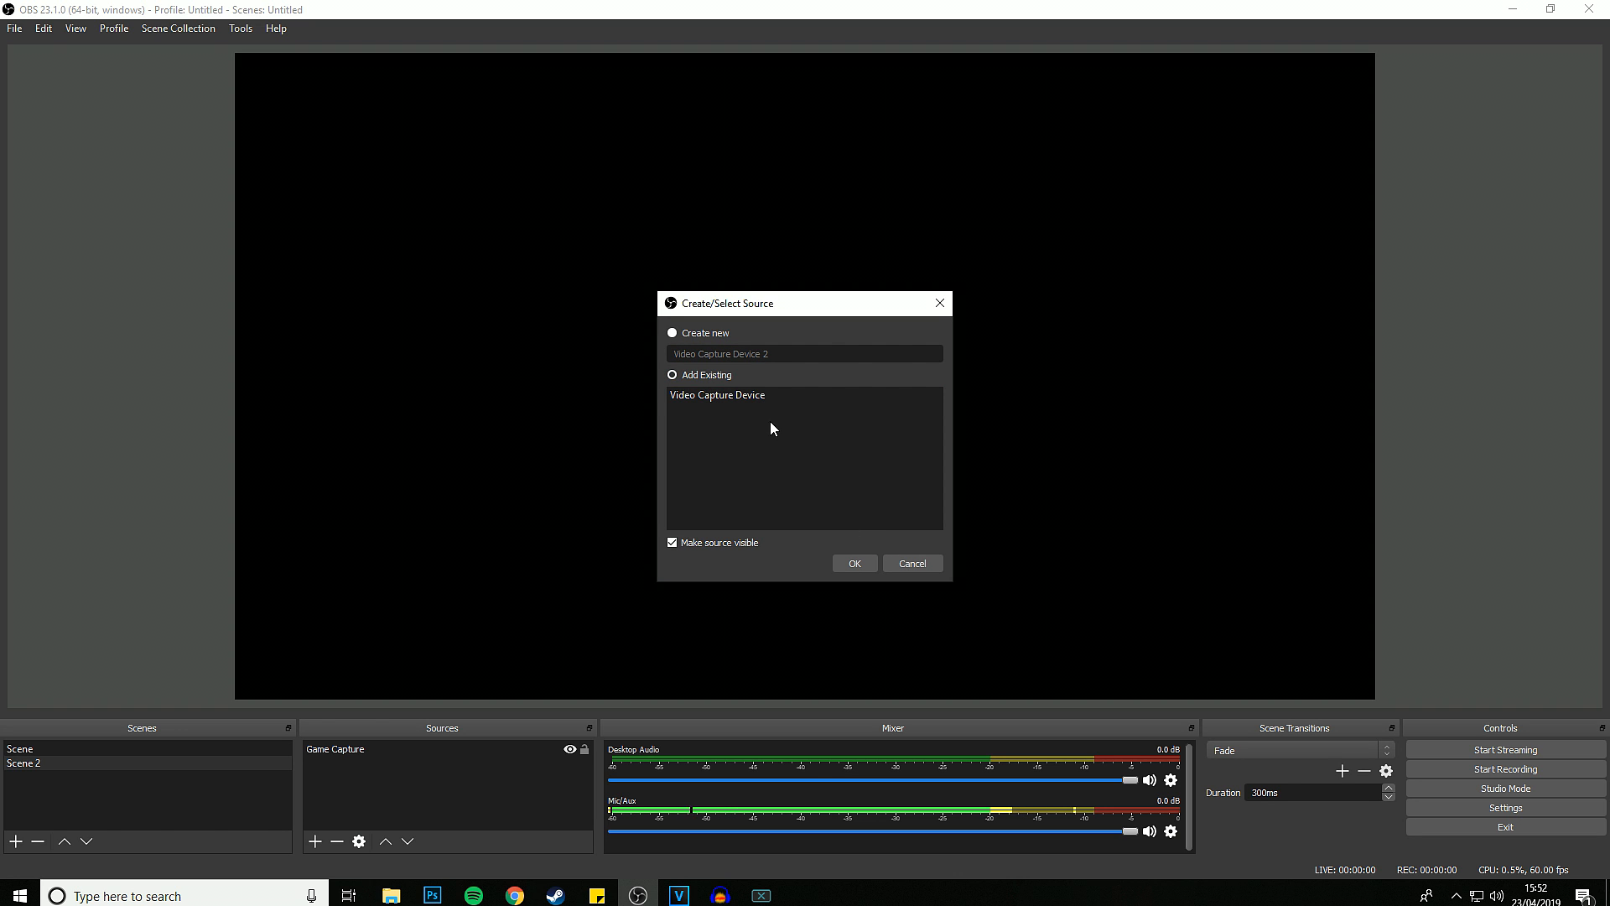
pyautogui.click(854, 563)
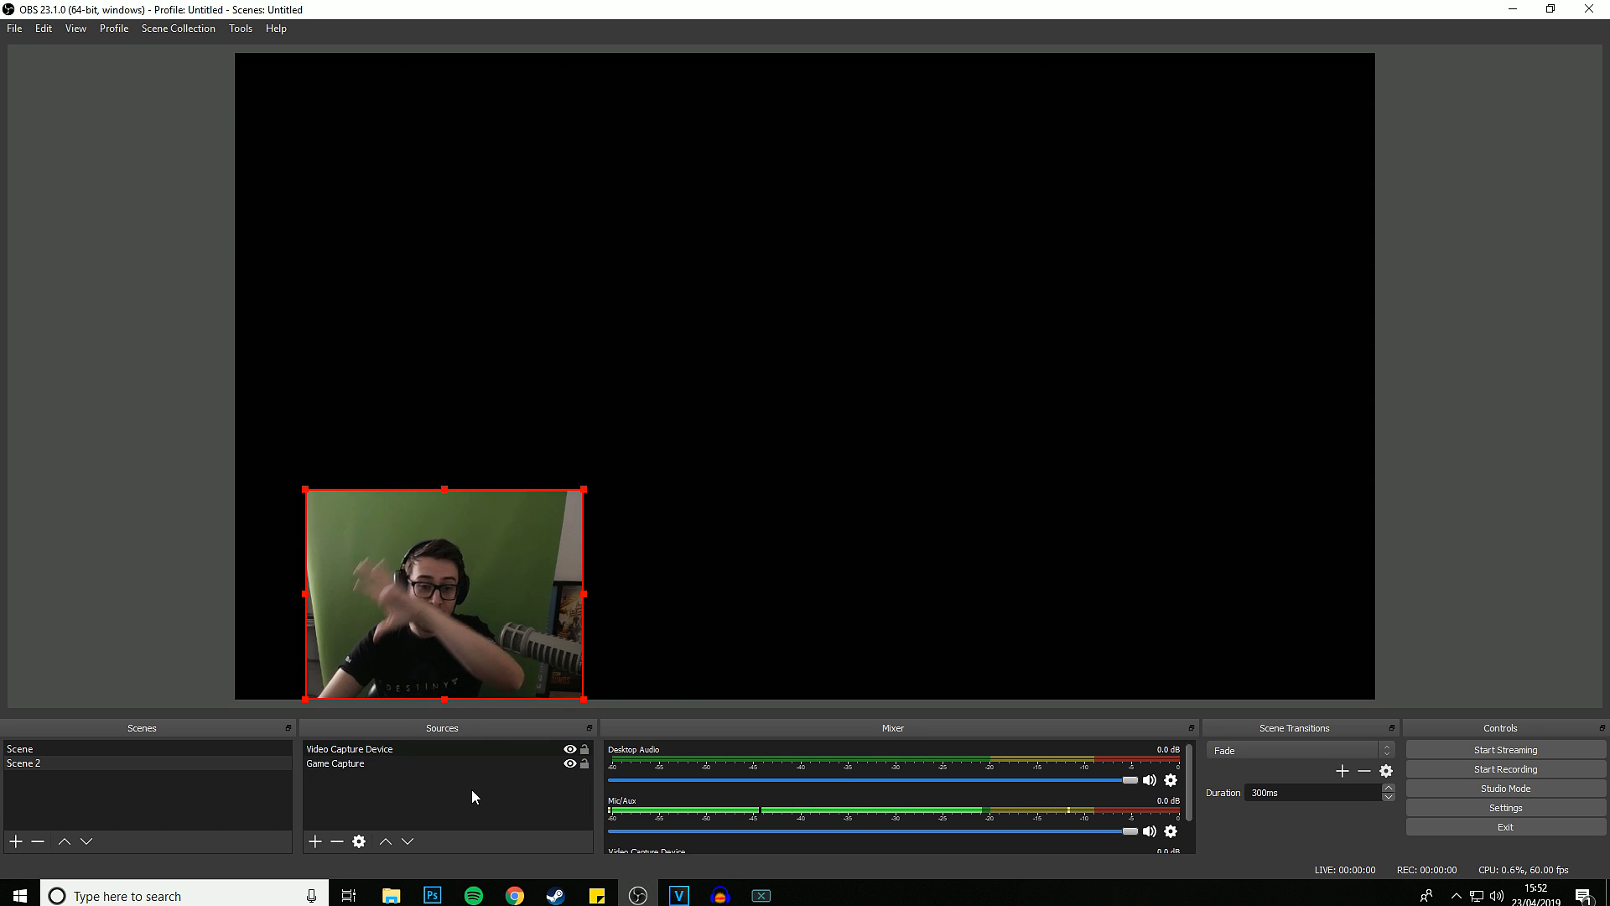
# Step: Open the Game Capture properties to choose its capture mode
pyautogui.click(348, 749)
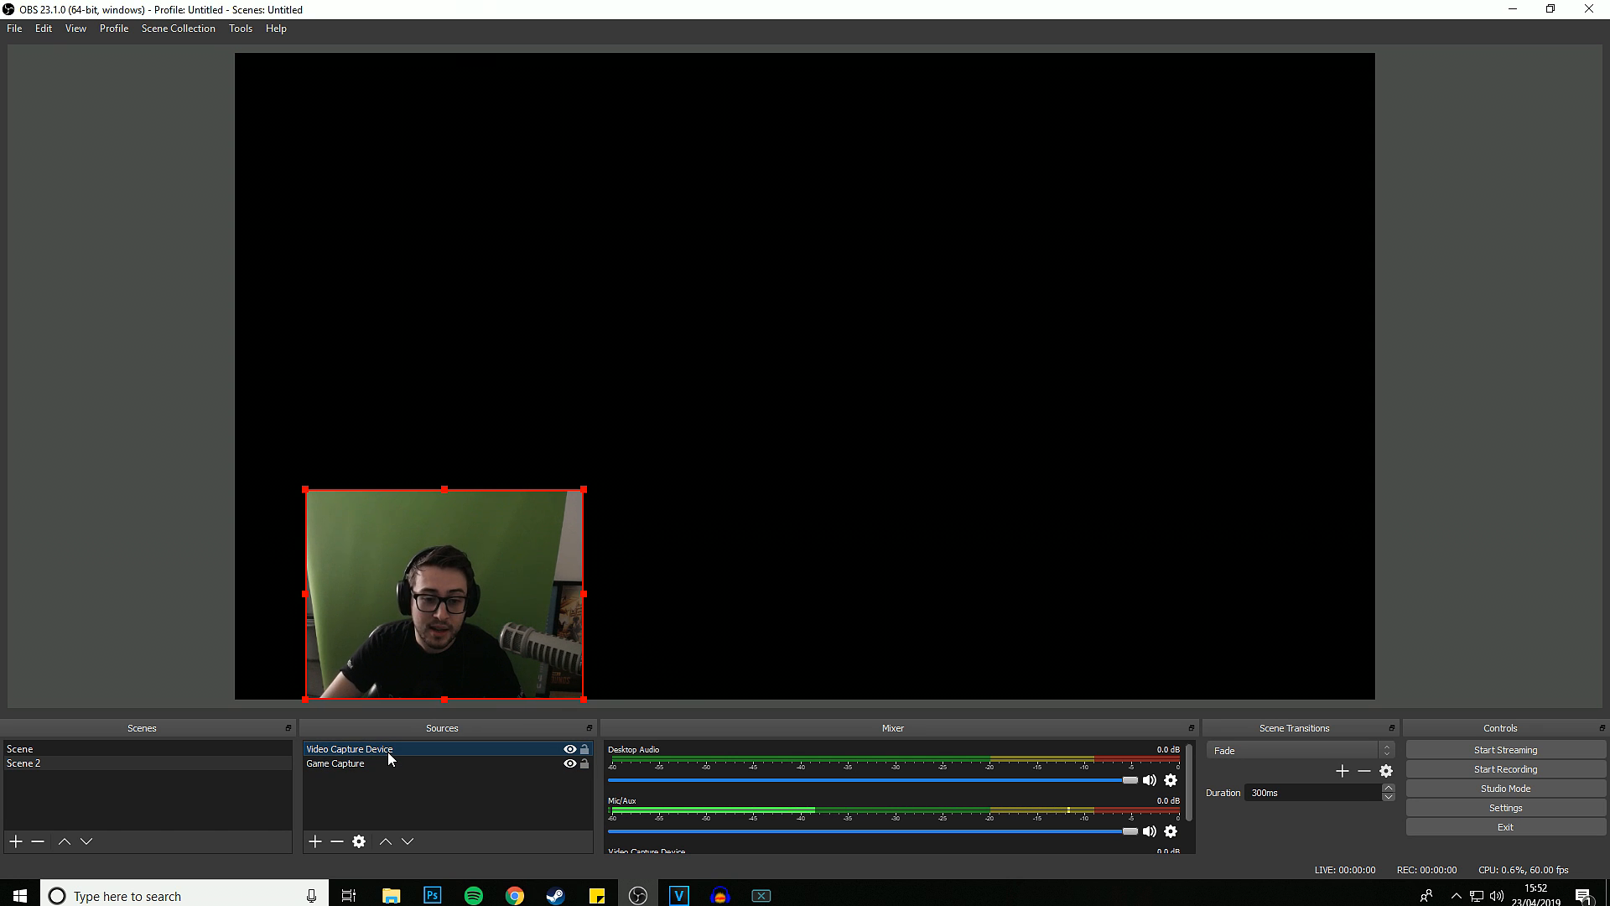
pyautogui.doubleClick(349, 749)
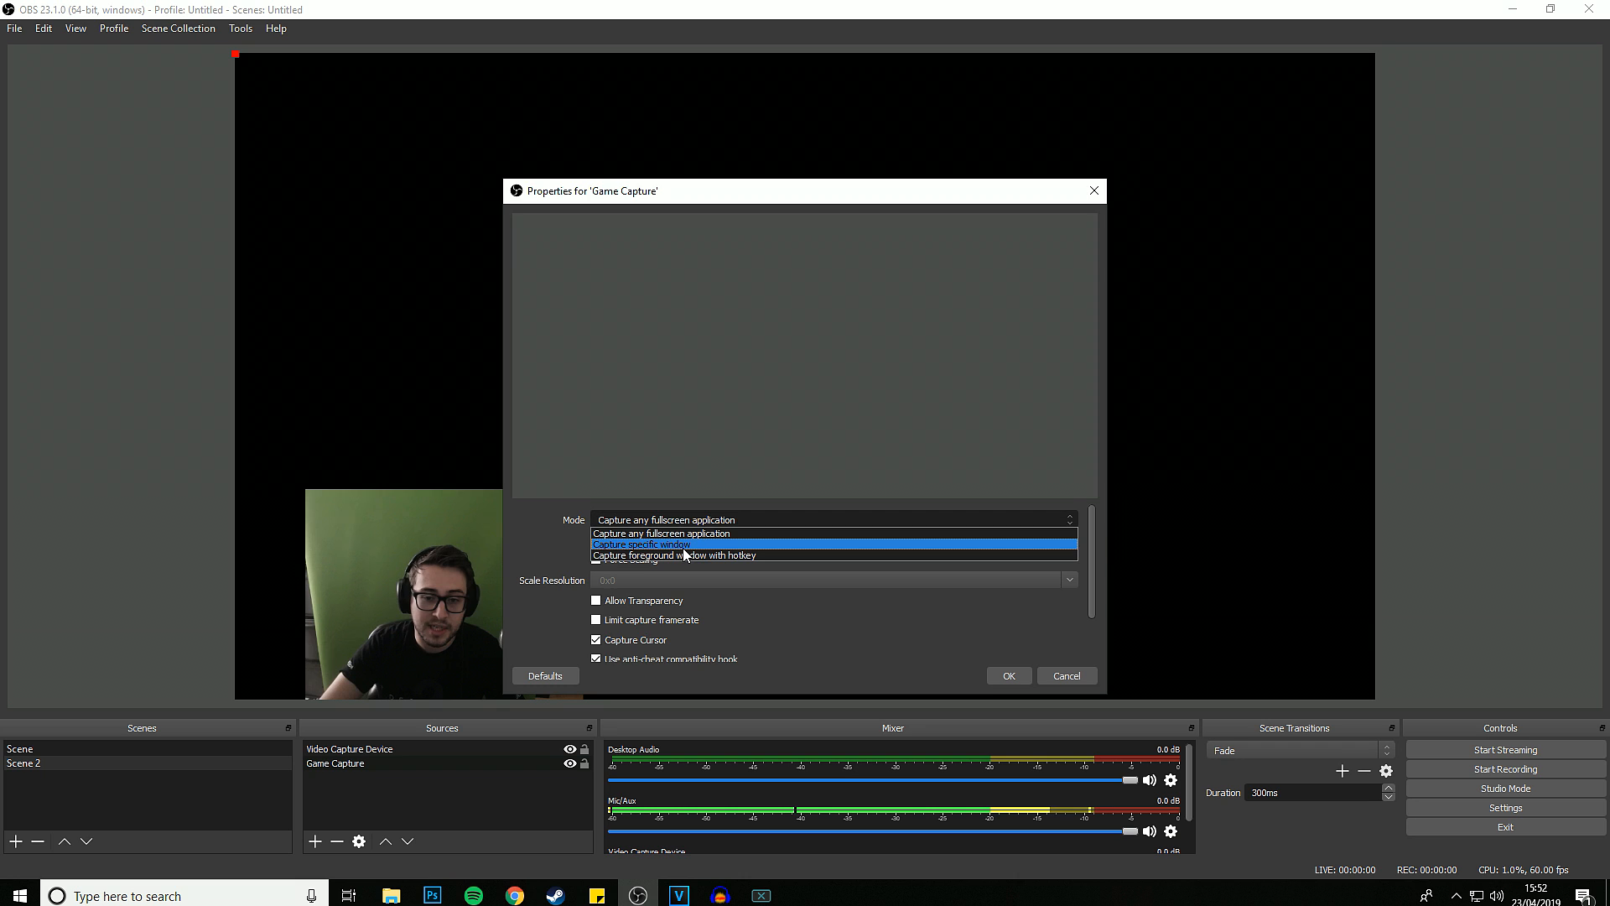
pyautogui.click(641, 545)
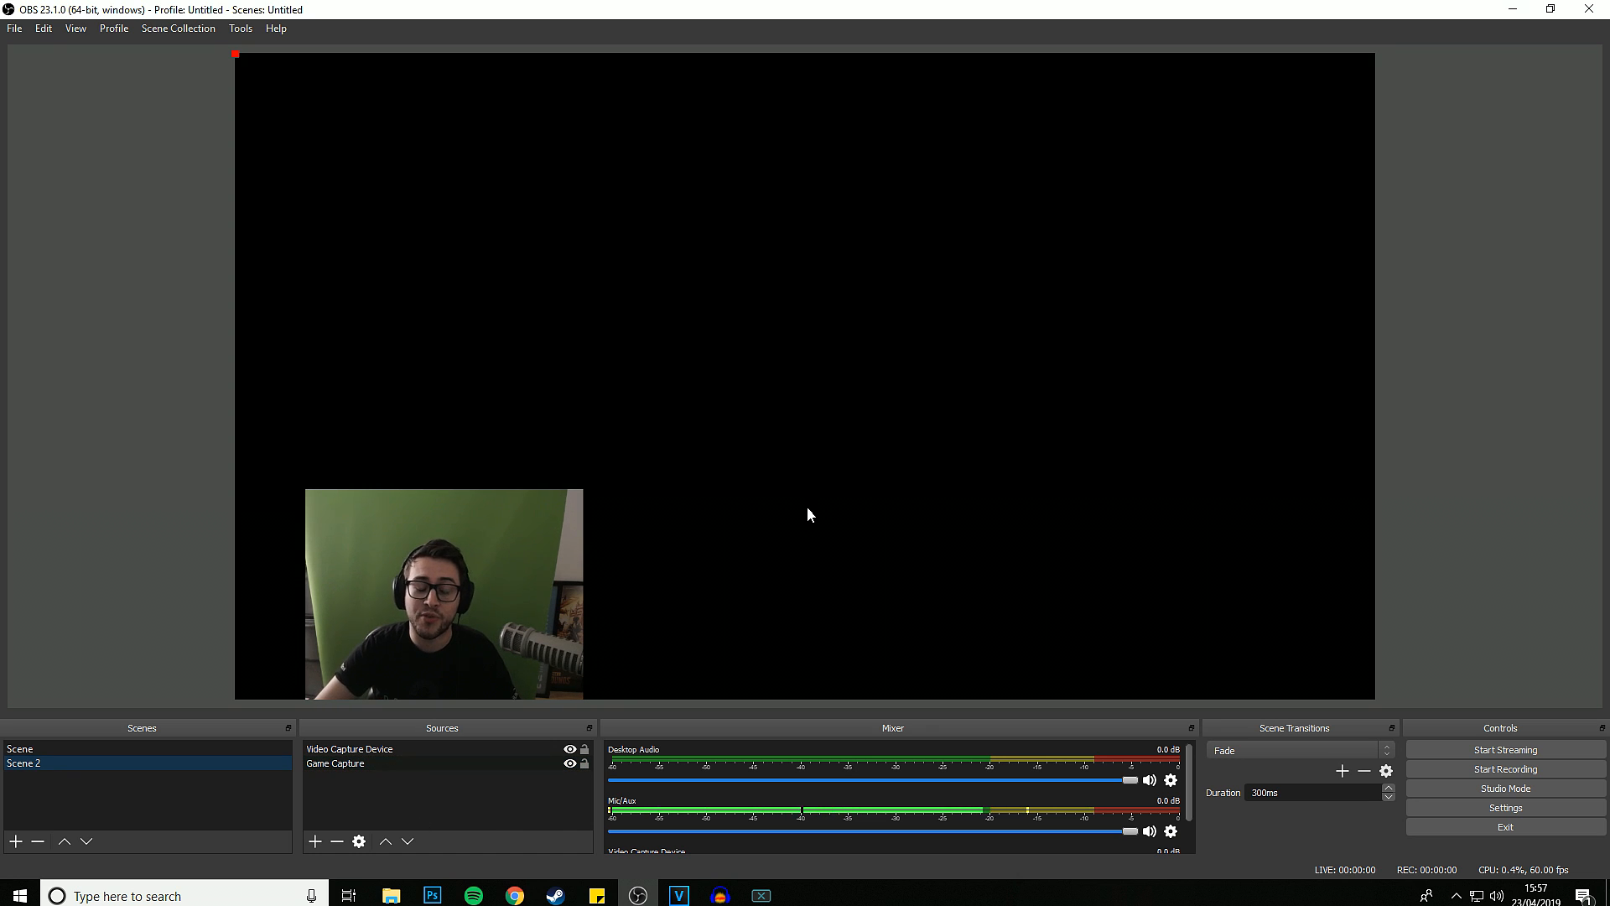
# Step: Assign Left and Right as switch-to-scene hotkeys in Settings > Hotkeys and test switching scenes
pyautogui.click(21, 749)
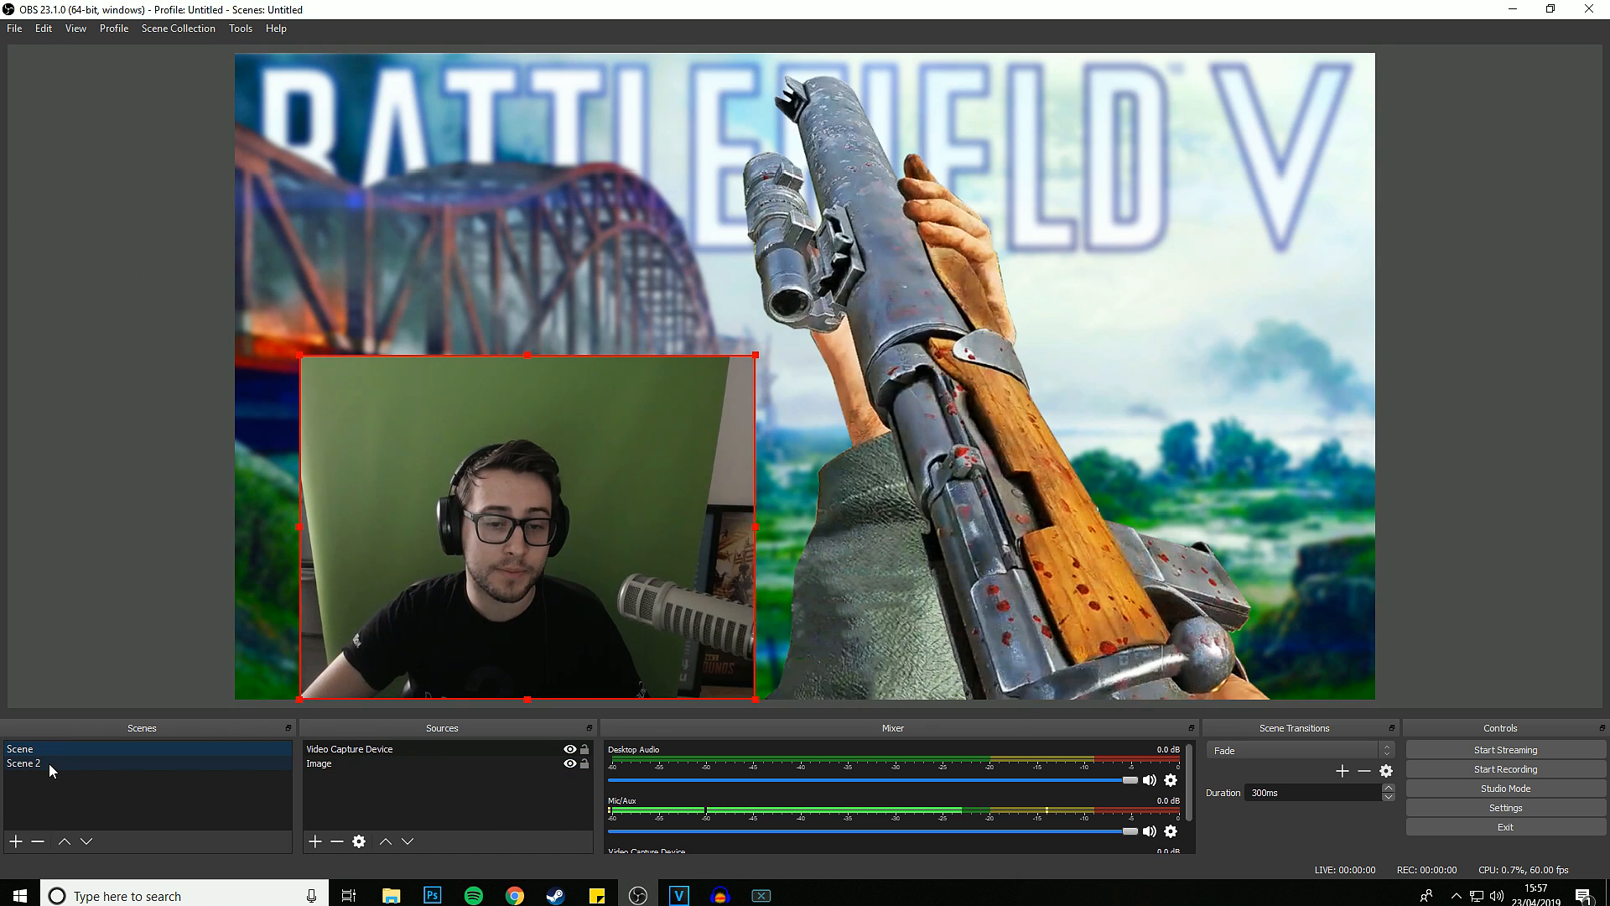
pyautogui.click(22, 764)
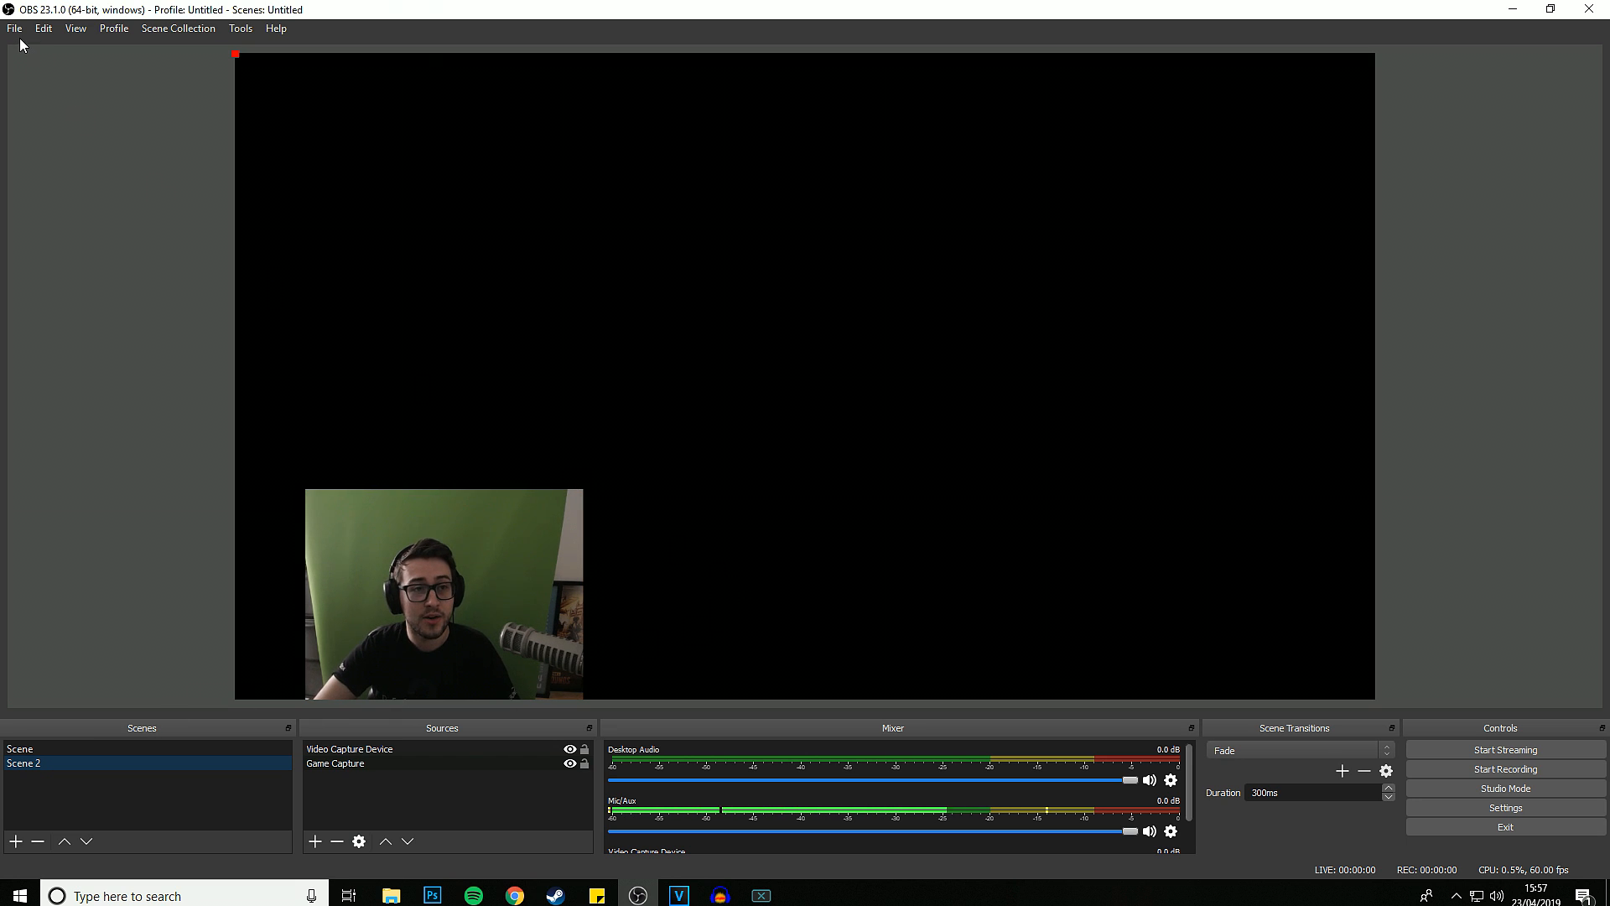
pyautogui.click(1504, 806)
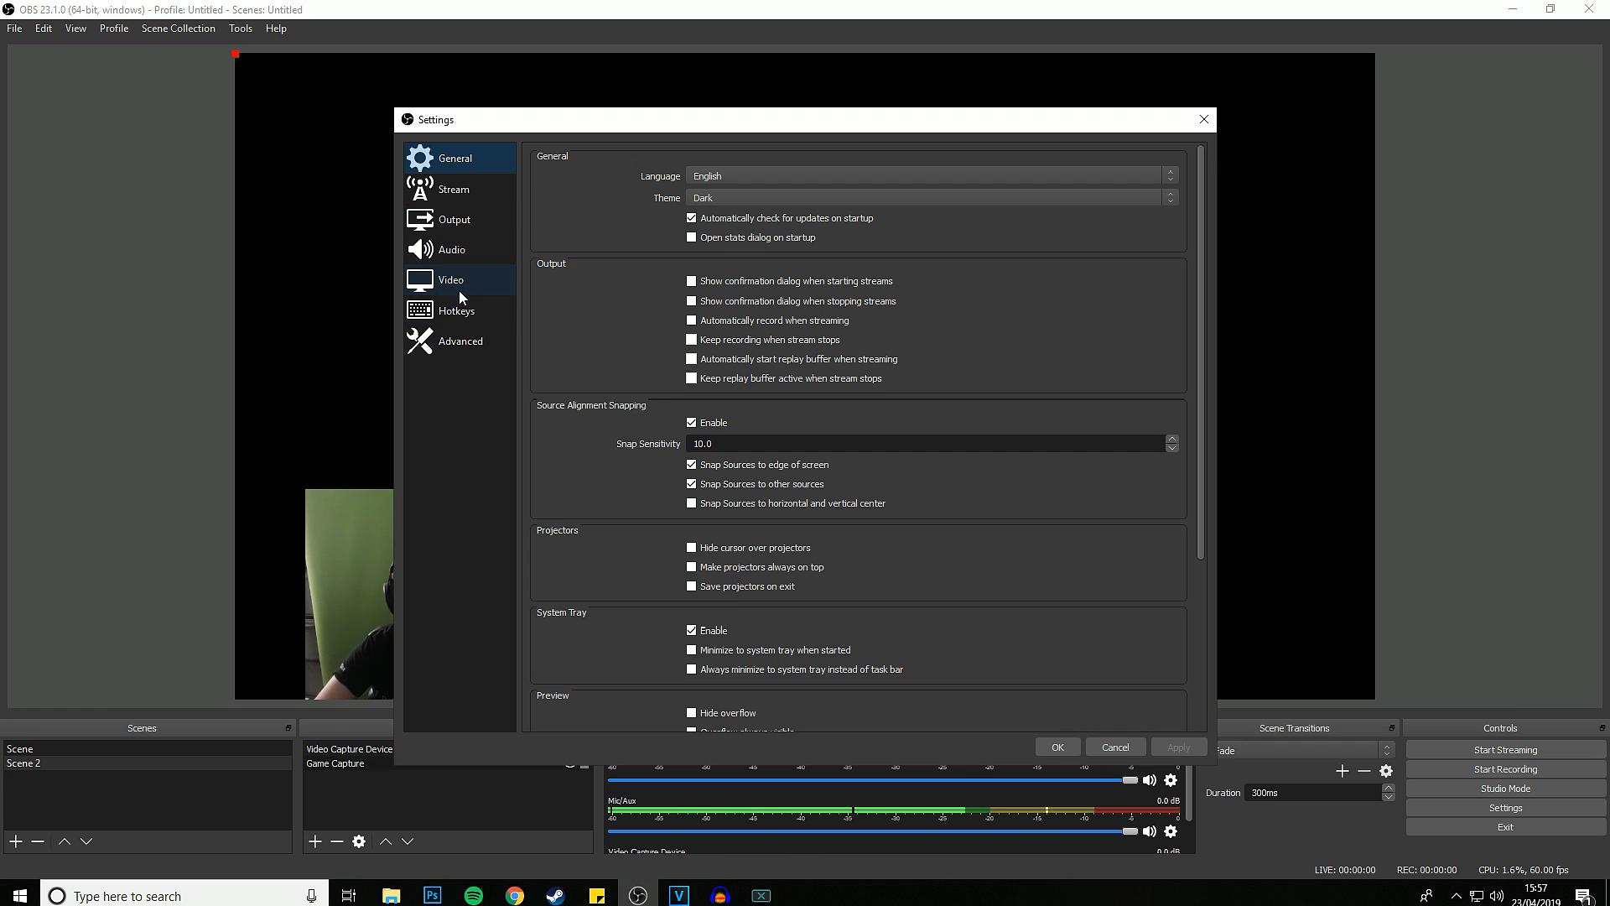
pyautogui.click(456, 310)
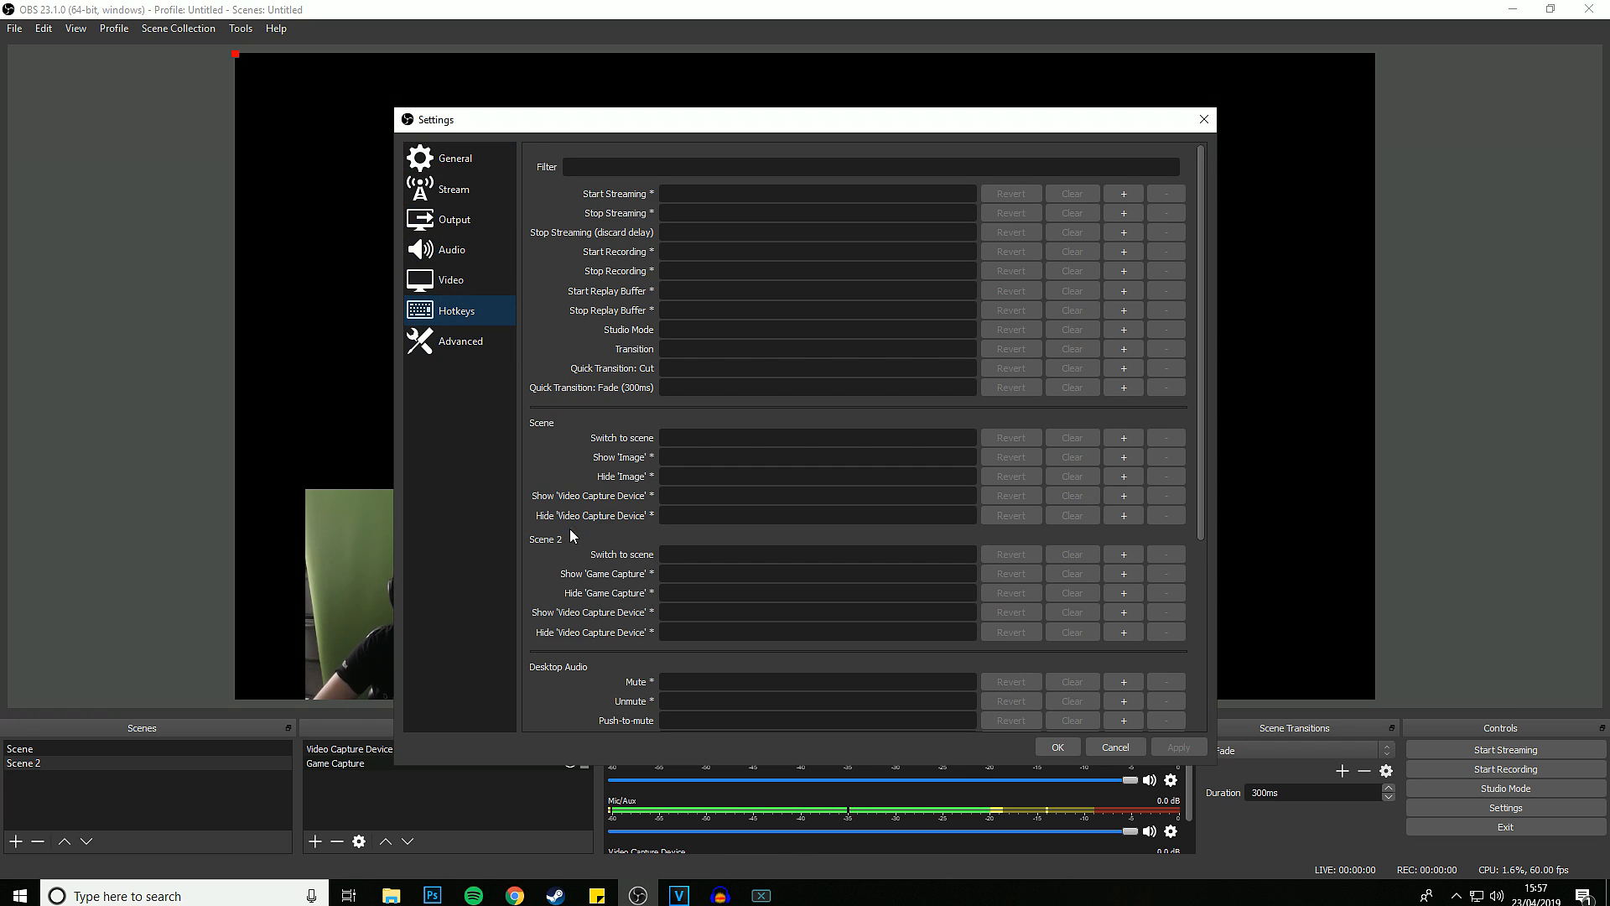
pyautogui.click(816, 436)
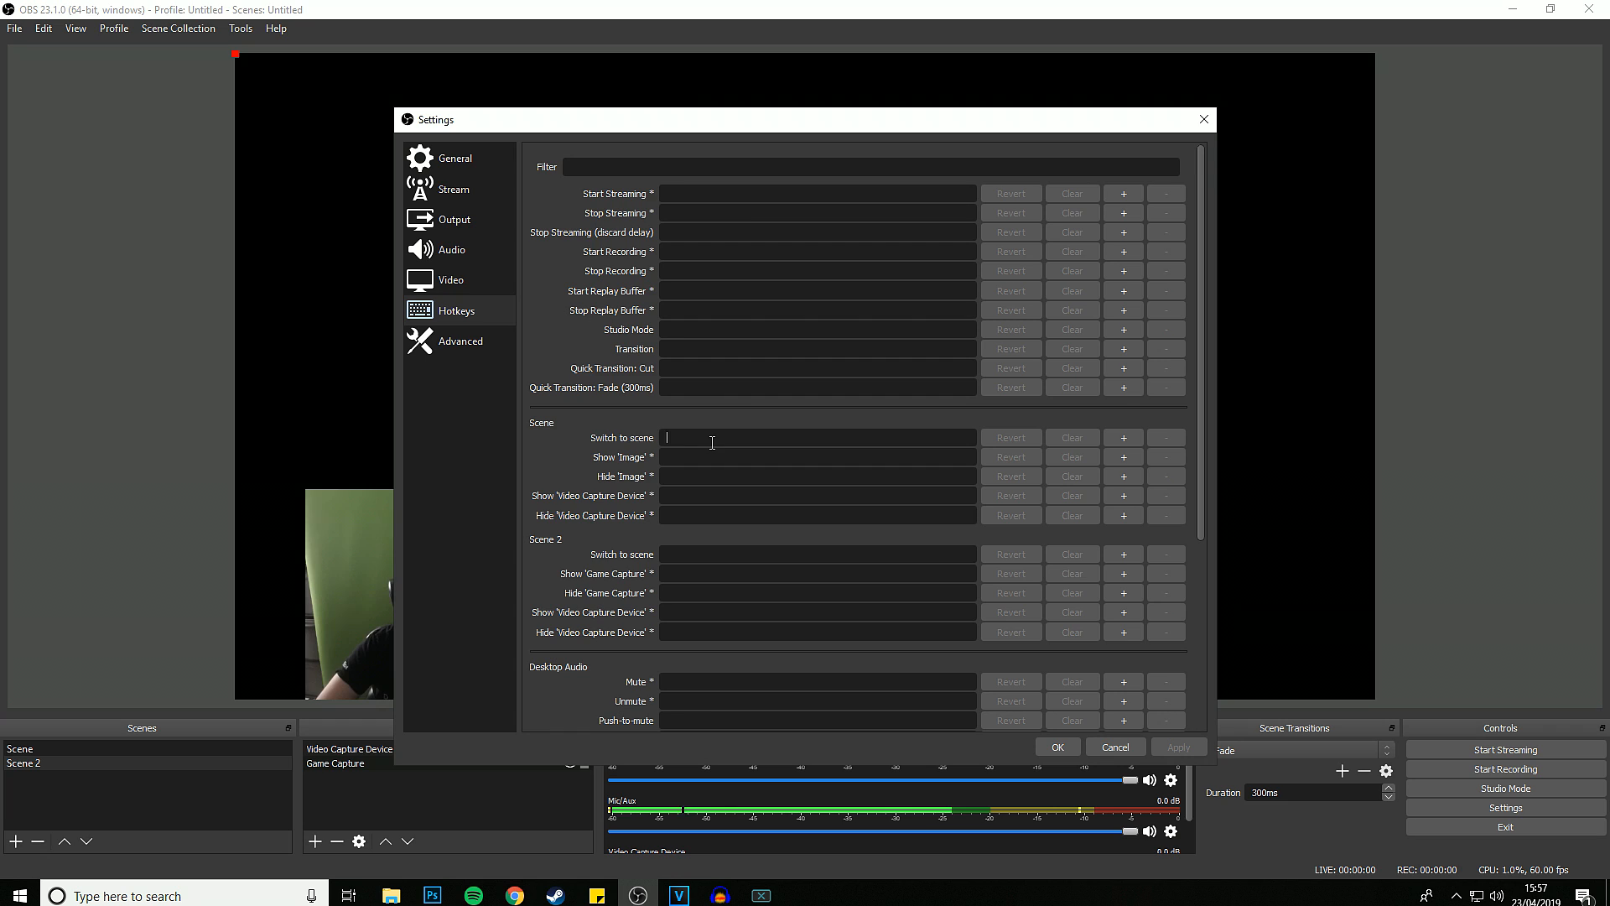
pyautogui.write('Left')
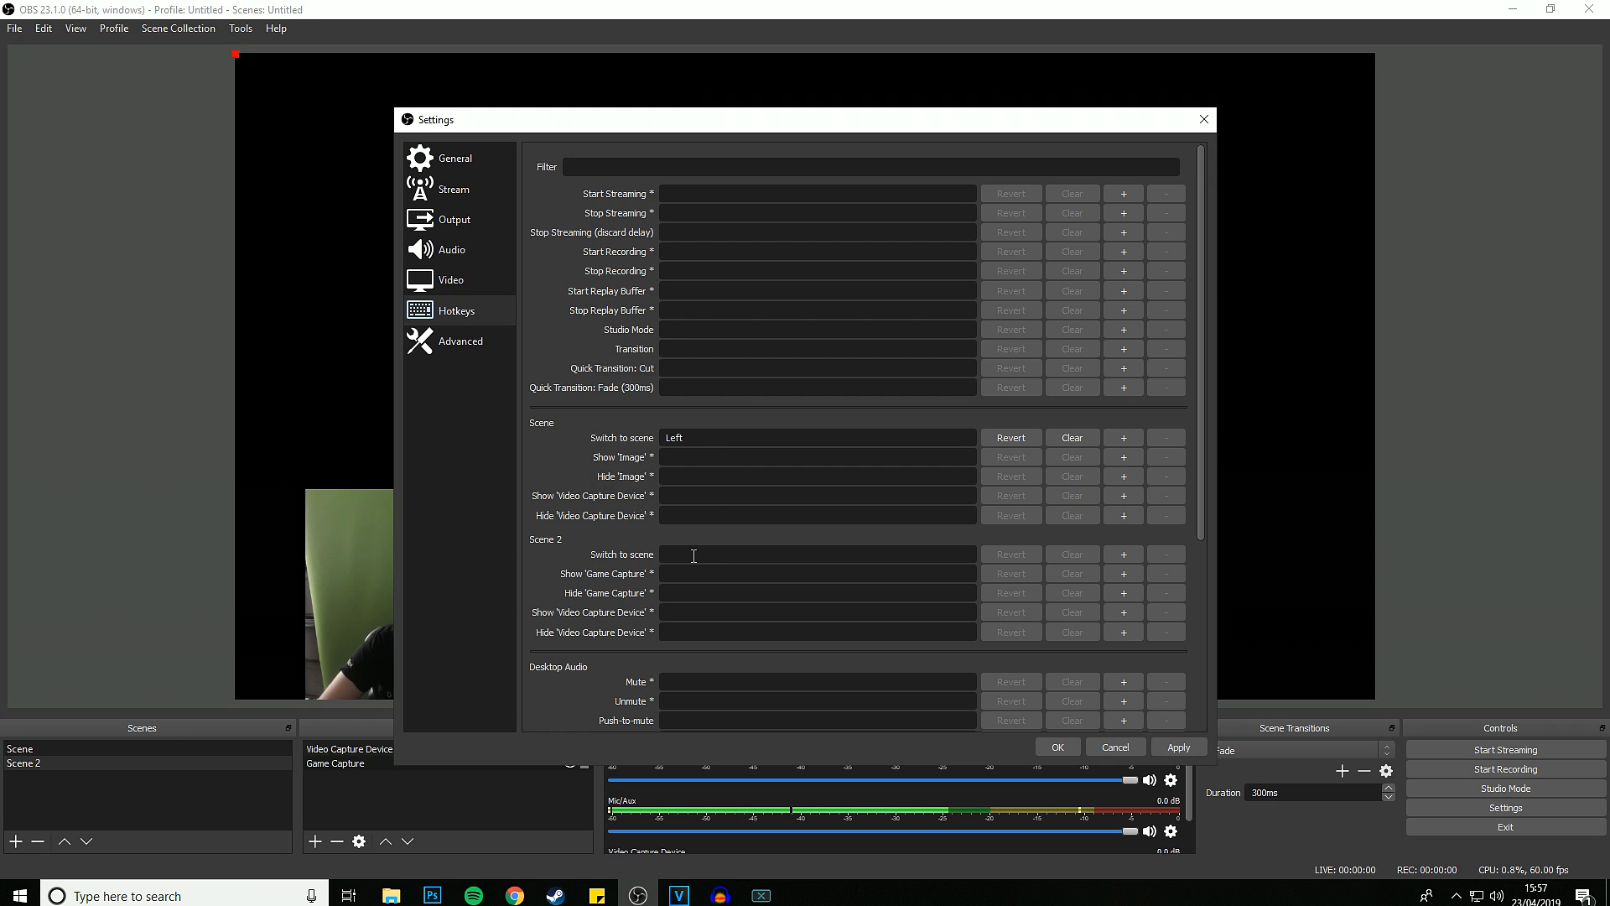
pyautogui.write('Right')
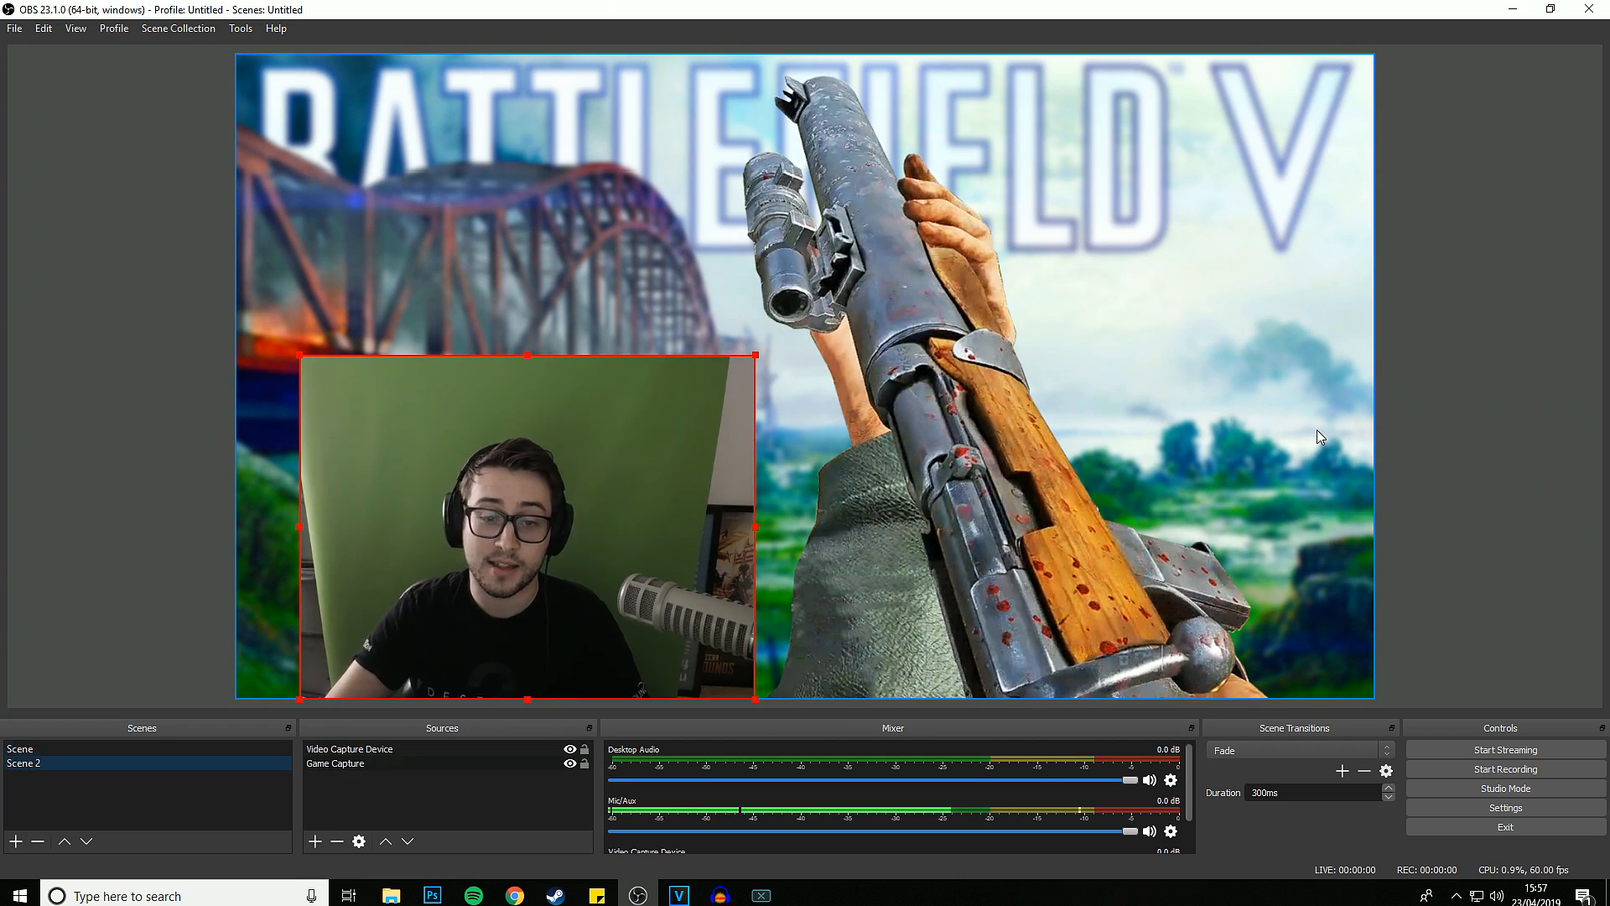
pyautogui.click(23, 763)
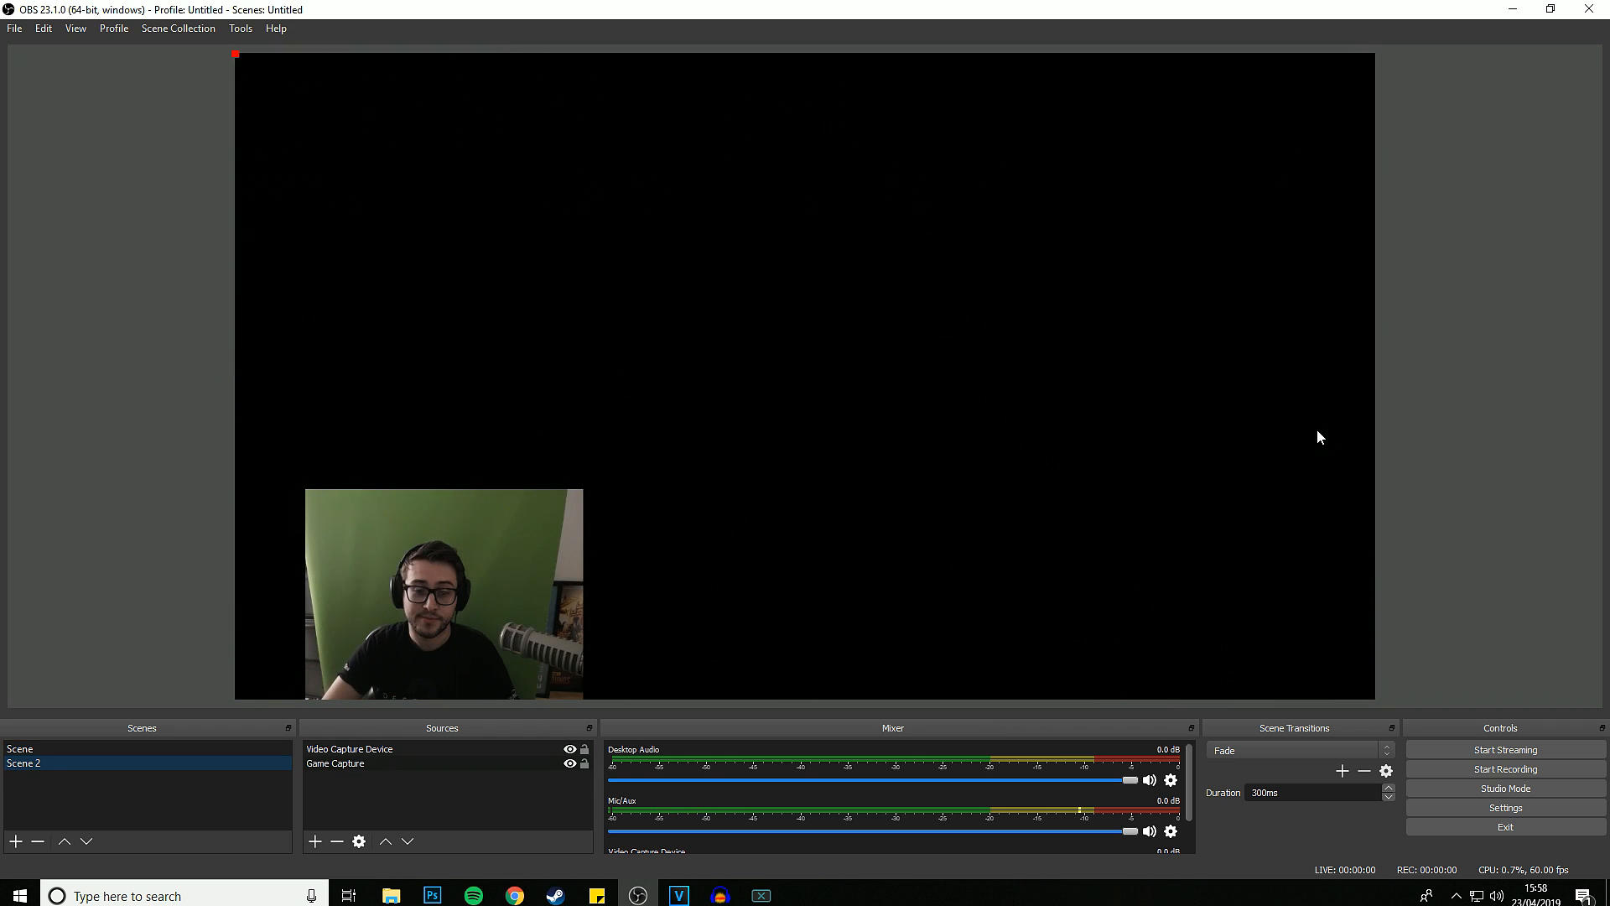
# Step: Set the Stream service to Twitch, enter a stream key, and show the Twitch server choices
pyautogui.click(1504, 808)
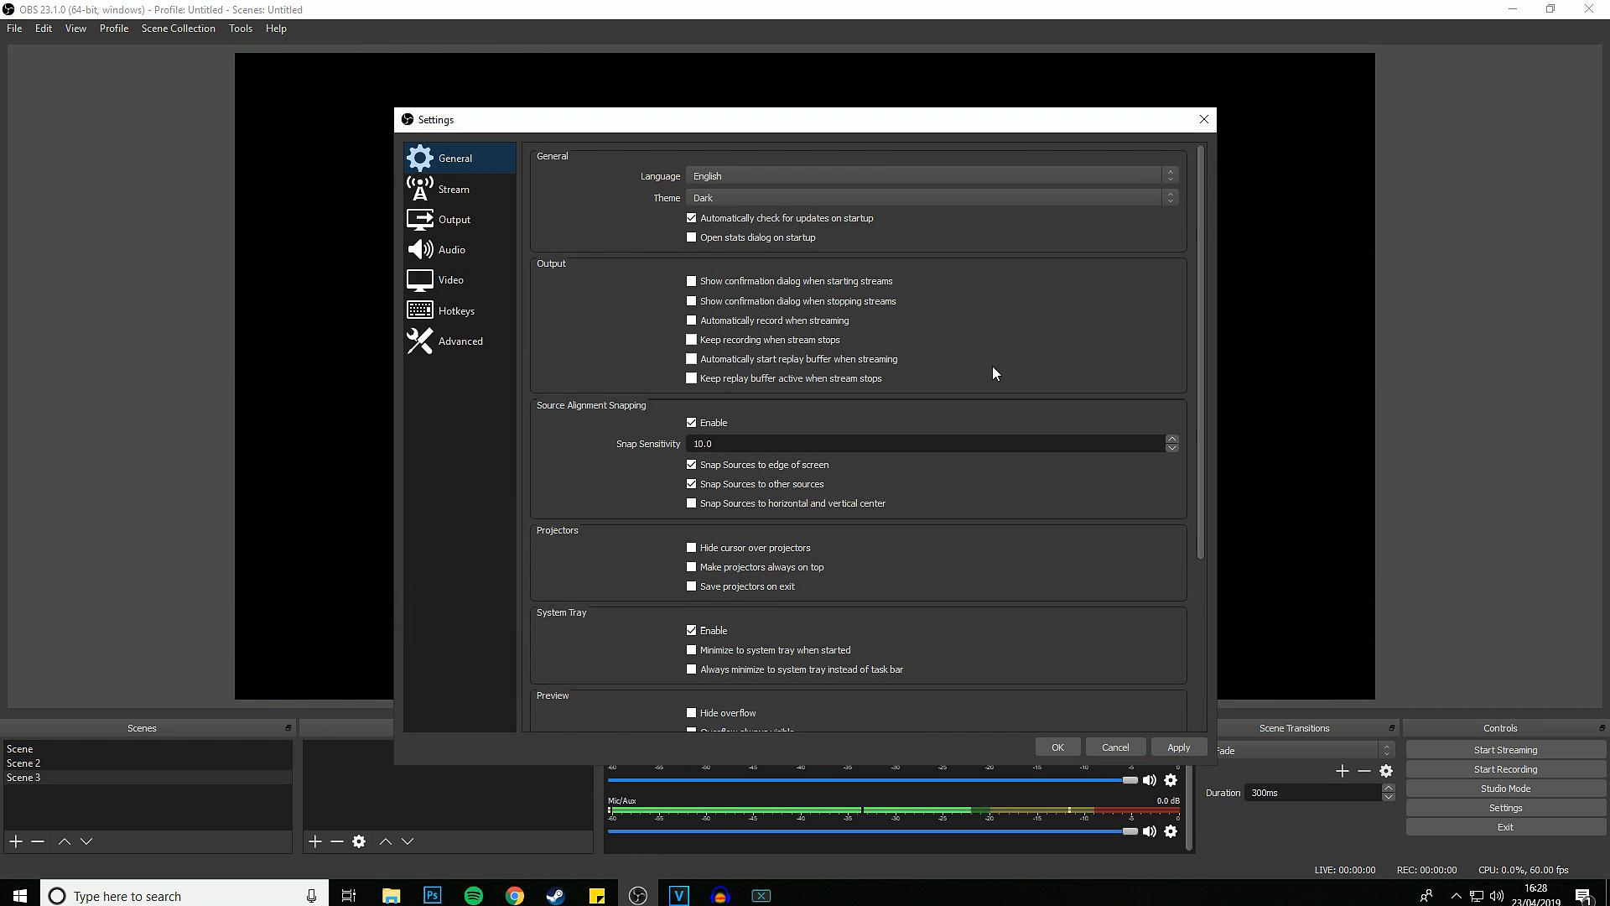
pyautogui.moveTo(454, 189)
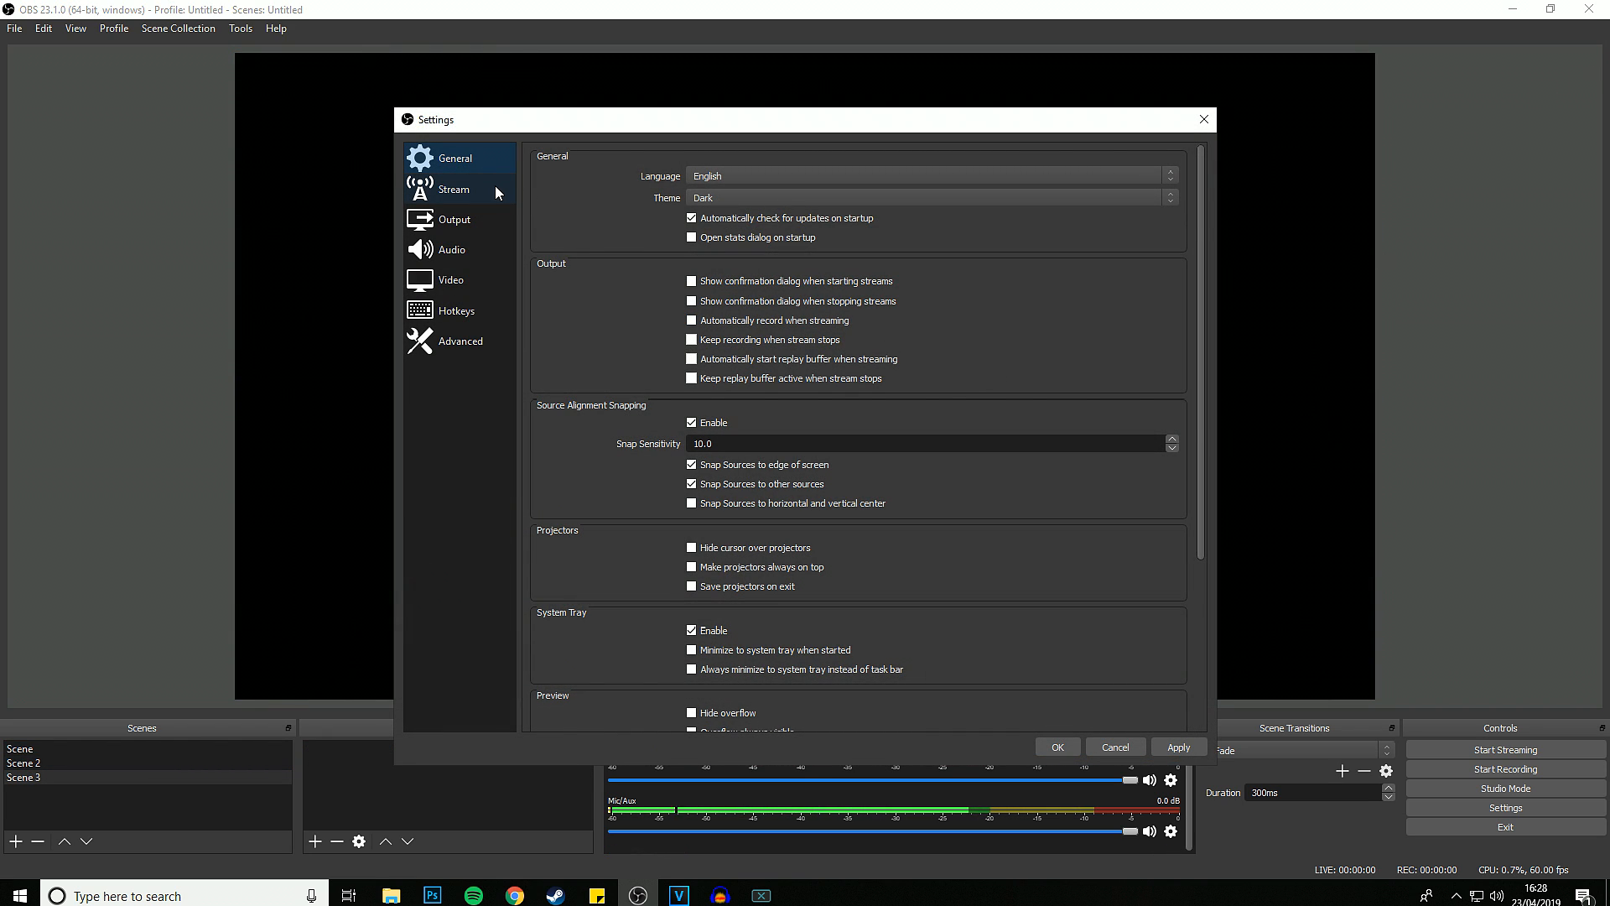
pyautogui.click(453, 189)
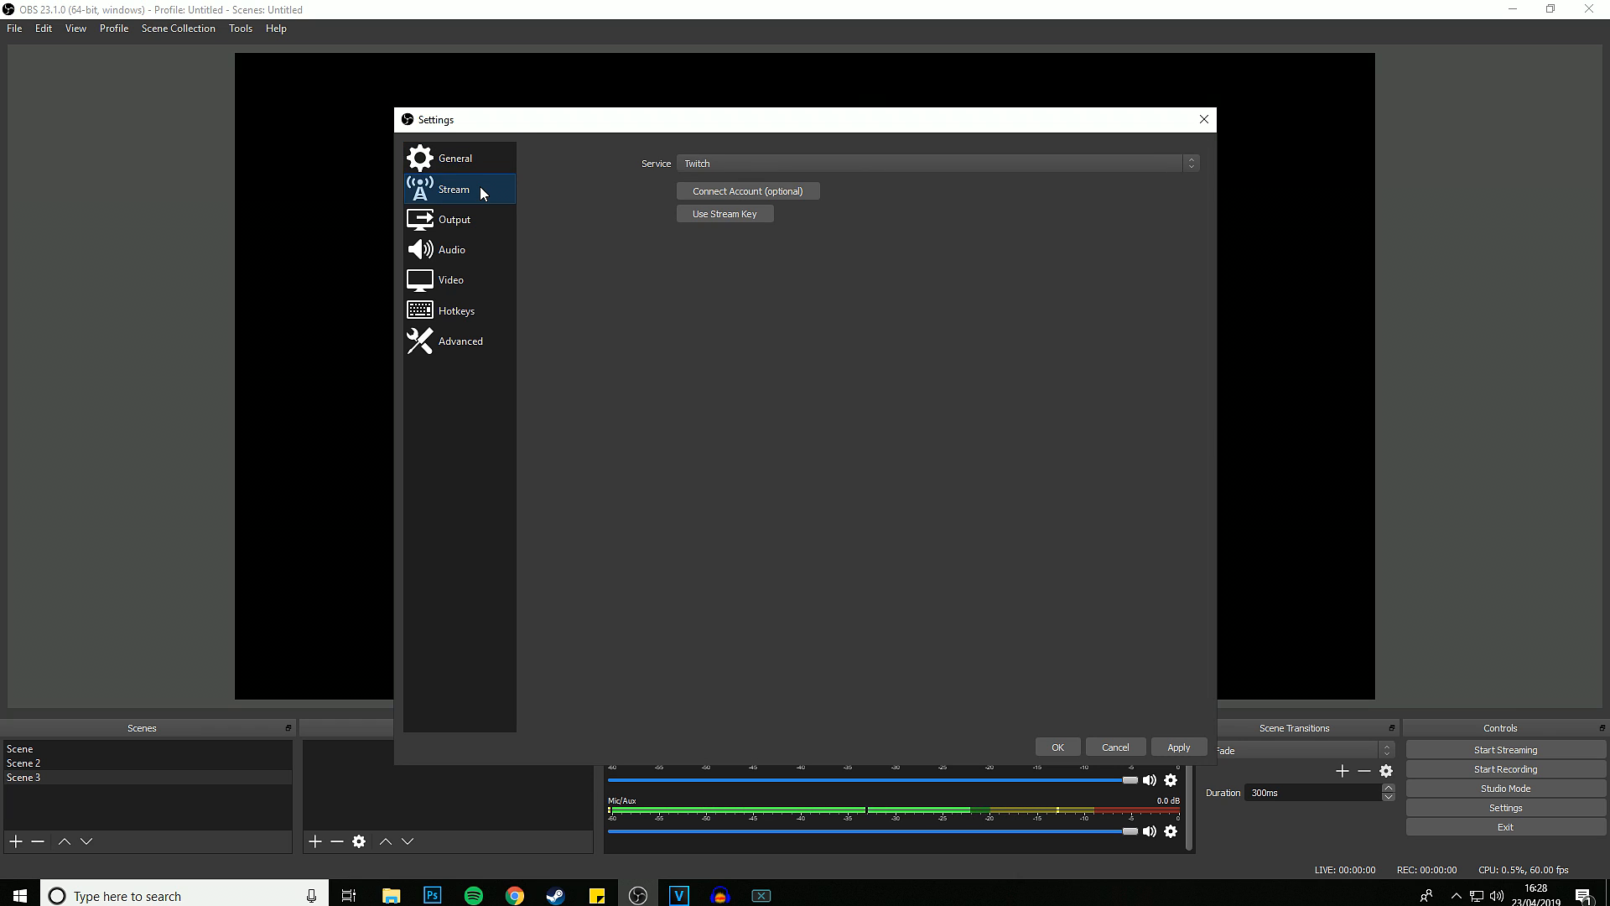
pyautogui.moveTo(983, 234)
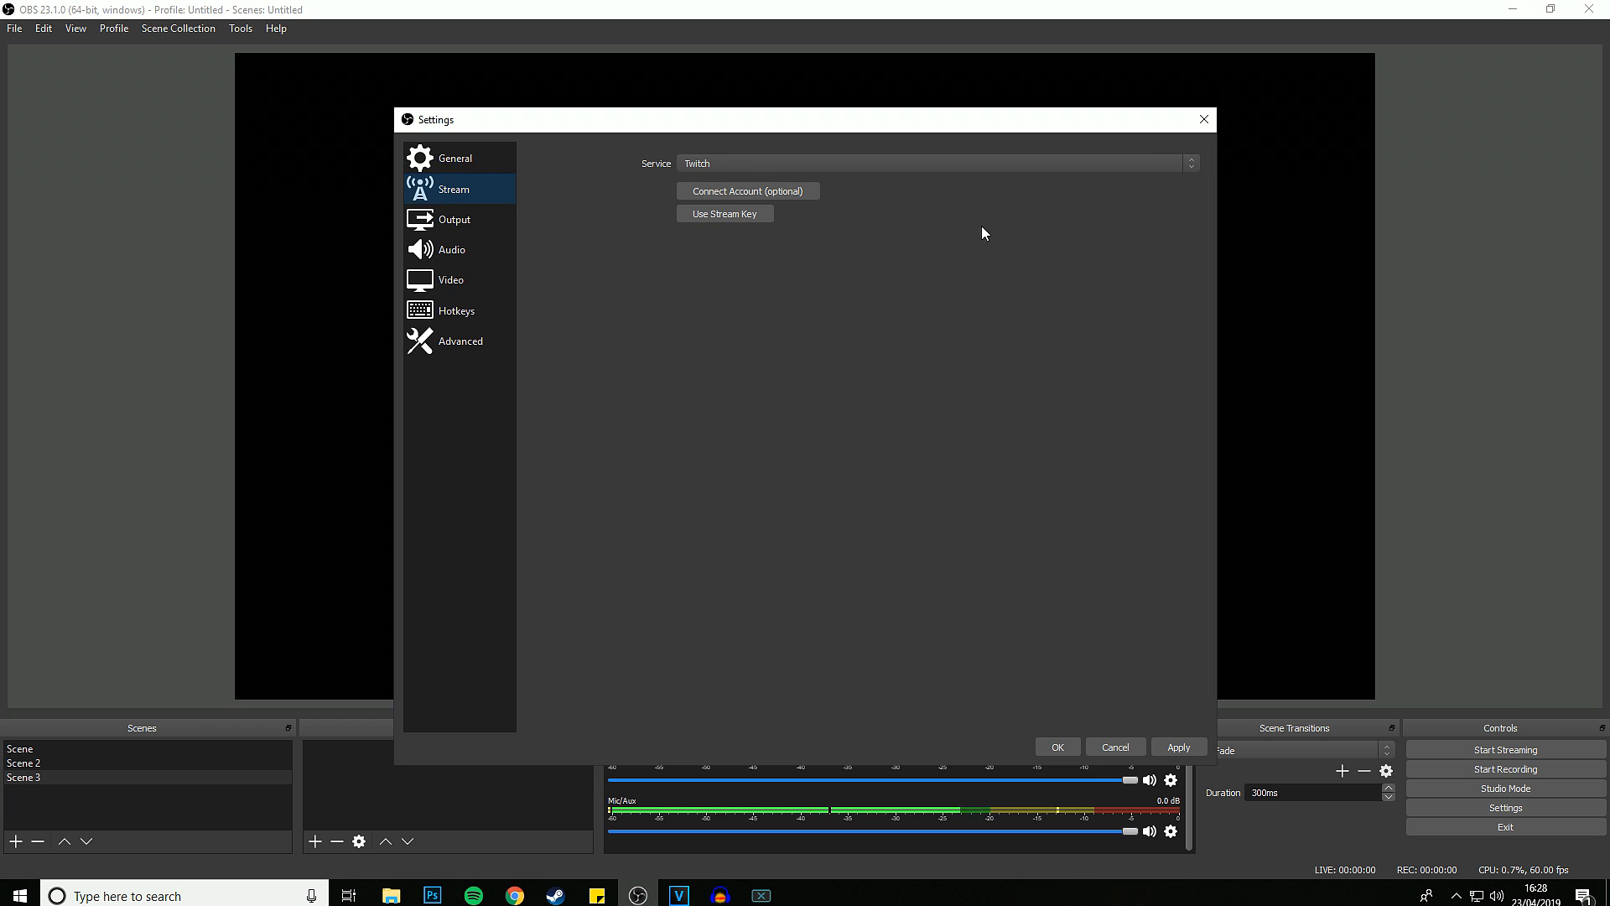
pyautogui.click(929, 164)
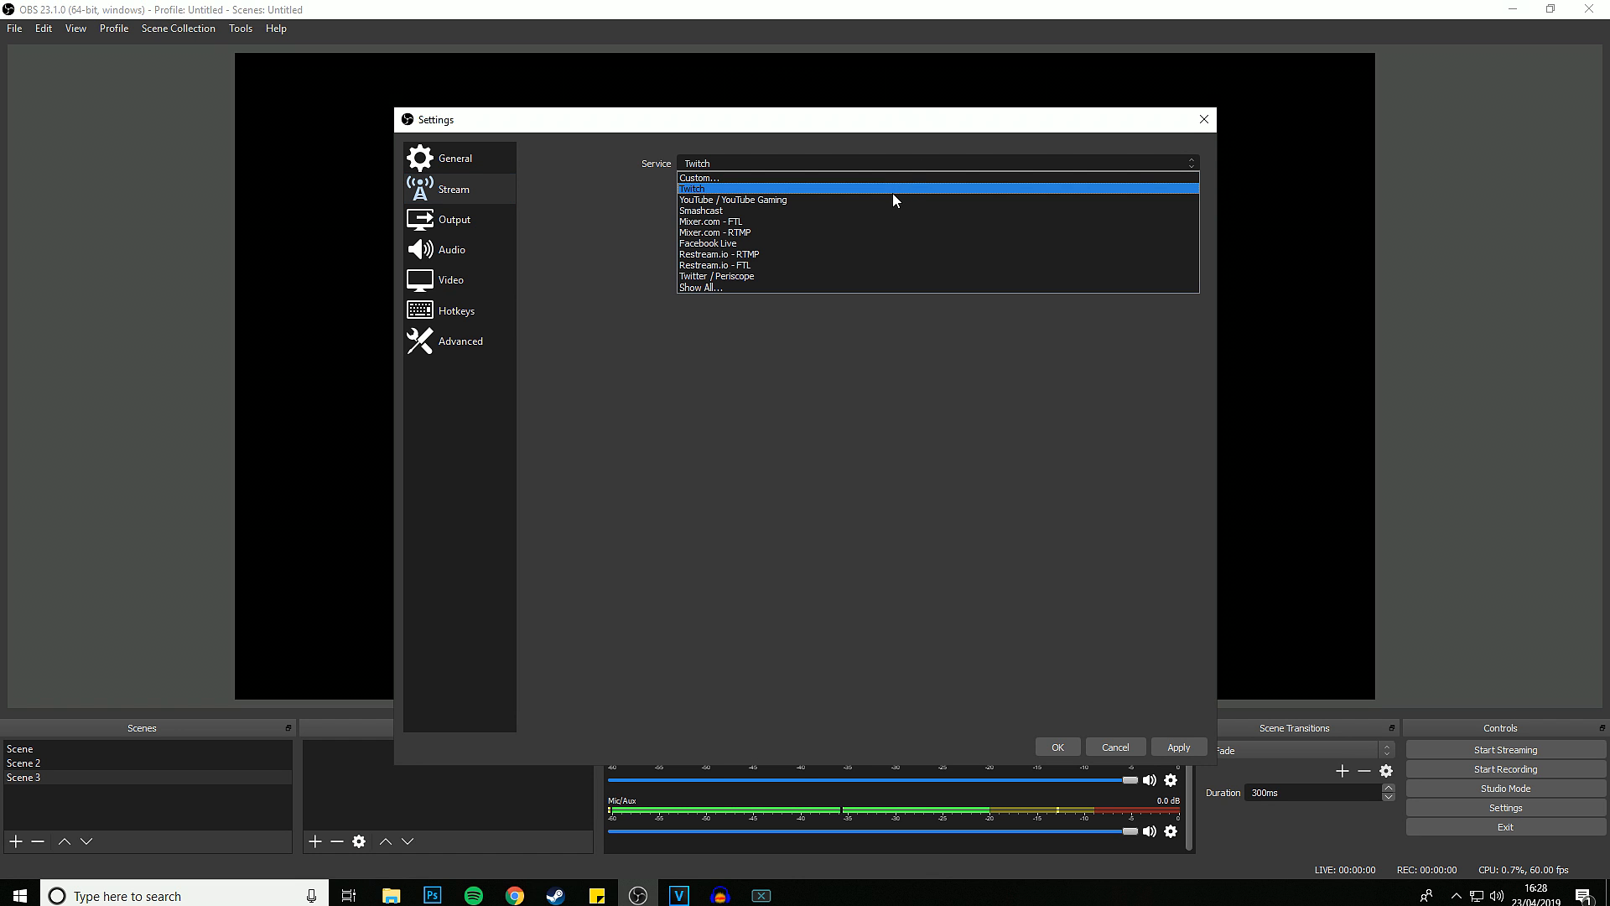
pyautogui.click(693, 188)
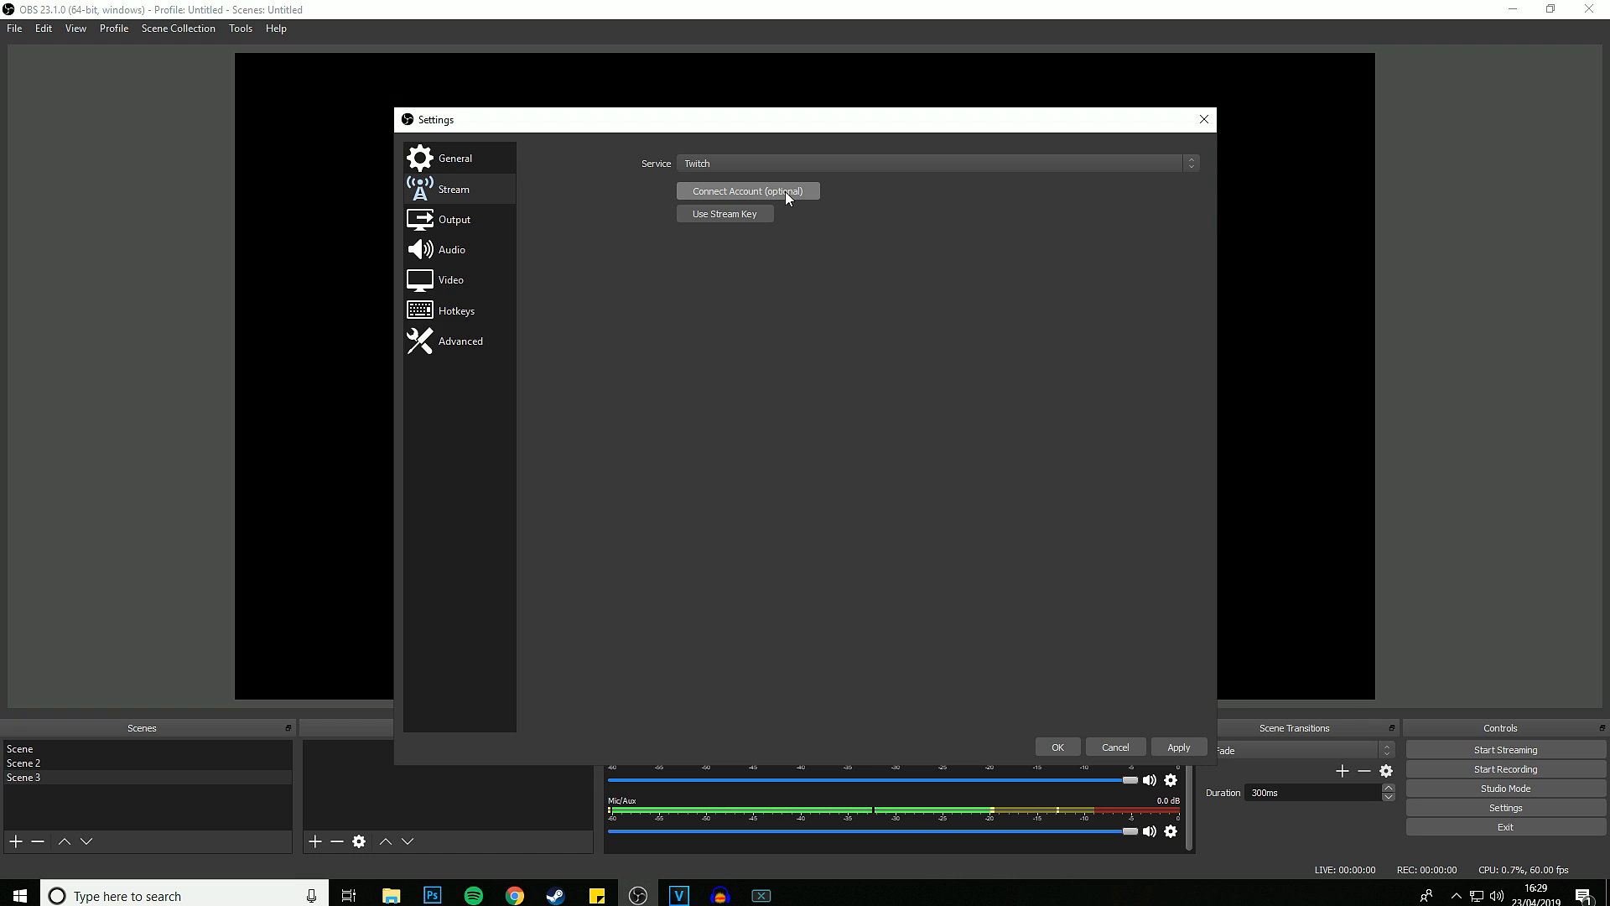
pyautogui.click(724, 214)
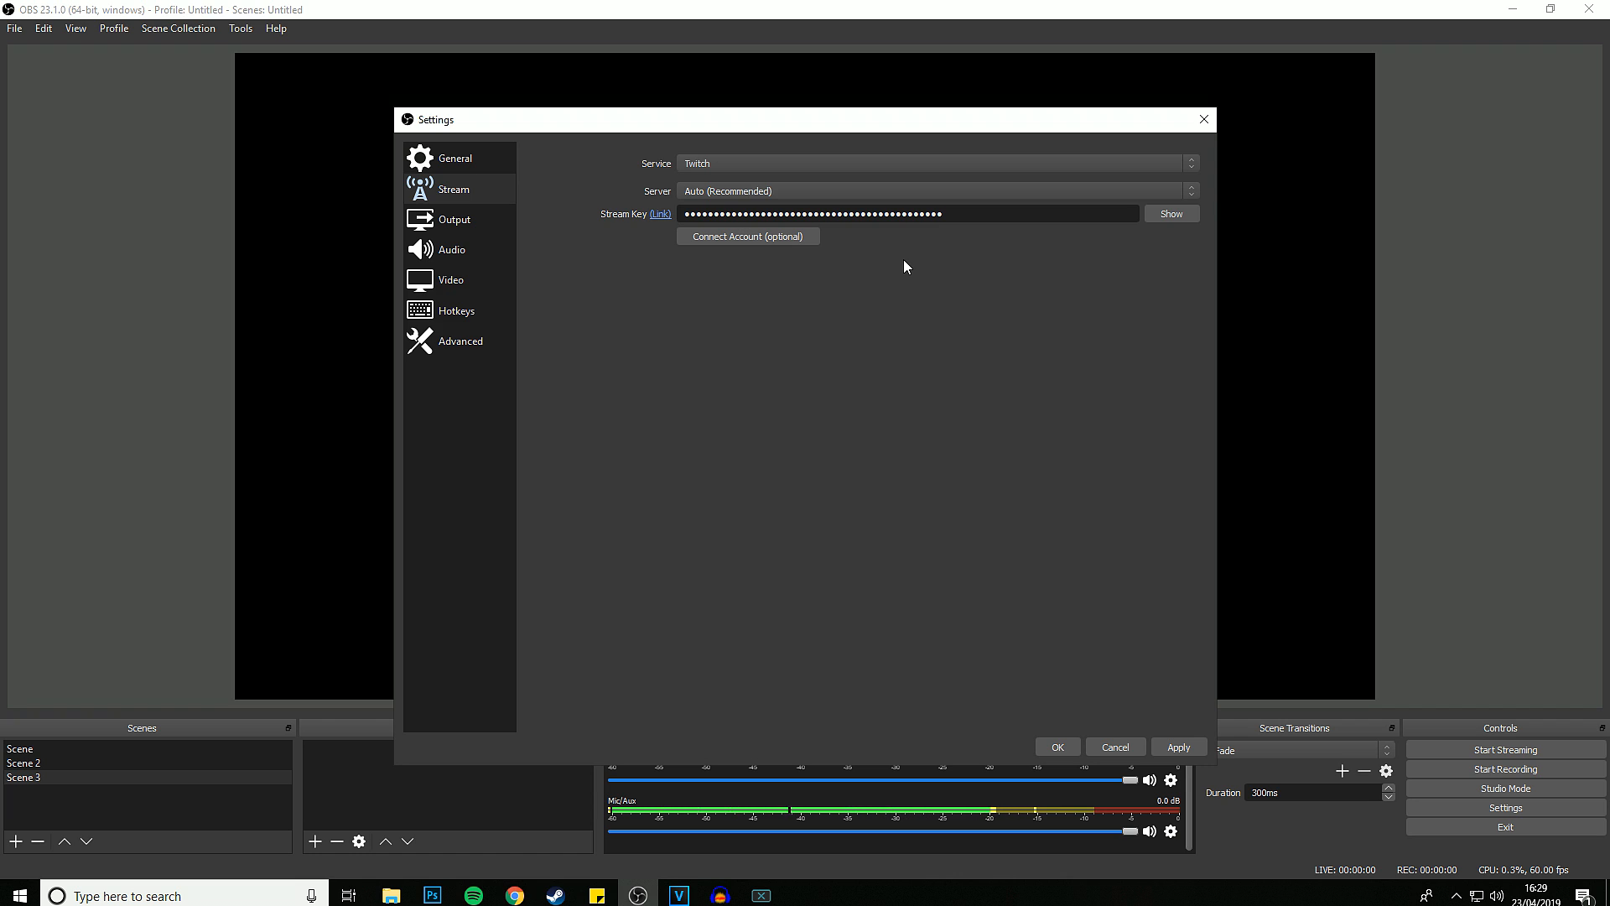
pyautogui.tripleClick(907, 214)
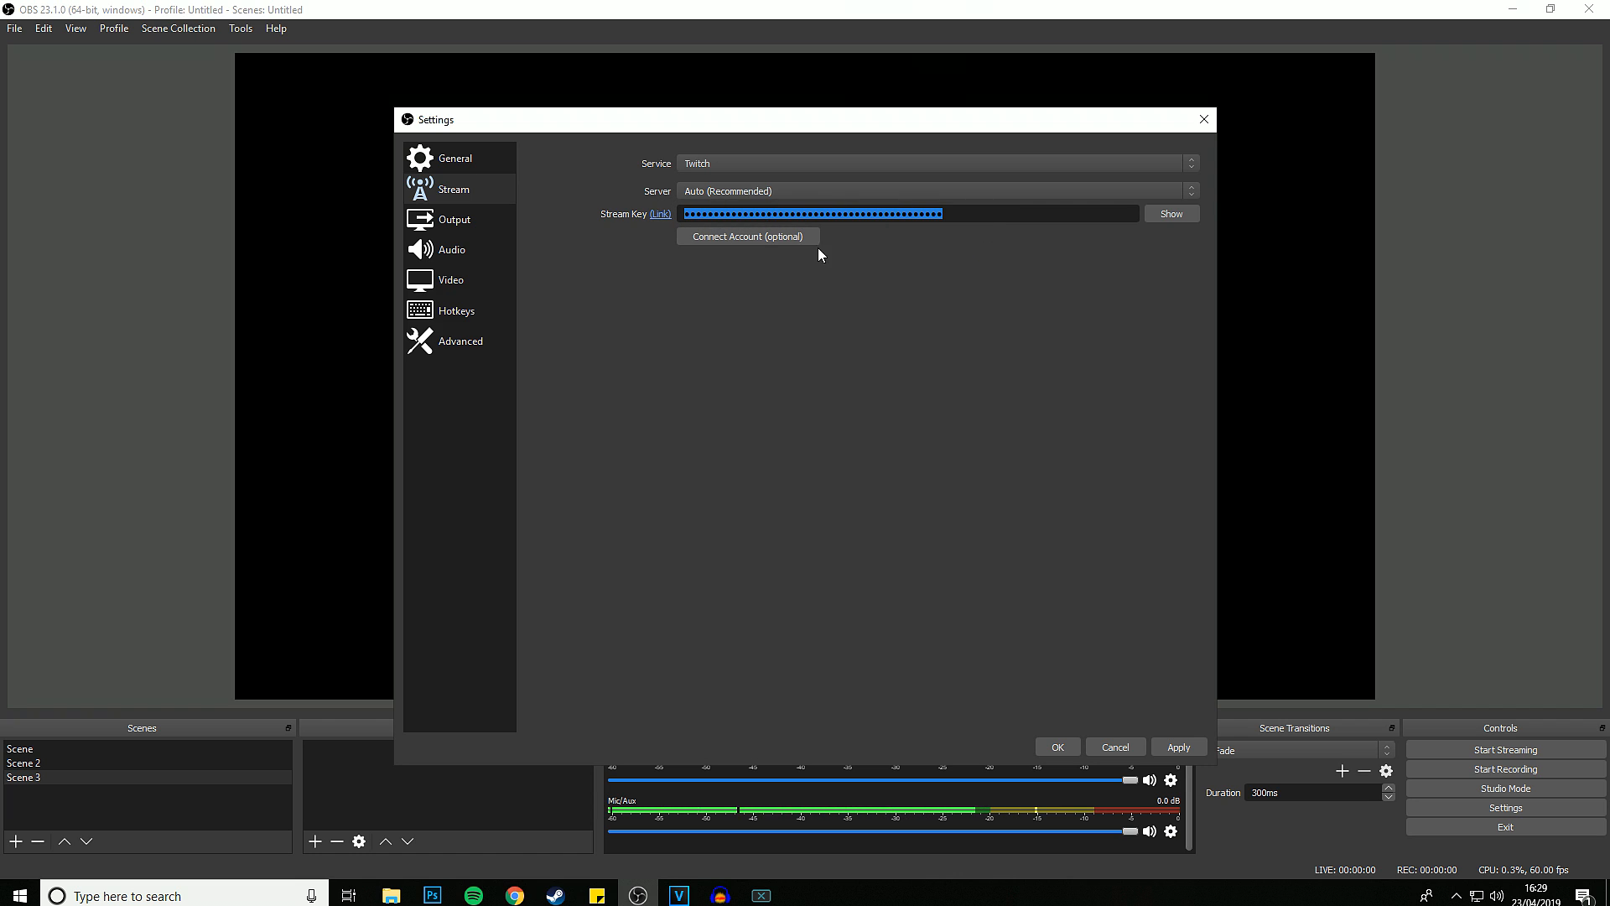
pyautogui.moveTo(937, 269)
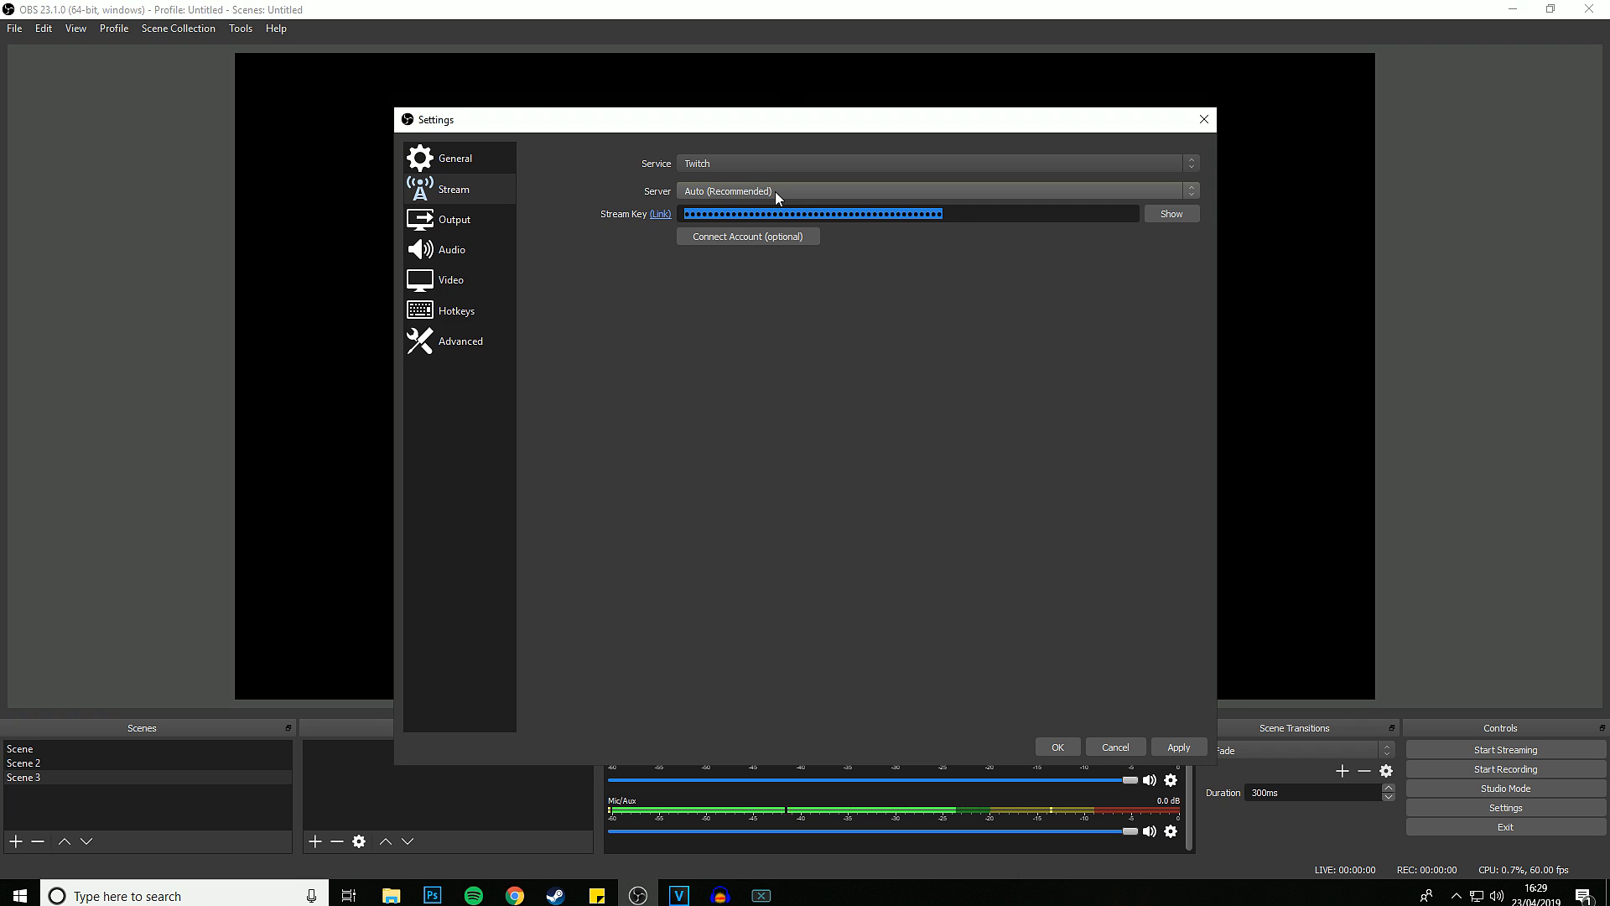
pyautogui.click(933, 191)
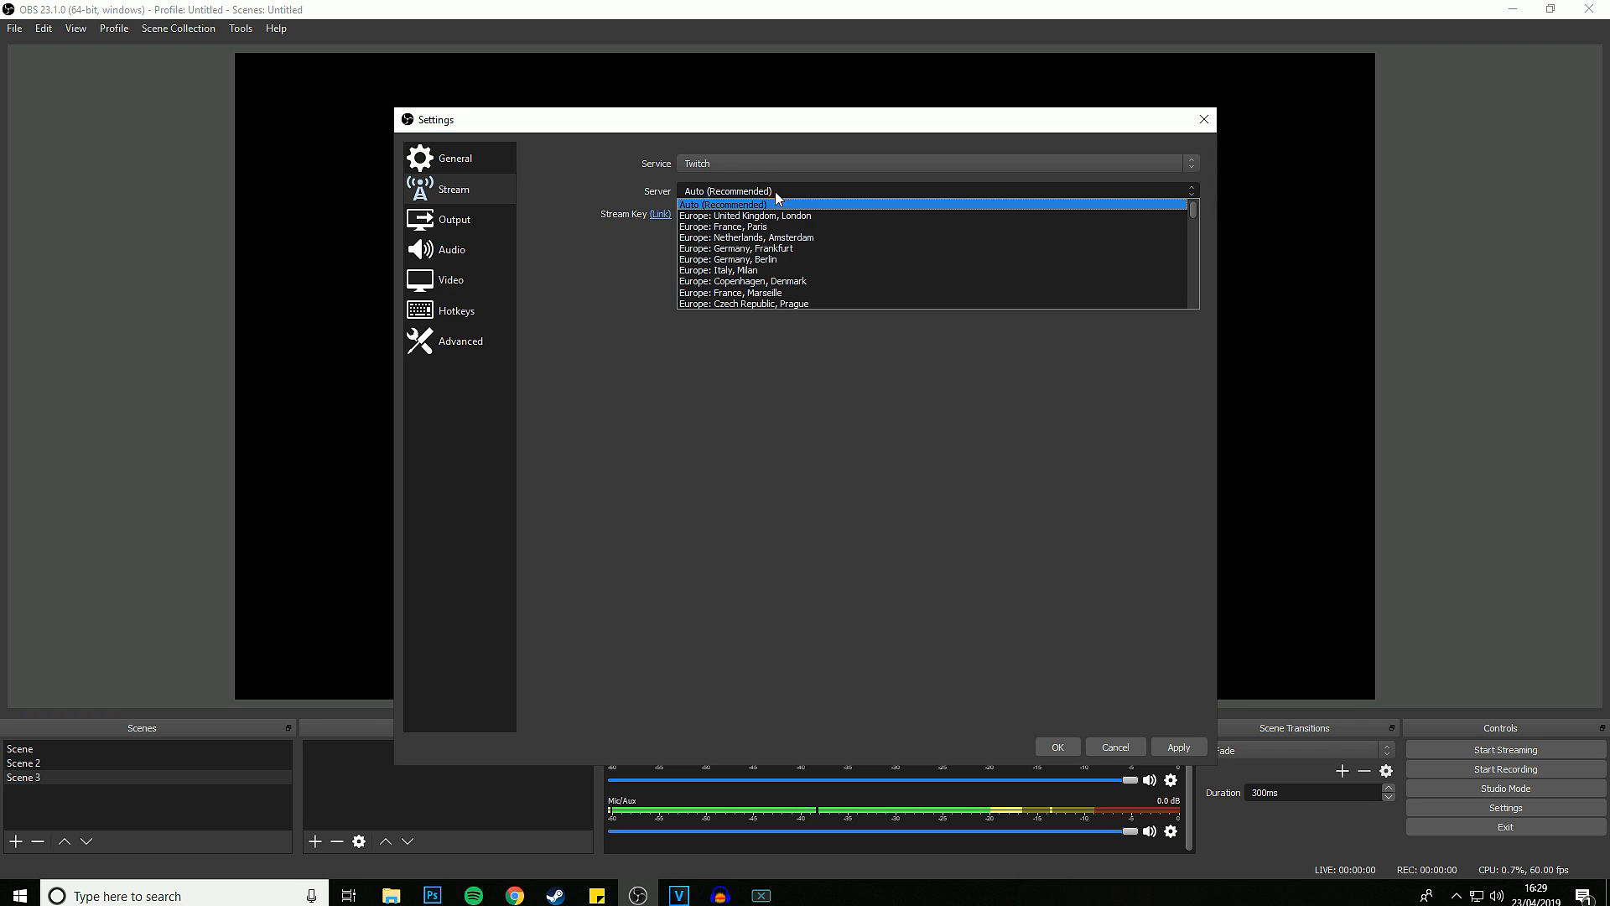